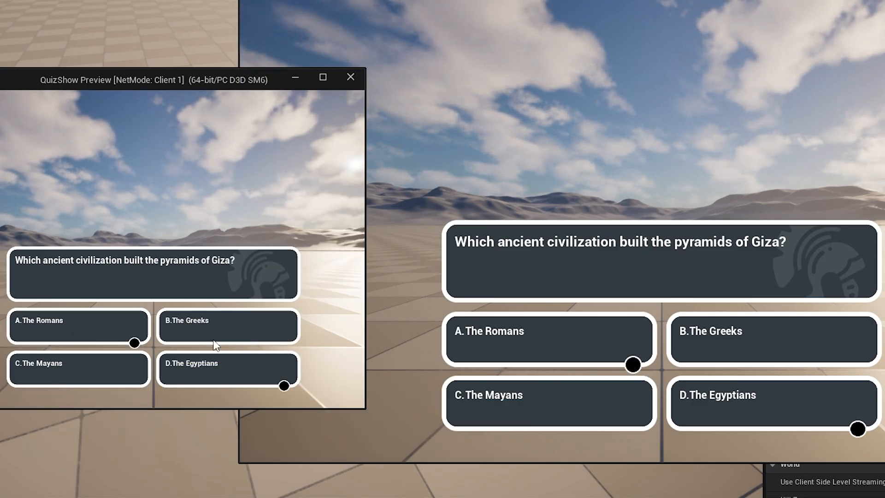
Stop the Play-In-Editor session and bring up the project's content browser.
{"action": "left_click", "coordinate": [350, 78]}
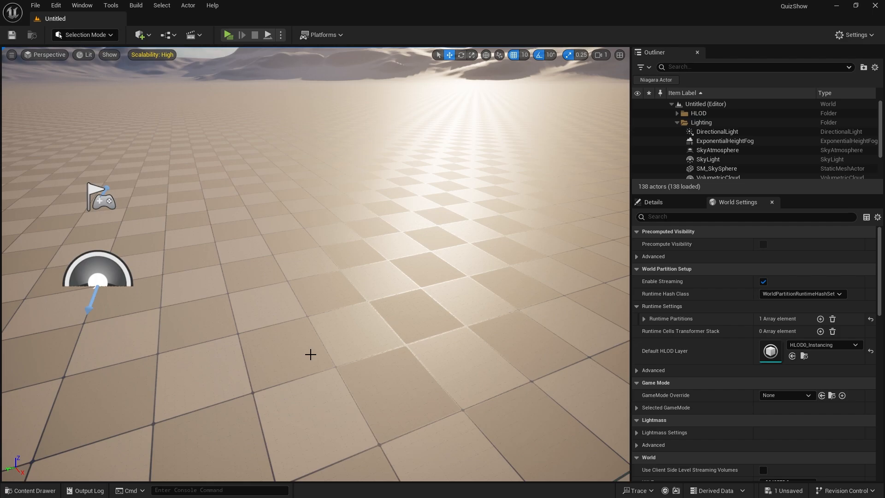
{"action": "mouse_move", "coordinate": [120, 442]}
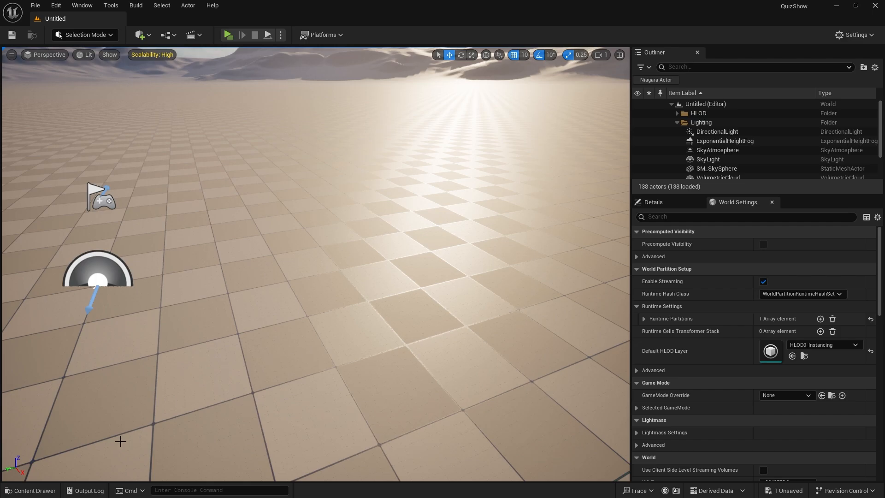
{"action": "left_click", "coordinate": [31, 489]}
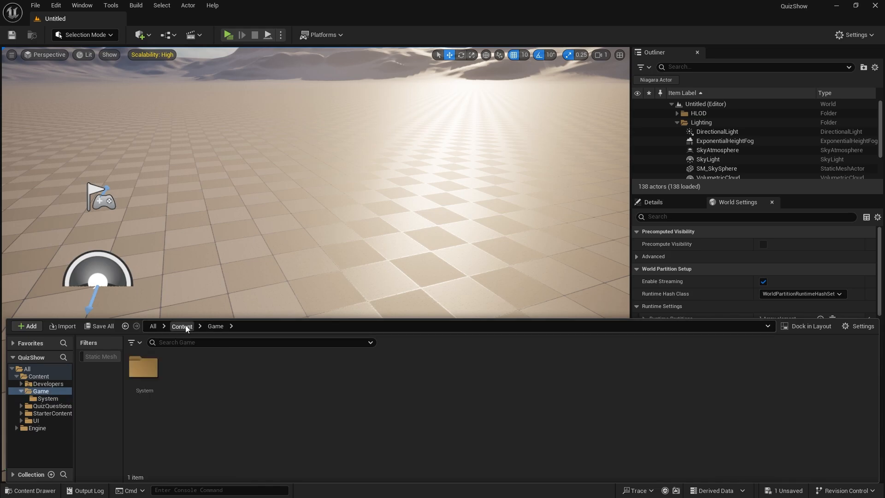
Create a User Widget blueprint named W_PlayerResponse in Content/UI and open it.
{"action": "left_click", "coordinate": [181, 325]}
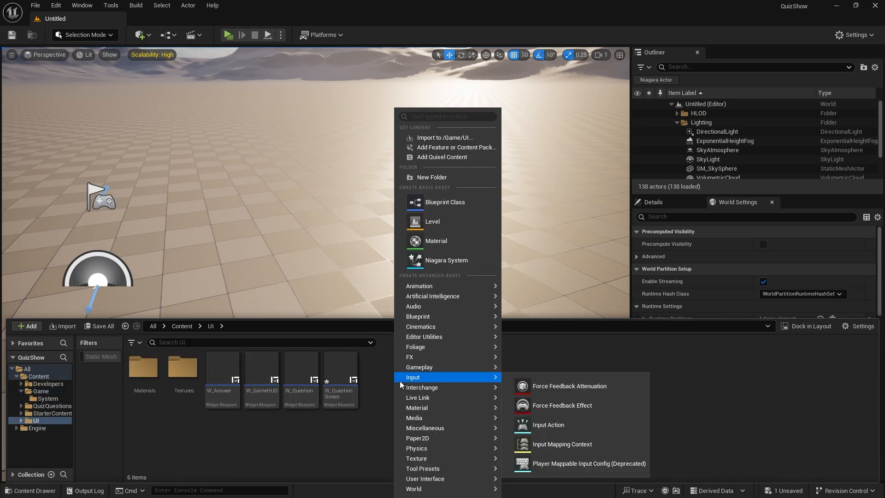
{"action": "left_click", "coordinate": [424, 479]}
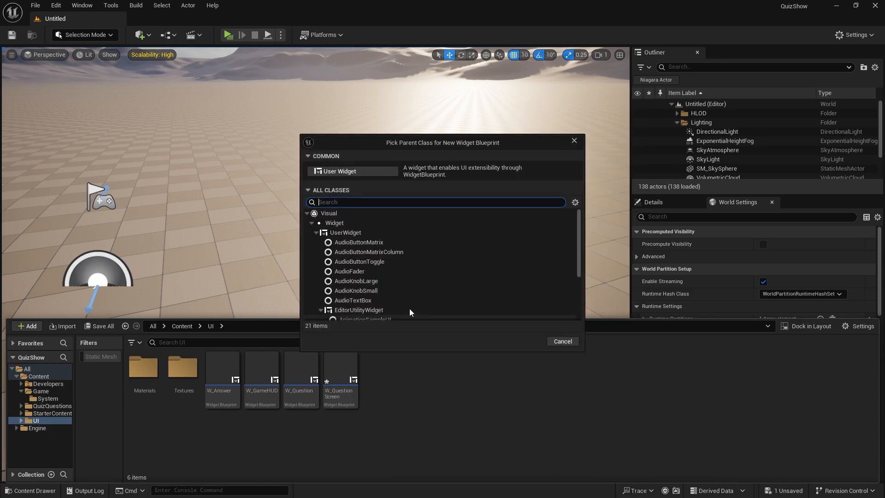
{"action": "left_click", "coordinate": [338, 171]}
{"action": "type", "text": "Response"}
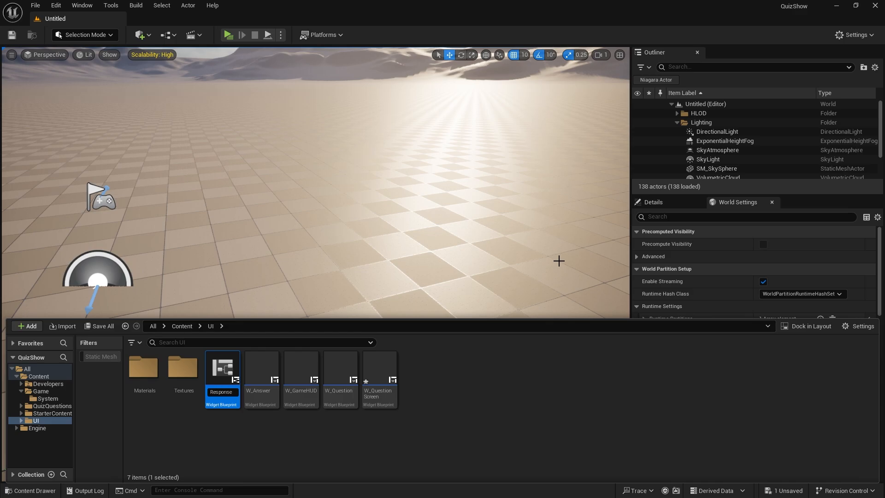
{"action": "double_click", "coordinate": [221, 367]}
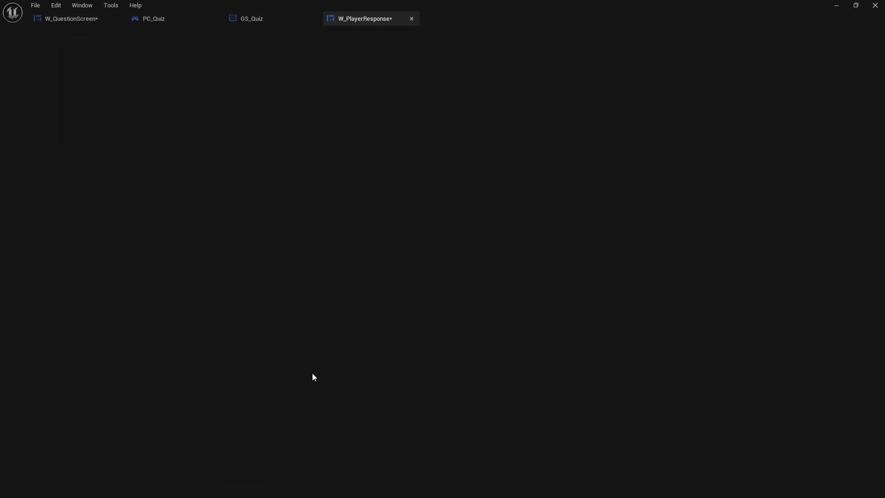
Add a Border from the palette and wrap it with a Size Box.
{"action": "left_click", "coordinate": [363, 19]}
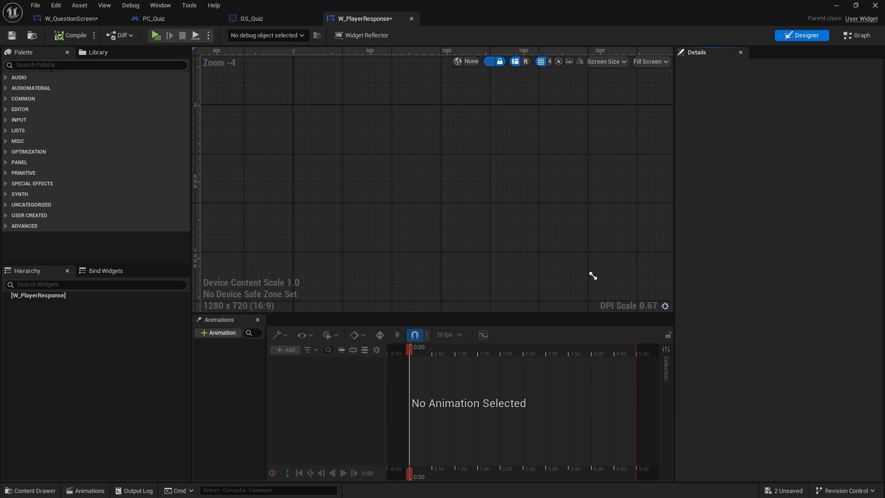
{"action": "type", "text": "bord"}
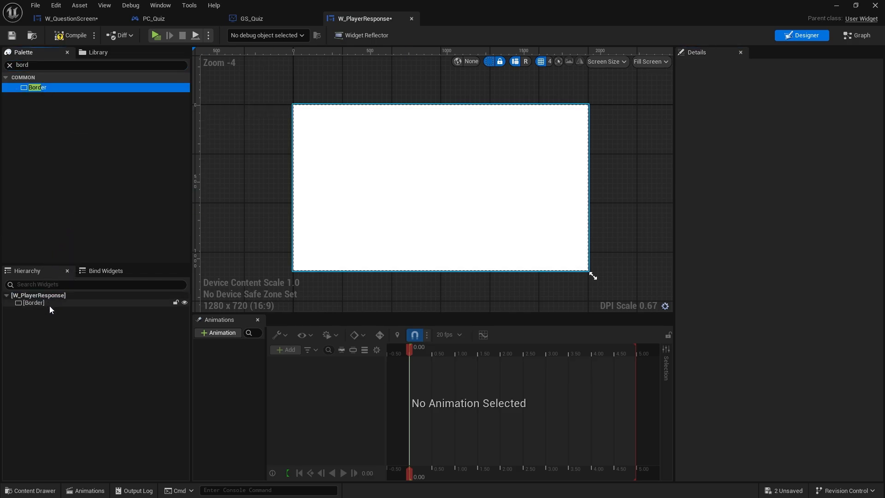
{"action": "left_click", "coordinate": [34, 302]}
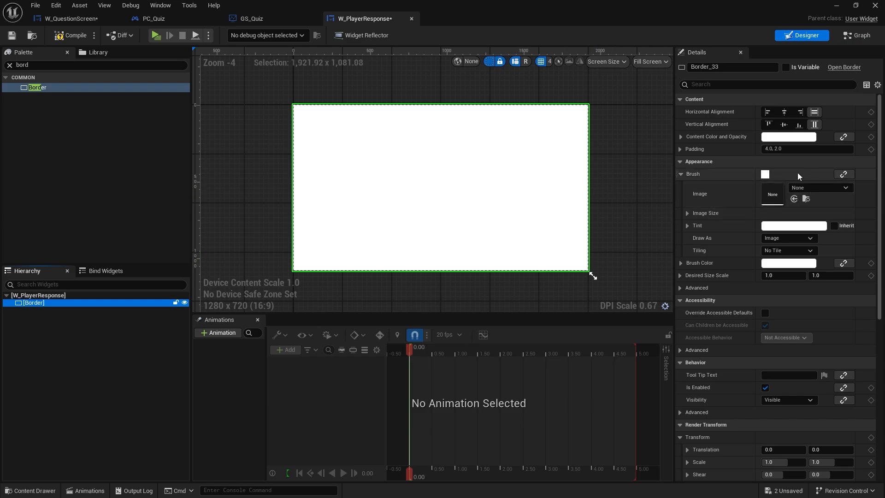
{"action": "right_click", "coordinate": [33, 302]}
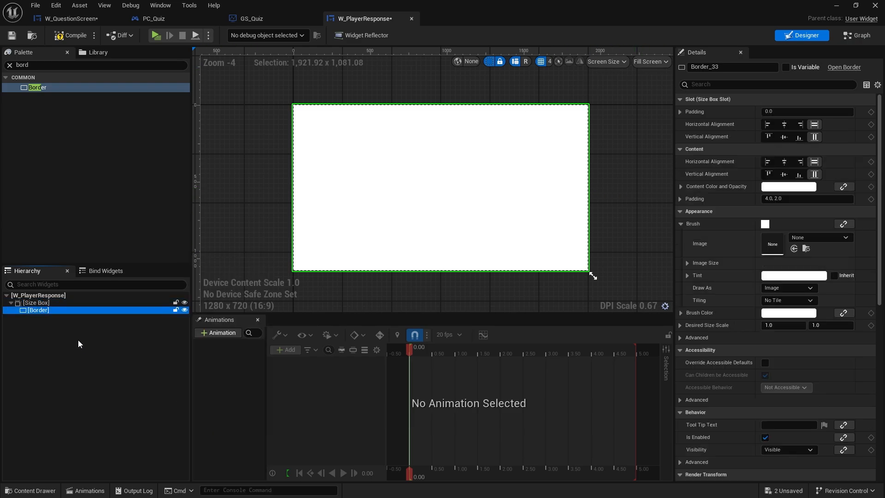
{"action": "left_click", "coordinate": [35, 302]}
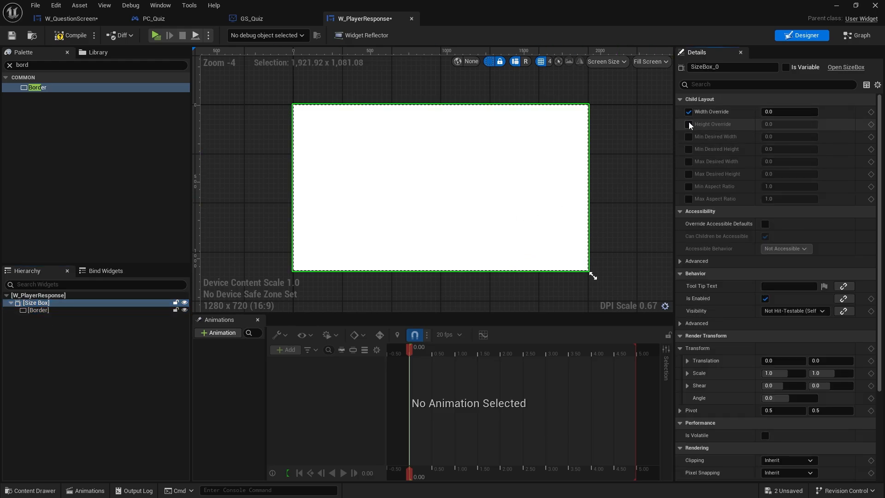
Override the Size Box to 40 by 40 and preview the widget at its desired size.
{"action": "left_click", "coordinate": [689, 124]}
{"action": "type", "text": "40"}
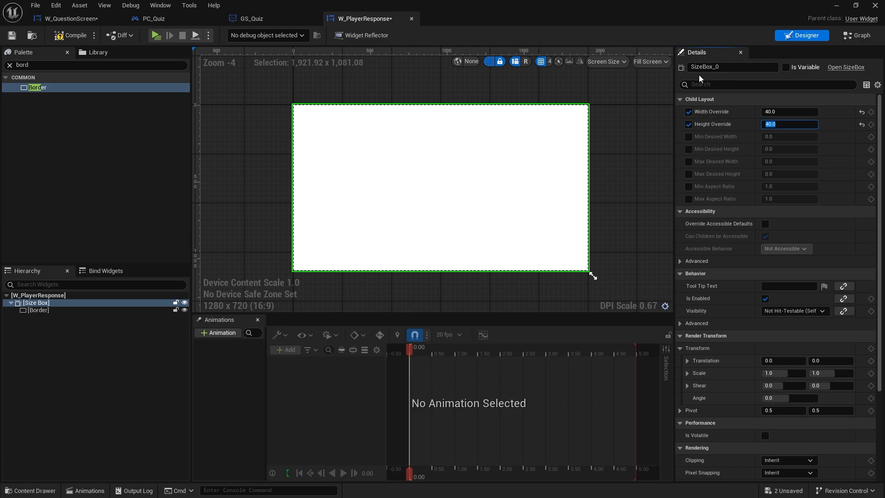
{"action": "left_click", "coordinate": [649, 61]}
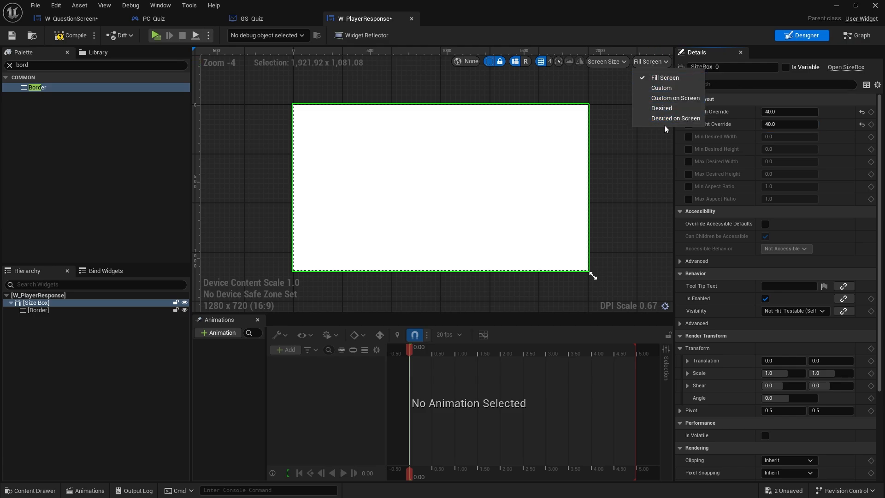
{"action": "left_click", "coordinate": [676, 118]}
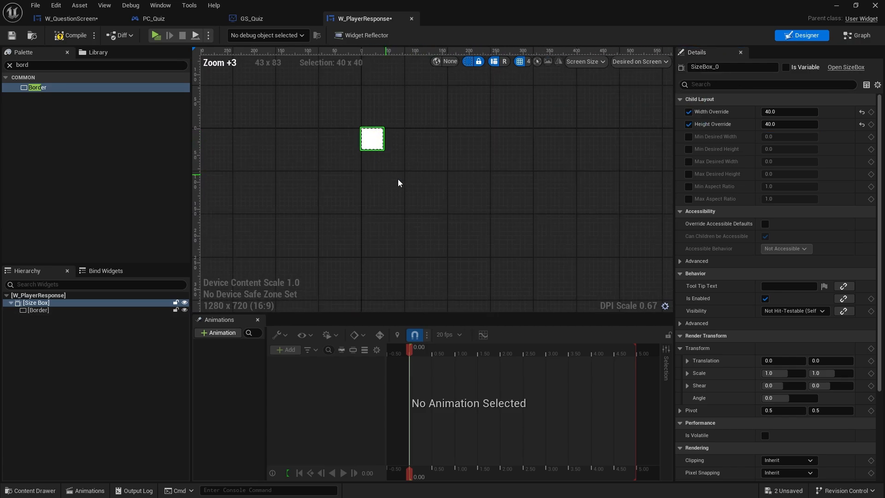
{"action": "scroll", "scroll_direction": "down", "scroll_amount": 3}
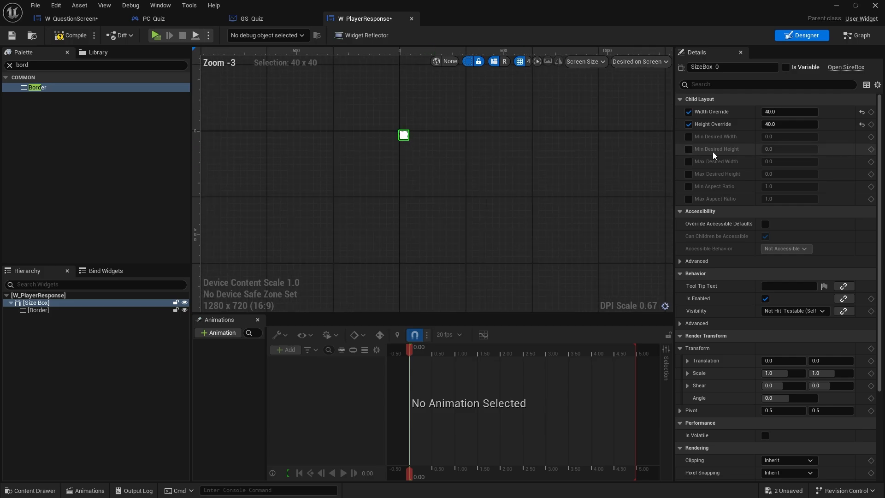
{"action": "scroll", "scroll_direction": "down", "scroll_amount": 3}
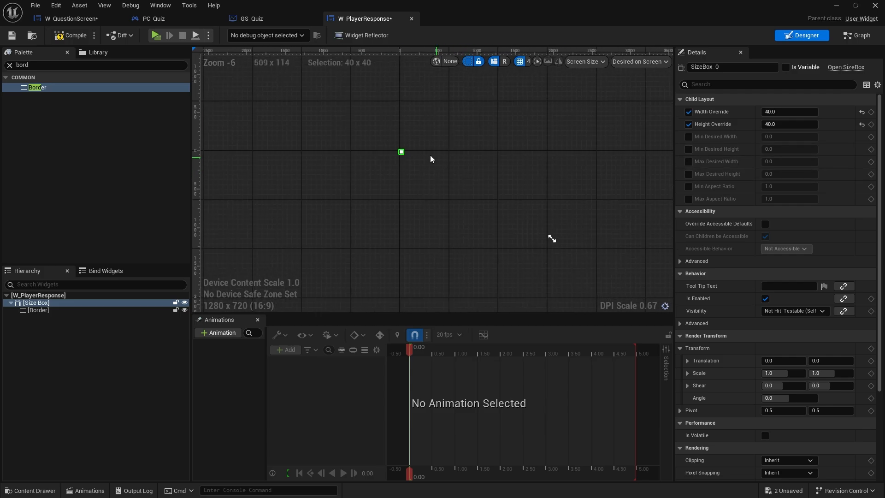
{"action": "scroll", "scroll_direction": "up", "scroll_amount": 3}
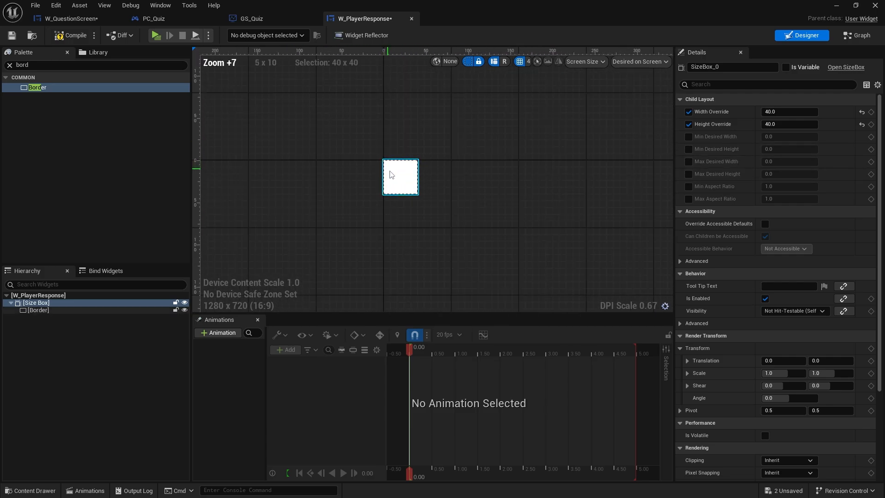
{"action": "left_click", "coordinate": [39, 310]}
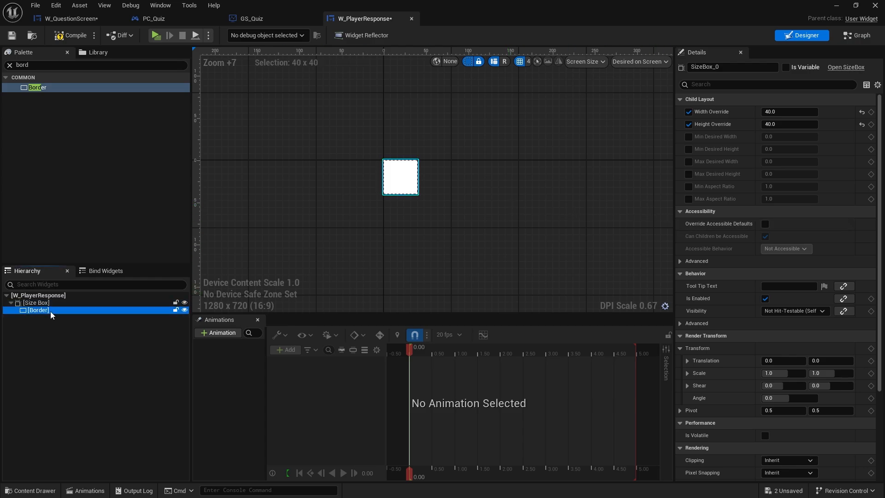
Draw the Border as a rounded box with a 3.0 outline width.
{"action": "left_click", "coordinate": [39, 310]}
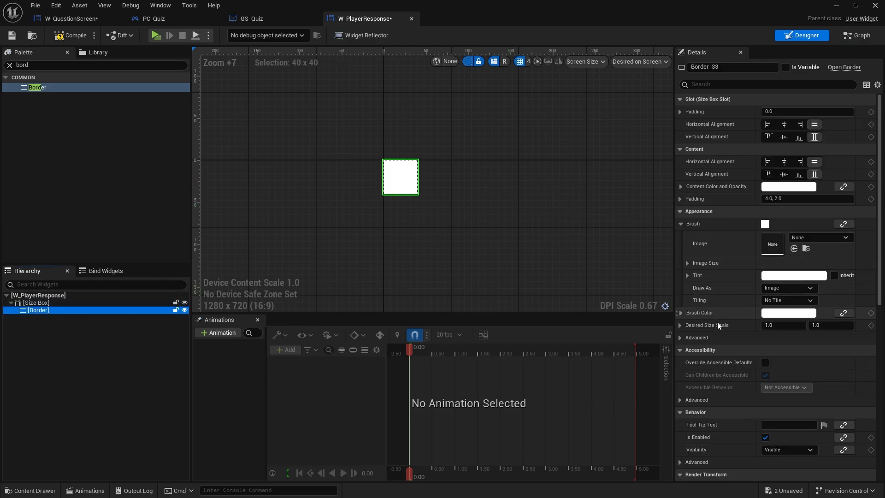
{"action": "mouse_move", "coordinate": [690, 289]}
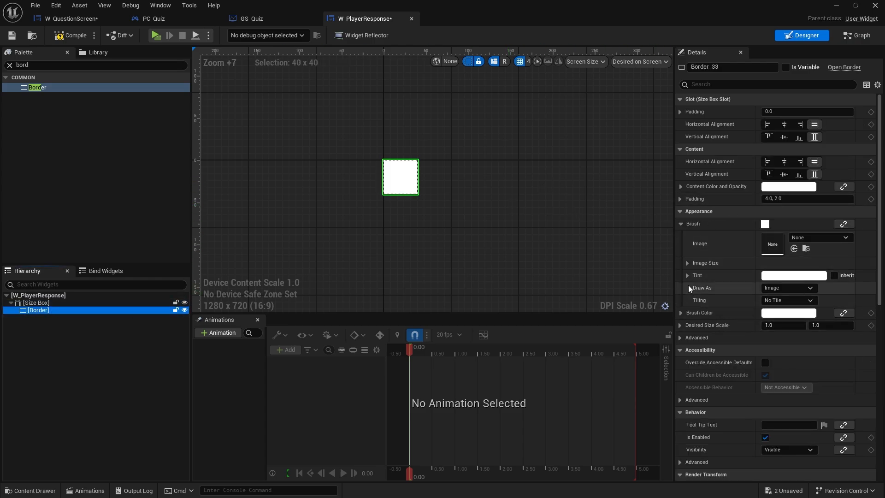
{"action": "left_click", "coordinate": [790, 288]}
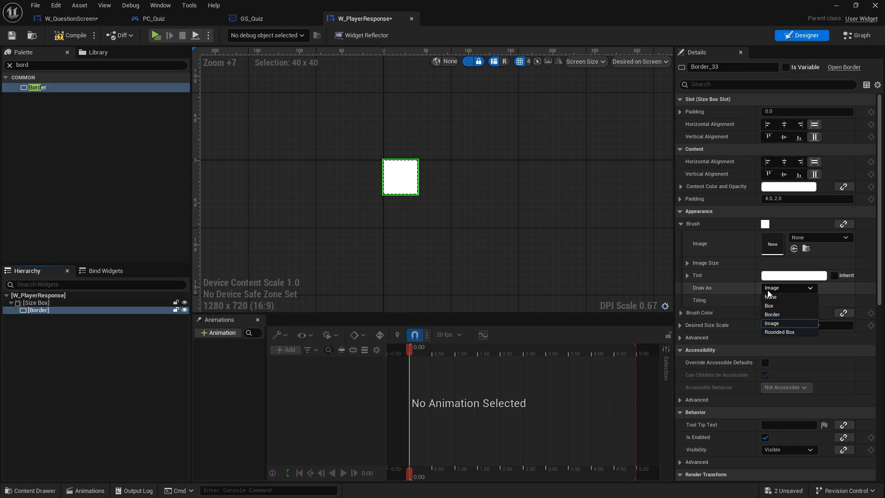
{"action": "left_click", "coordinate": [780, 332]}
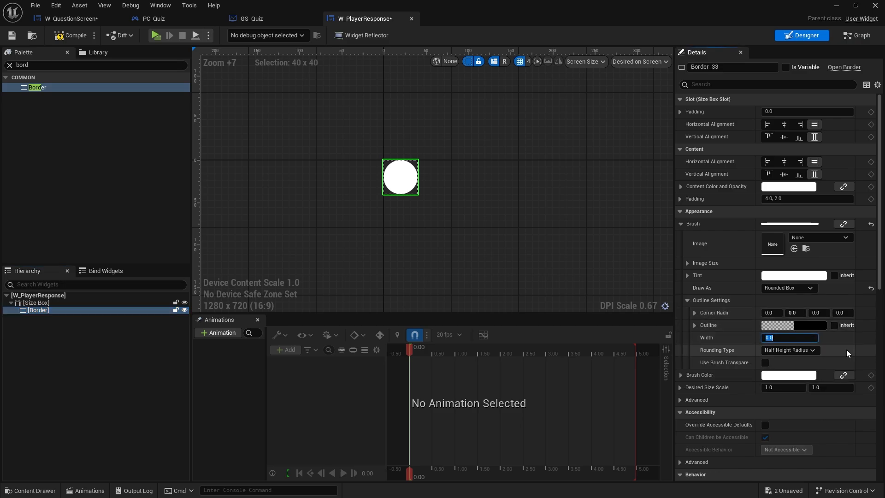
{"action": "type", "text": "3.0"}
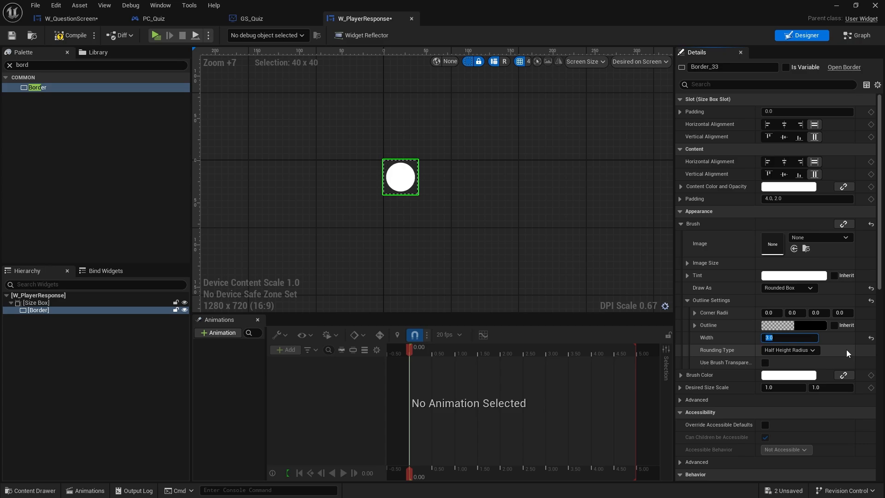
Make the outline colour white over a black fill and save the widget.
{"action": "left_click", "coordinate": [788, 376]}
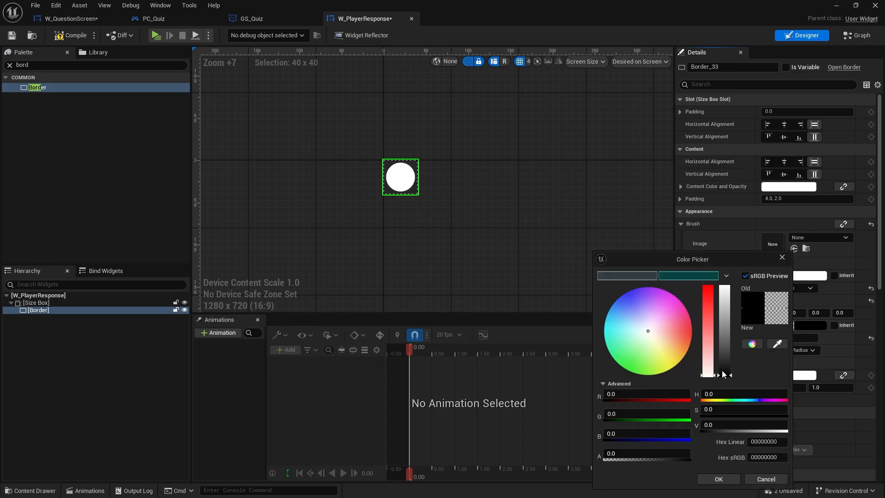
{"action": "mouse_move", "coordinate": [725, 362]}
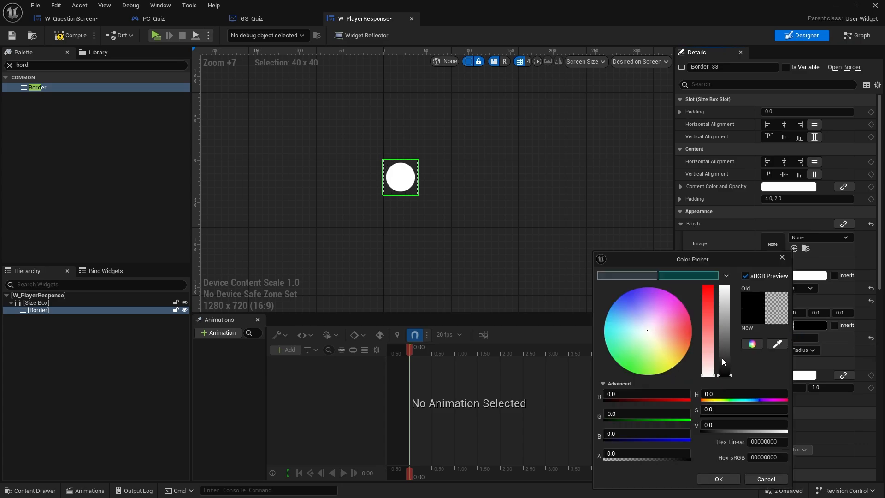
{"action": "left_click", "coordinate": [723, 290]}
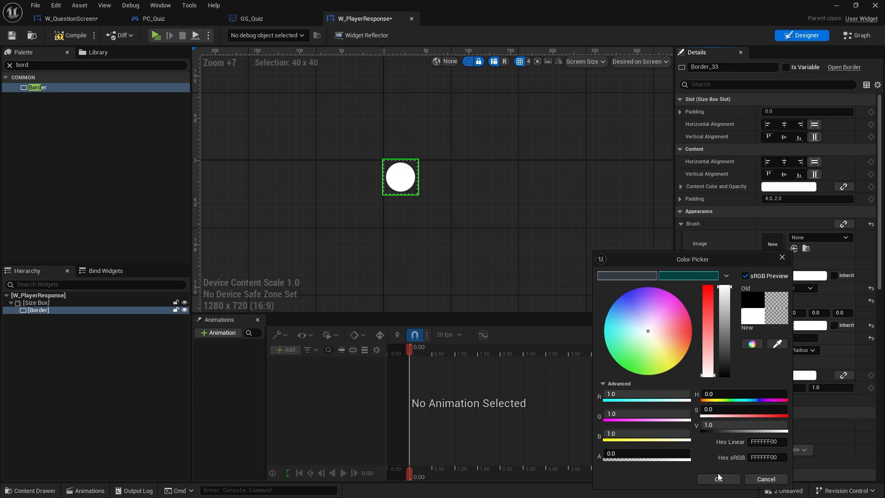
{"action": "mouse_move", "coordinate": [647, 453]}
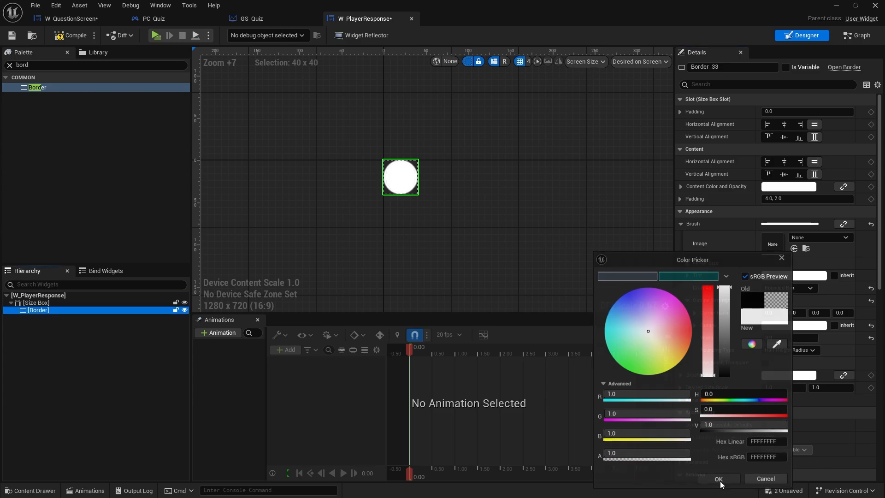
{"action": "left_click", "coordinate": [717, 479]}
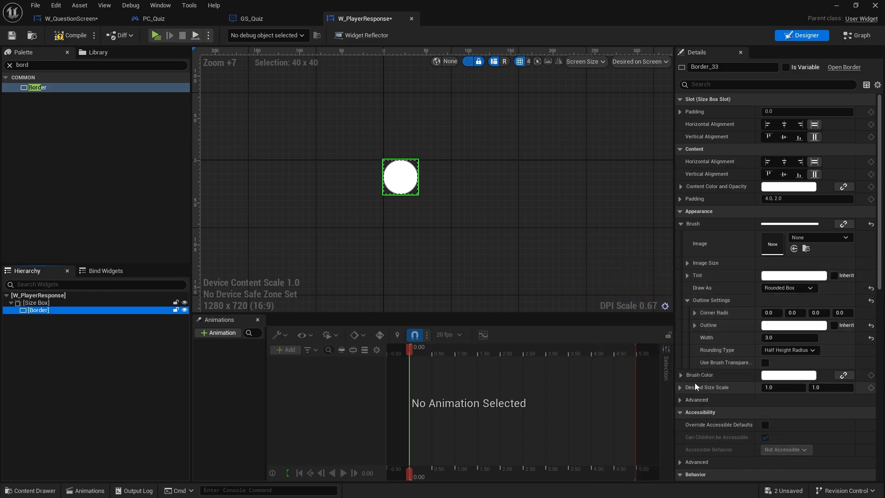
{"action": "left_click", "coordinate": [789, 376]}
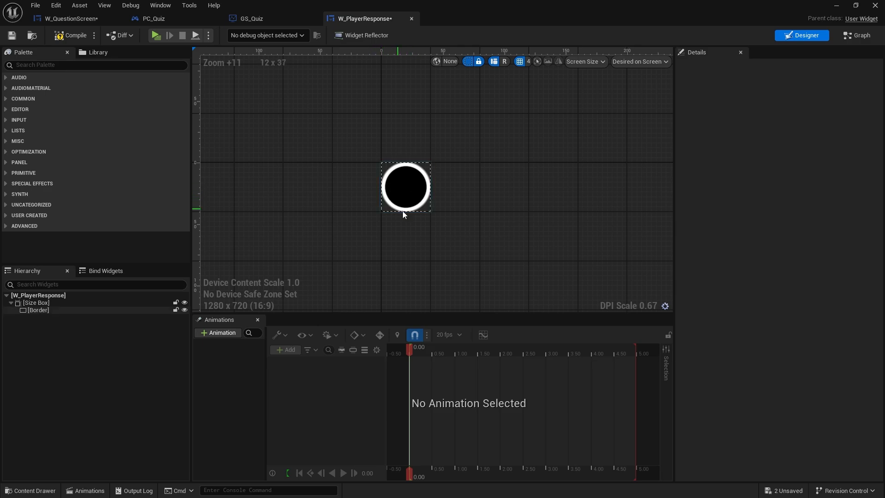
{"action": "mouse_move", "coordinate": [251, 104]}
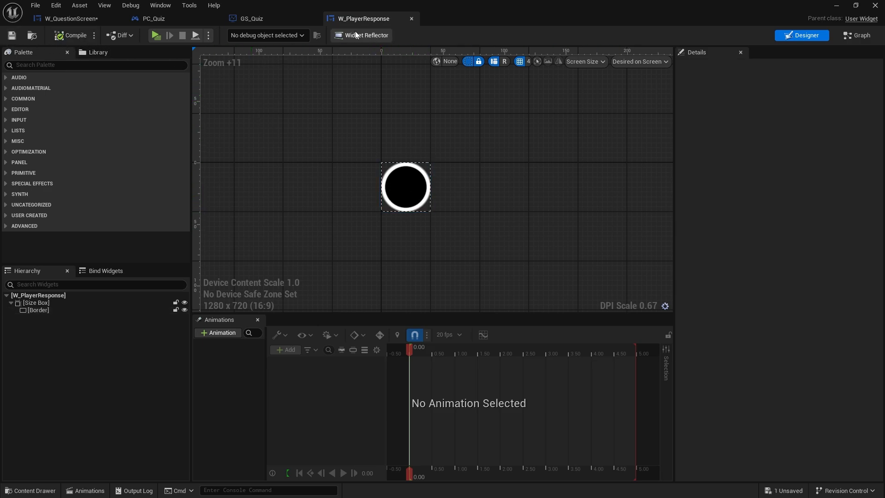
{"action": "left_click", "coordinate": [406, 187]}
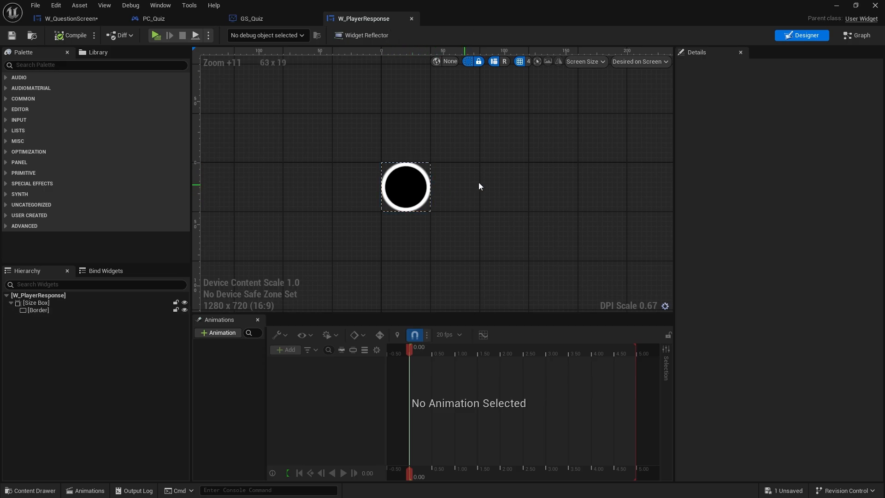
Add a PlayerState variable typed as a PS Quiz object reference in the Graph.
{"action": "left_click", "coordinate": [858, 35]}
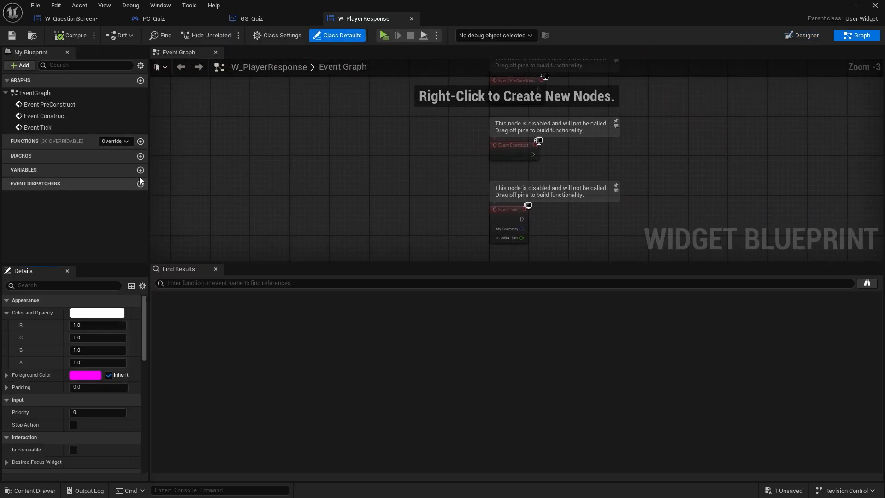
{"action": "left_click", "coordinate": [140, 170]}
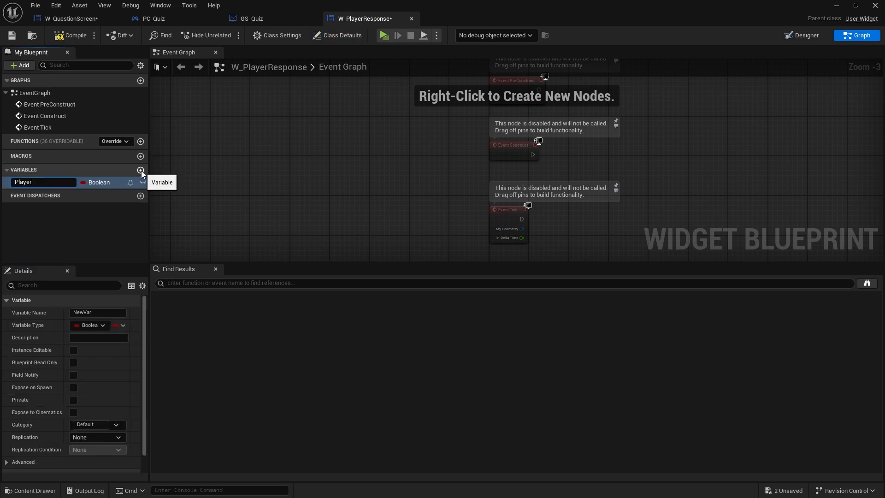
{"action": "type", "text": "Stat"}
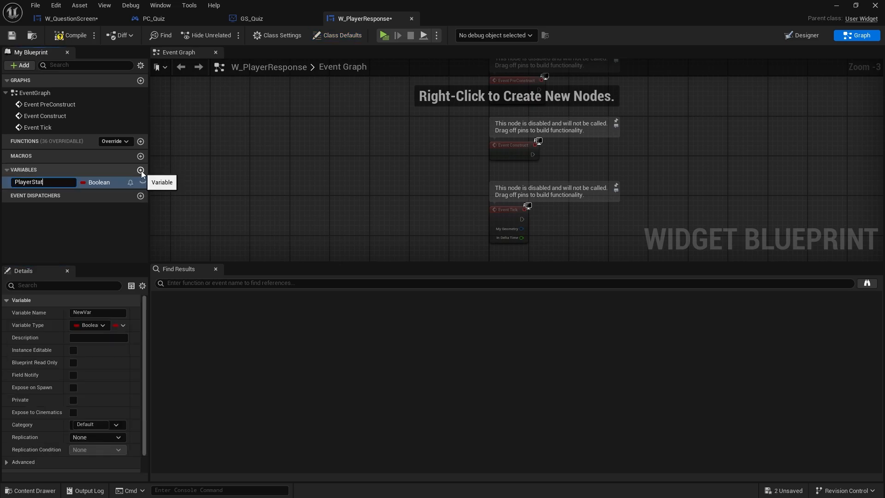
{"action": "left_click", "coordinate": [99, 182]}
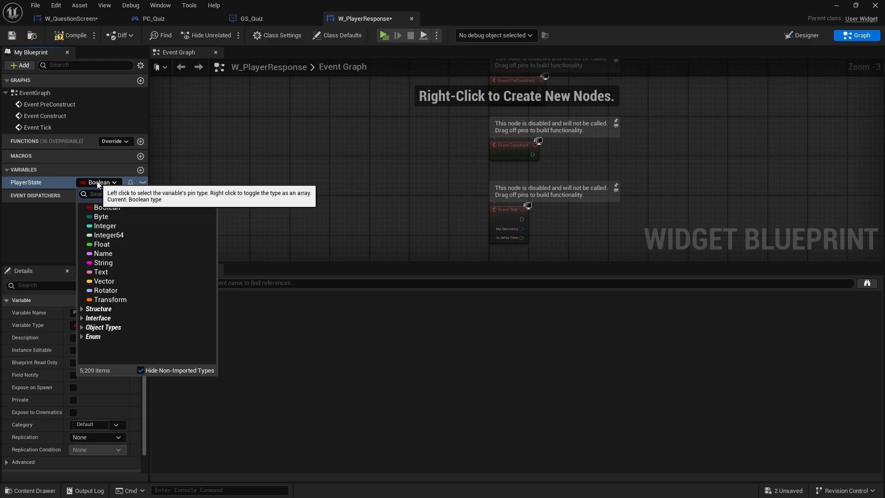
{"action": "type", "text": "ps qui"}
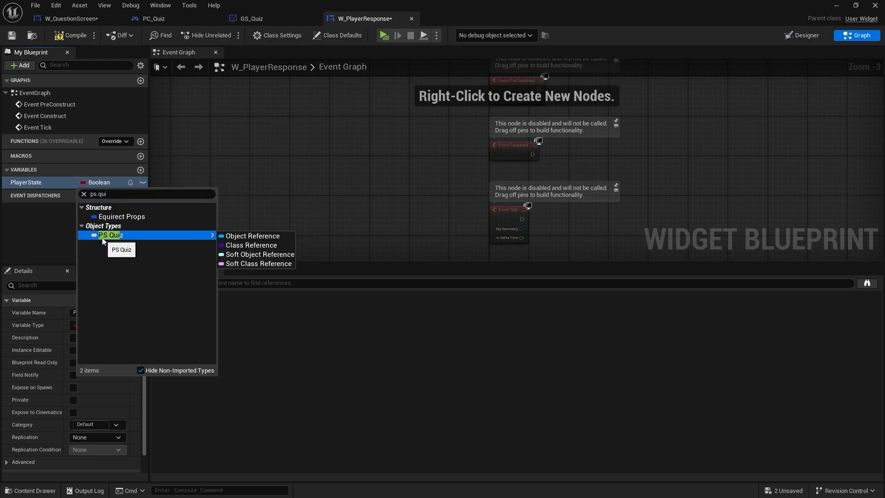
{"action": "left_click", "coordinate": [251, 235]}
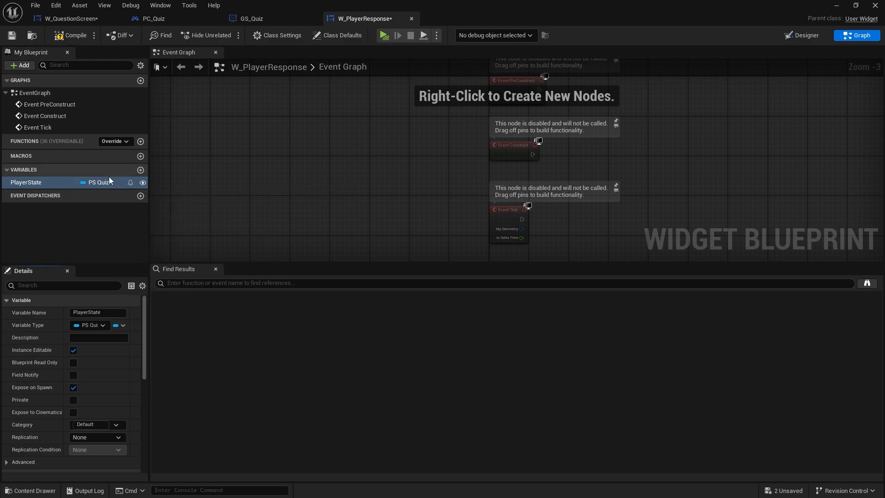
{"action": "mouse_move", "coordinate": [104, 168]}
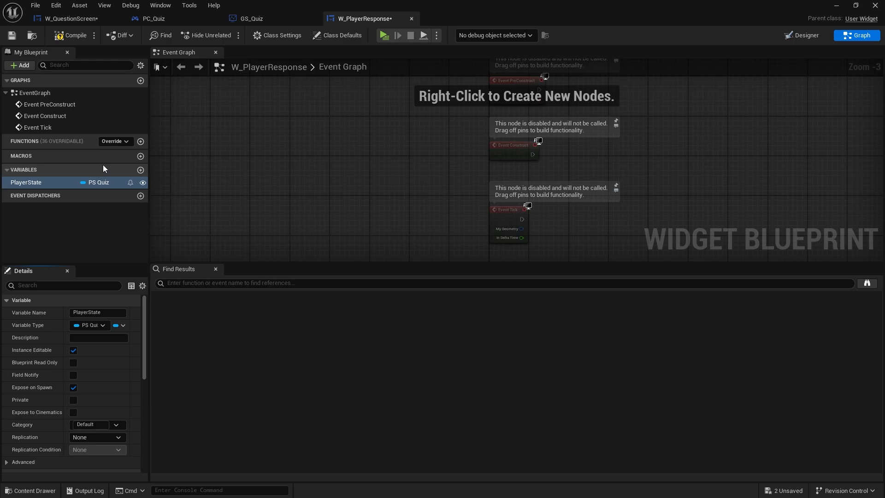
Make PlayerState instance editable and exposed on spawn, then compile and save.
{"action": "left_click", "coordinate": [70, 35]}
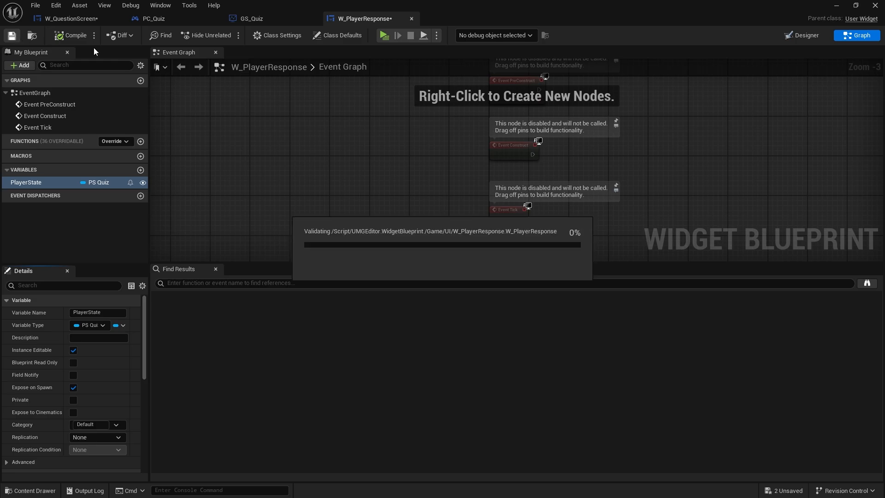
{"action": "left_click", "coordinate": [70, 35]}
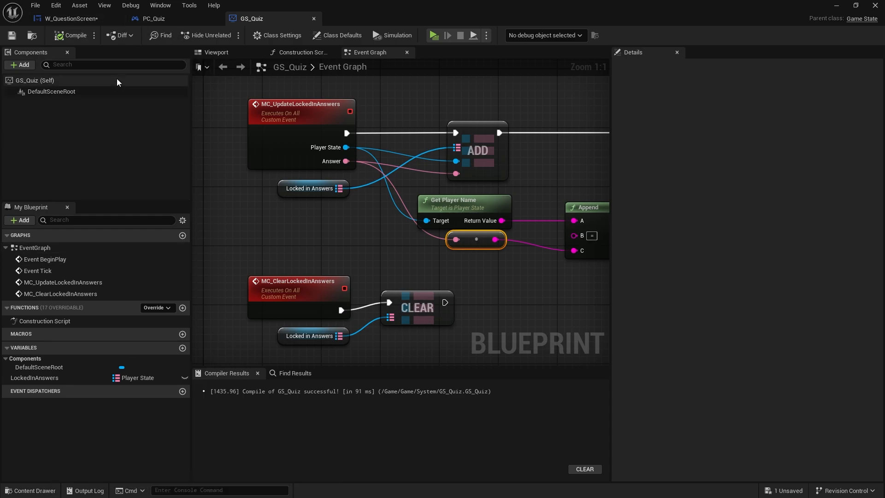
Switch to W_QuestionScreen and show its Designer layout with the four answer slots.
{"action": "left_click", "coordinate": [67, 19]}
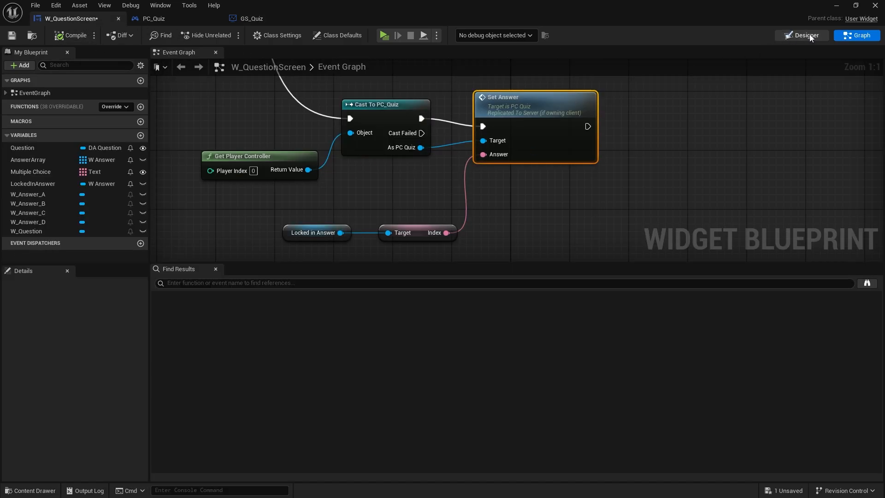
{"action": "left_click", "coordinate": [801, 35]}
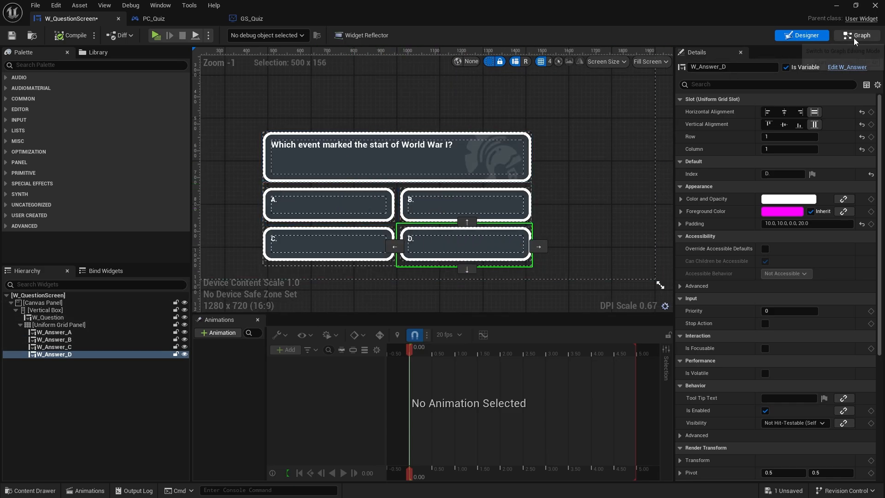
{"action": "left_click", "coordinate": [856, 35]}
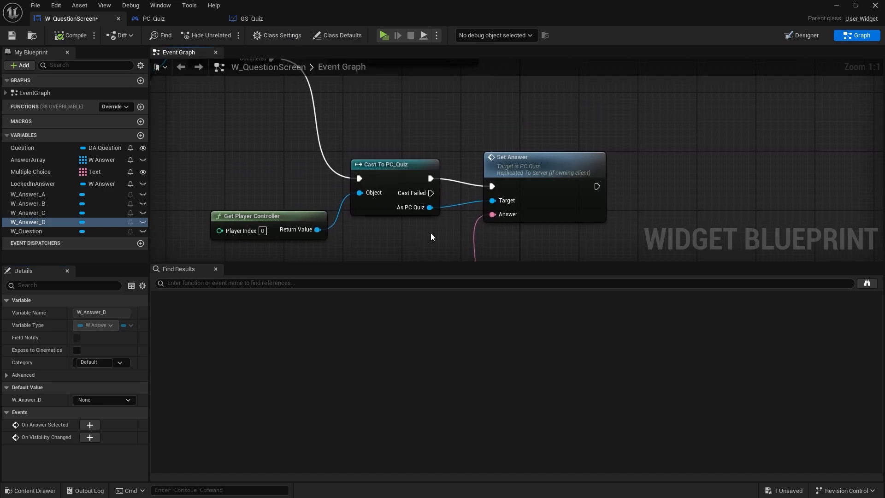
{"action": "mouse_move", "coordinate": [395, 127]}
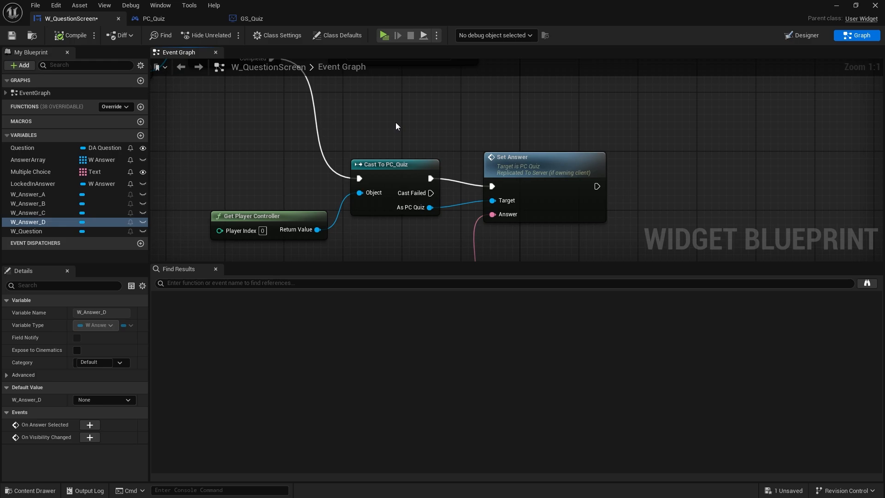
{"action": "mouse_move", "coordinate": [391, 117]}
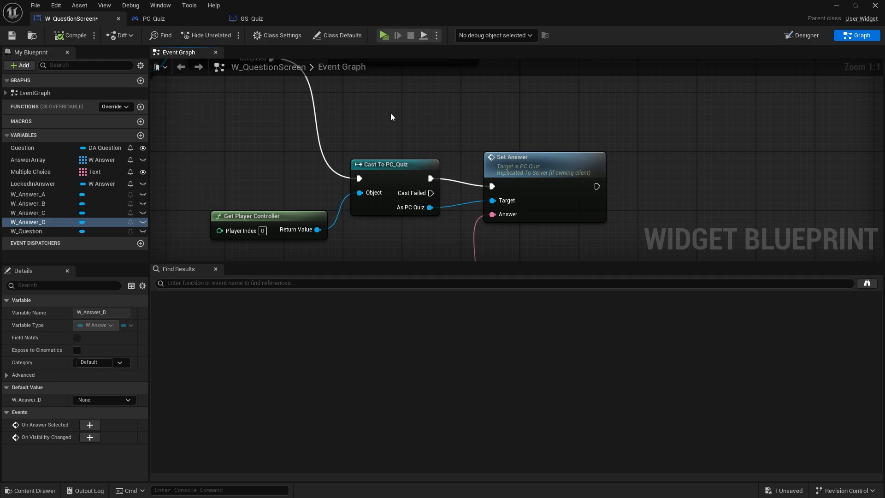
{"action": "mouse_move", "coordinate": [540, 170]}
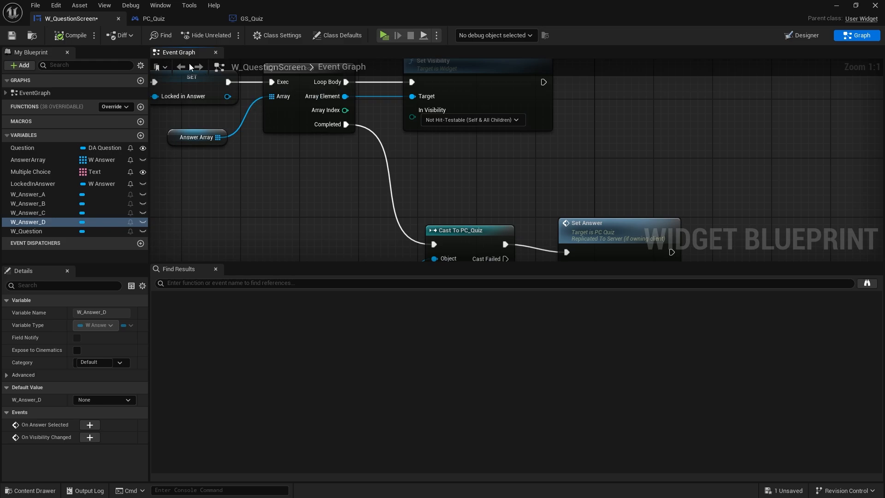
{"action": "left_click", "coordinate": [806, 35]}
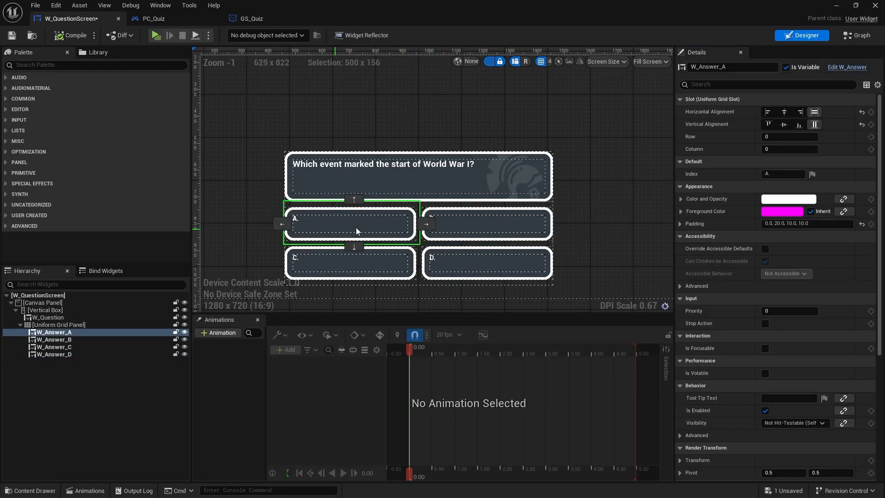
{"action": "mouse_move", "coordinate": [847, 67]}
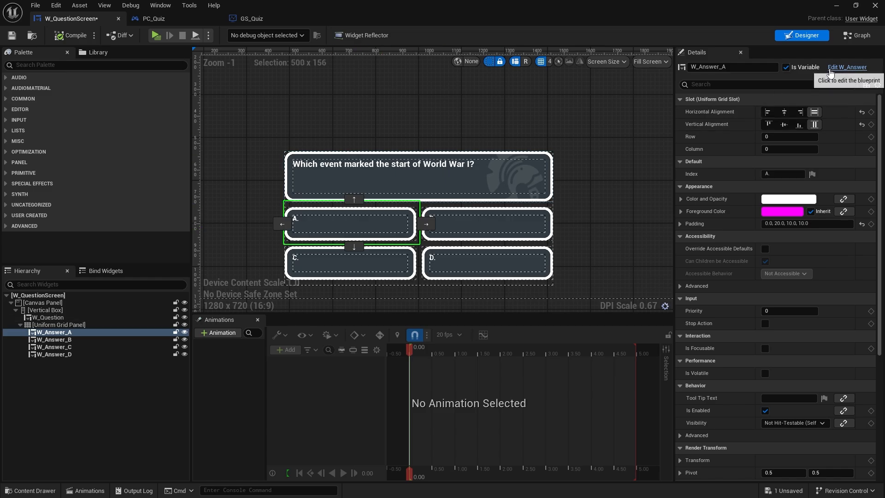
Edit W_Answer, add a Wrap Box into its Overlay and align it bottom-right.
{"action": "left_click", "coordinate": [847, 67]}
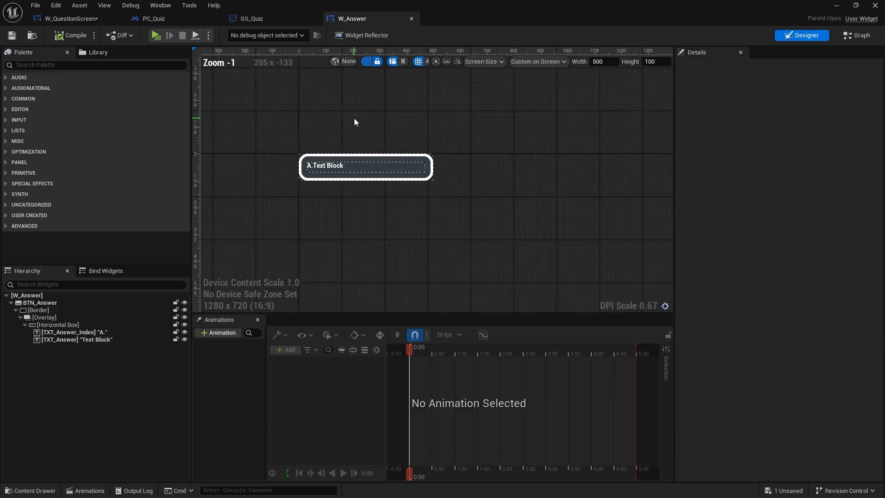
{"action": "scroll", "scroll_direction": "up", "scroll_amount": 3}
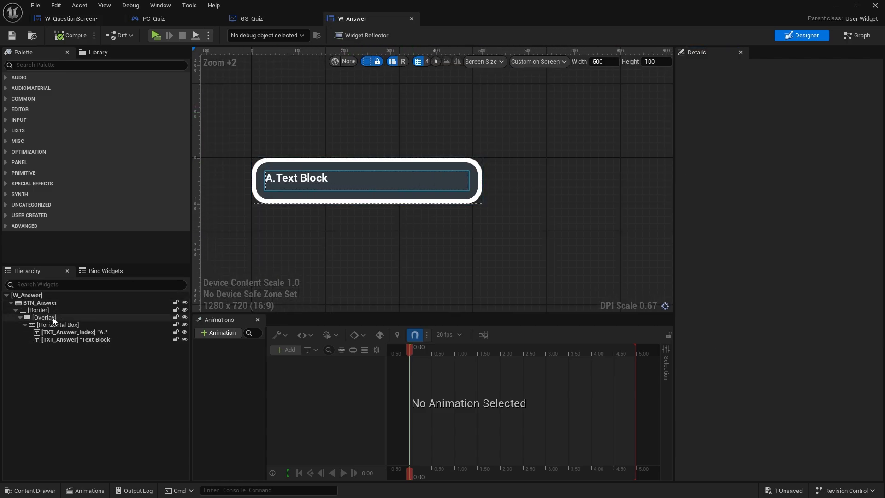
{"action": "left_click", "coordinate": [44, 317]}
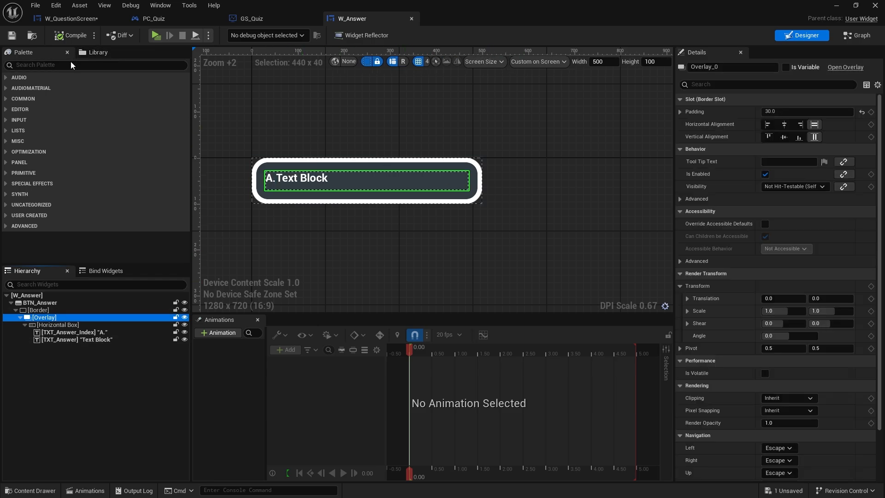
{"action": "type", "text": "wrap"}
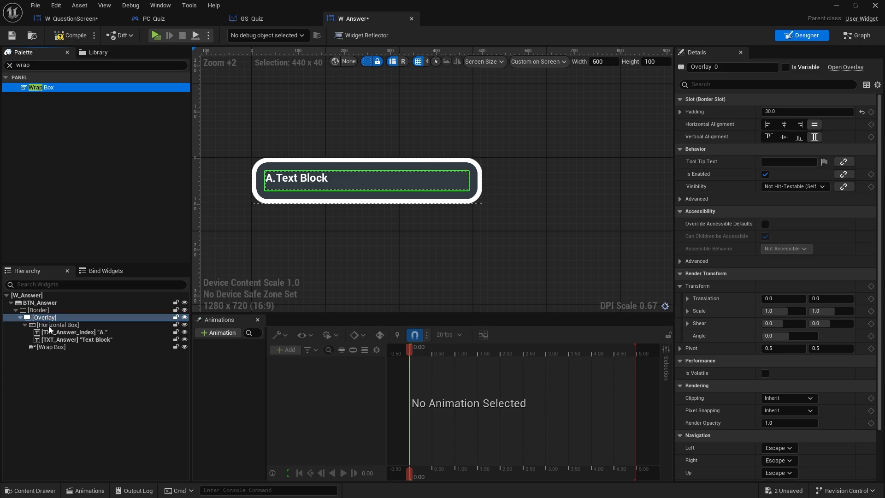
{"action": "left_click", "coordinate": [53, 346]}
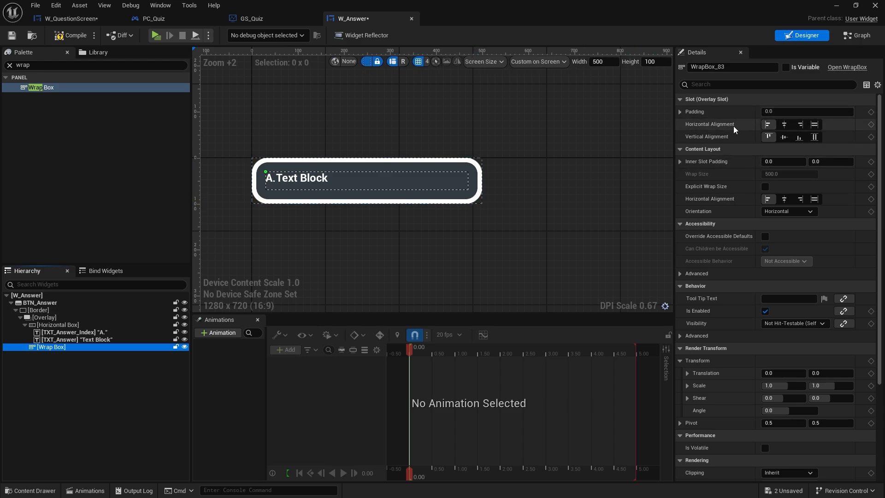
{"action": "left_click", "coordinate": [800, 124]}
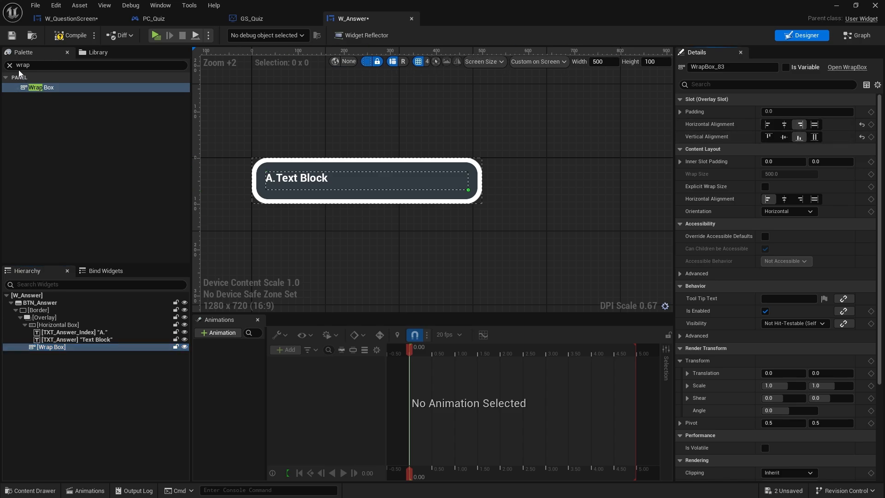
Add a W_PlayerResponse dot to the Wrap Box and set its translation Y to 50.
{"action": "left_click", "coordinate": [9, 65]}
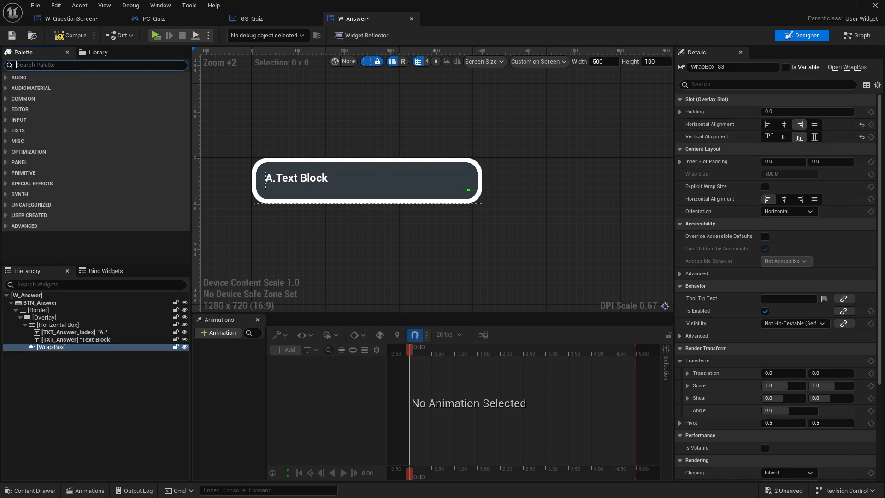
{"action": "type", "text": "ew"}
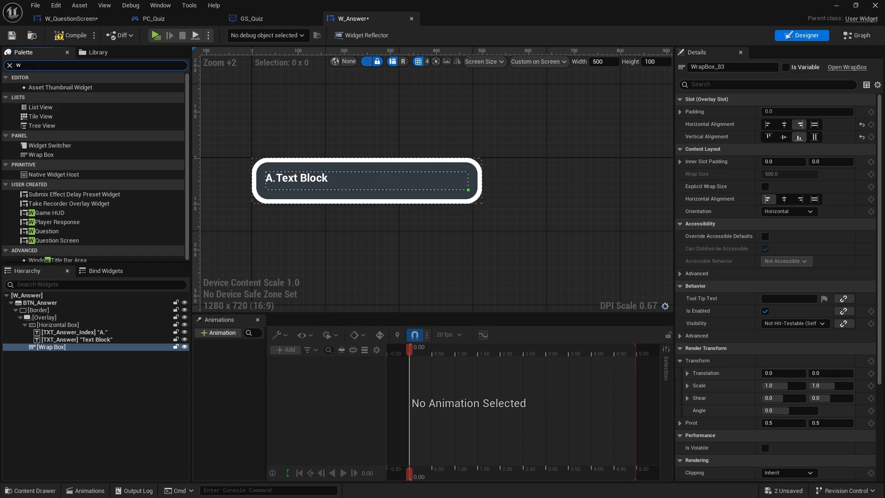
{"action": "mouse_move", "coordinate": [55, 226]}
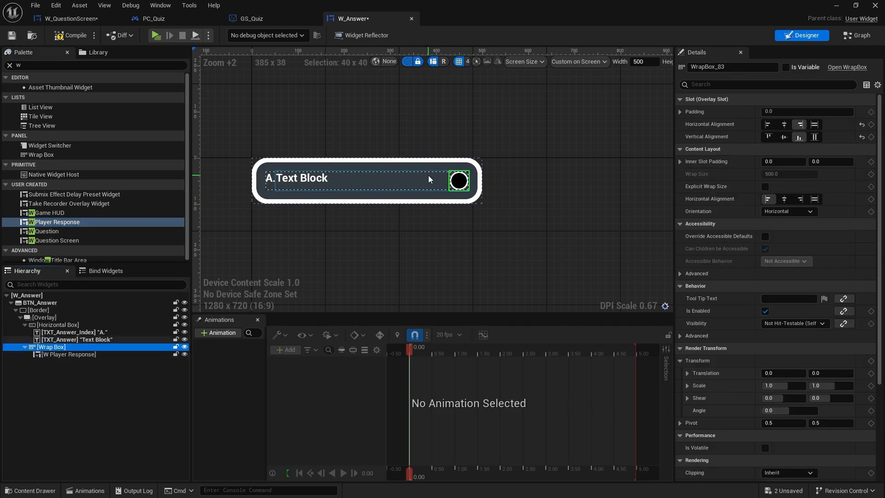
{"action": "scroll", "scroll_direction": "down", "scroll_amount": 3}
{"action": "type", "text": "50"}
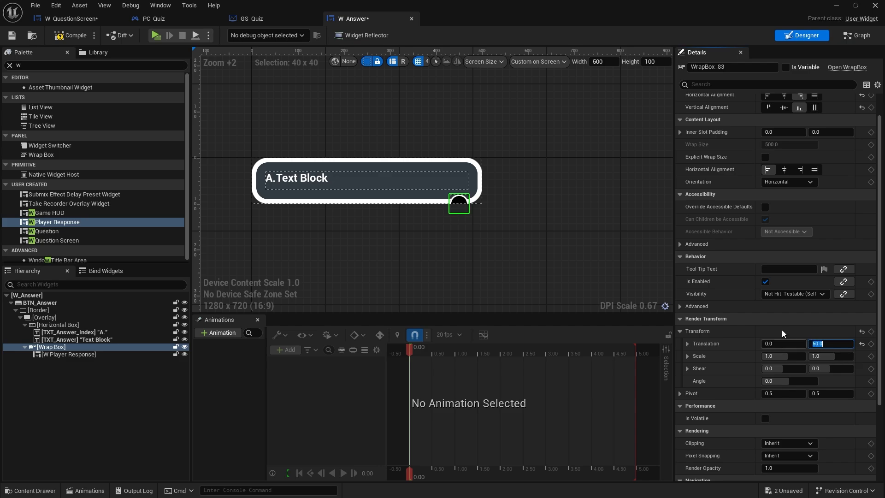
{"action": "mouse_move", "coordinate": [376, 334]}
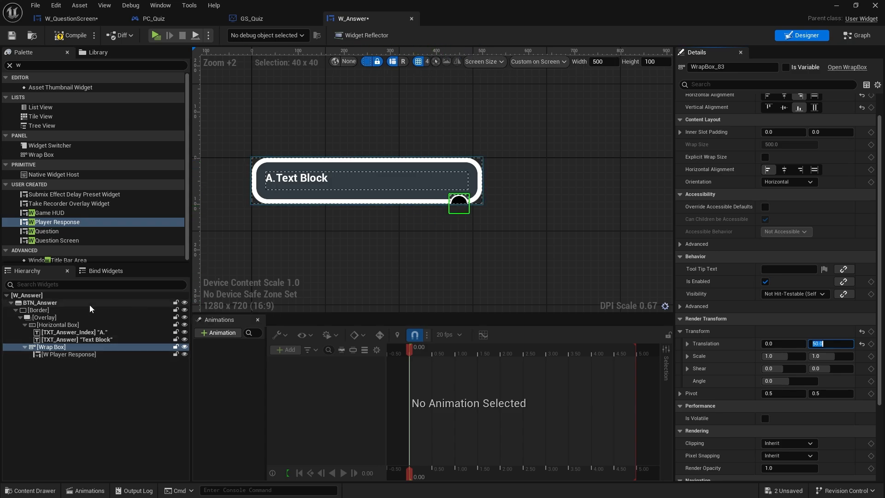
Set the answer Border's clipping to Clip to Bounds off so the dot shows, then compile.
{"action": "left_click", "coordinate": [40, 310]}
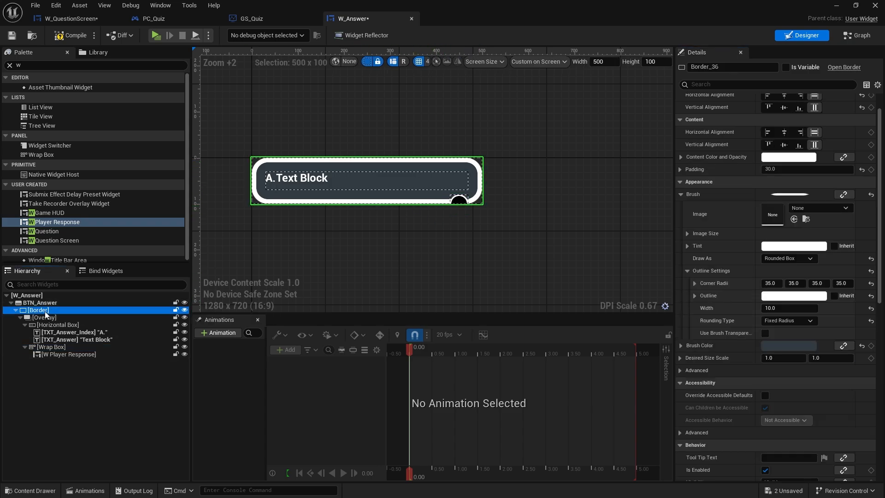
{"action": "scroll", "scroll_direction": "down", "scroll_amount": 3}
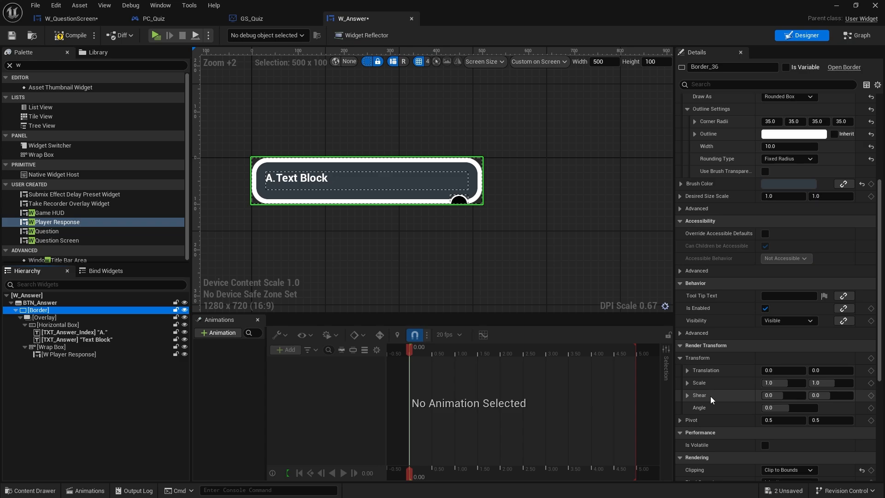
{"action": "scroll", "scroll_direction": "down", "scroll_amount": 3}
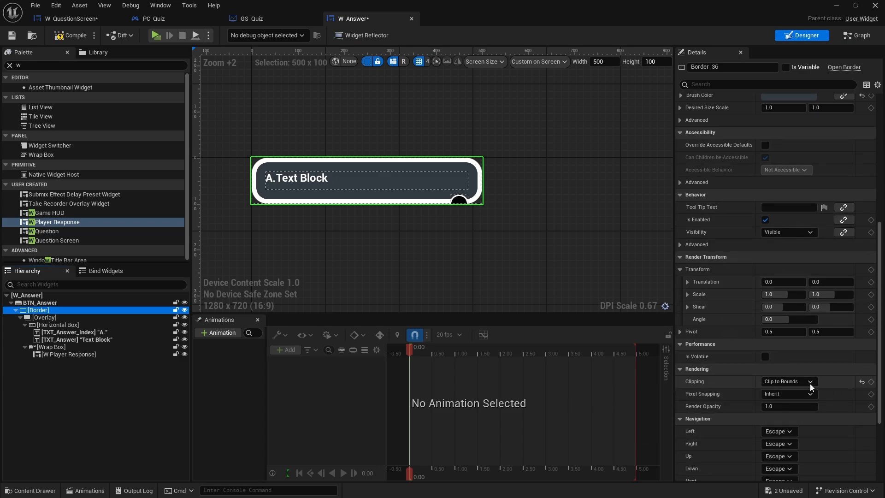
{"action": "left_click", "coordinate": [788, 381]}
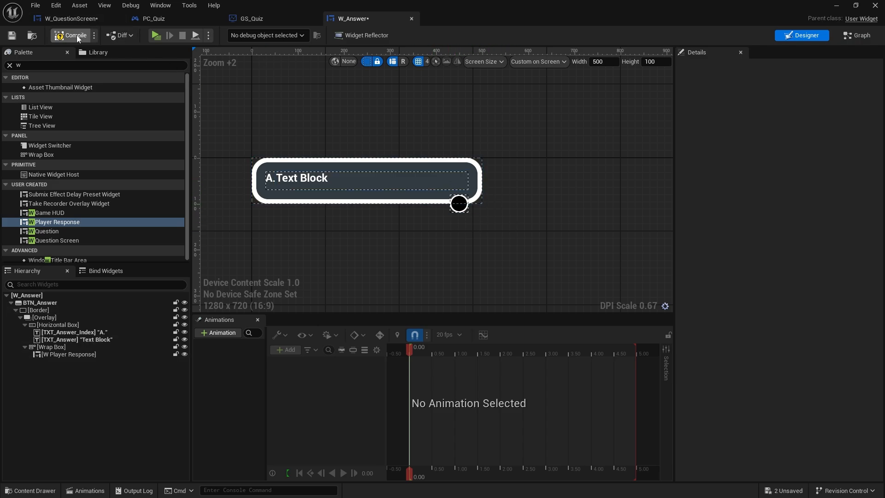
{"action": "left_click", "coordinate": [70, 36]}
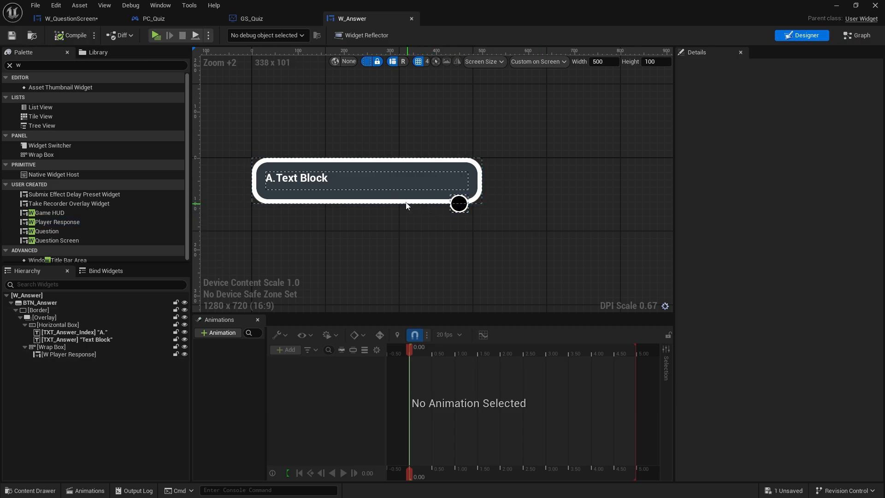
{"action": "mouse_move", "coordinate": [152, 178]}
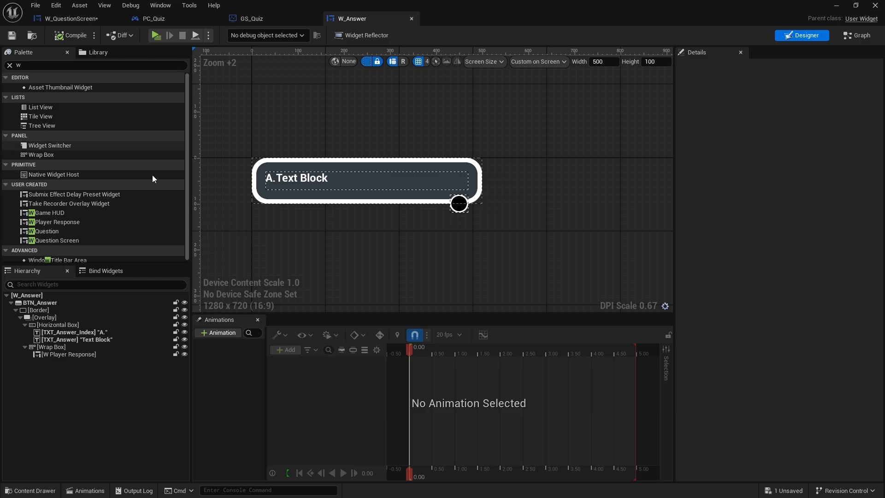
Duplicate the response dot to four in the Wrap Box and select the first one.
{"action": "left_click", "coordinate": [69, 354]}
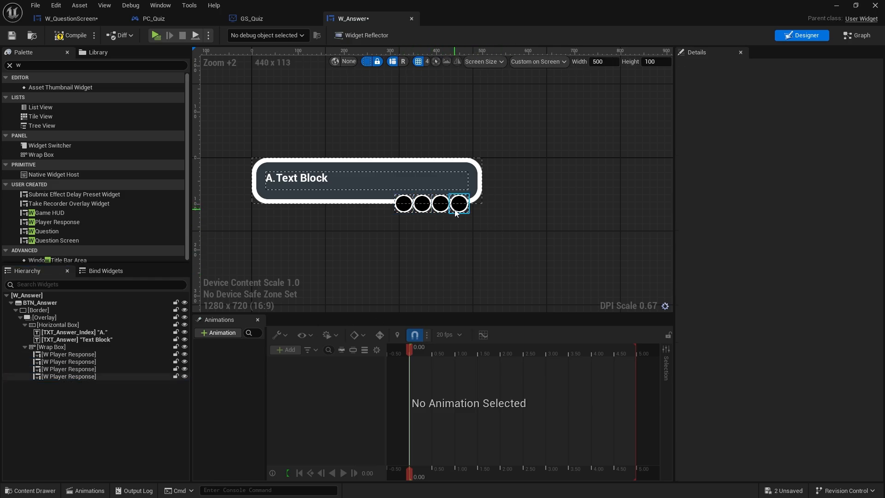
{"action": "scroll", "scroll_direction": "up", "scroll_amount": 3}
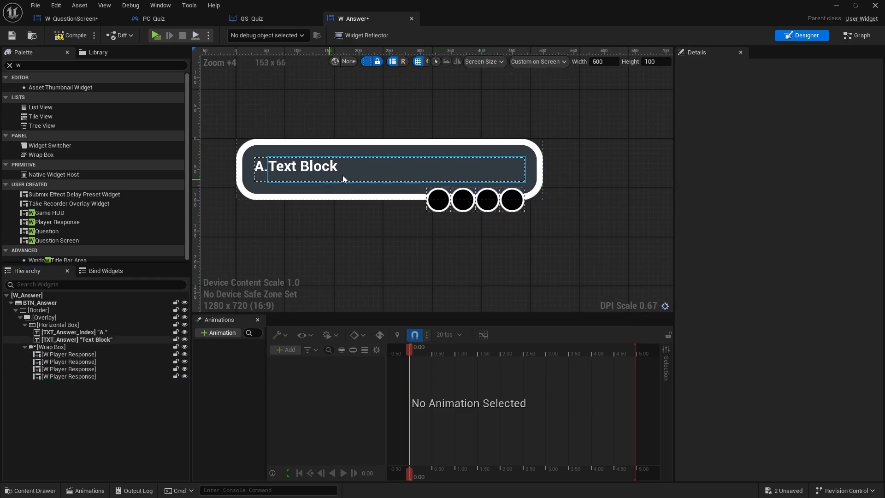
{"action": "left_click", "coordinate": [511, 199]}
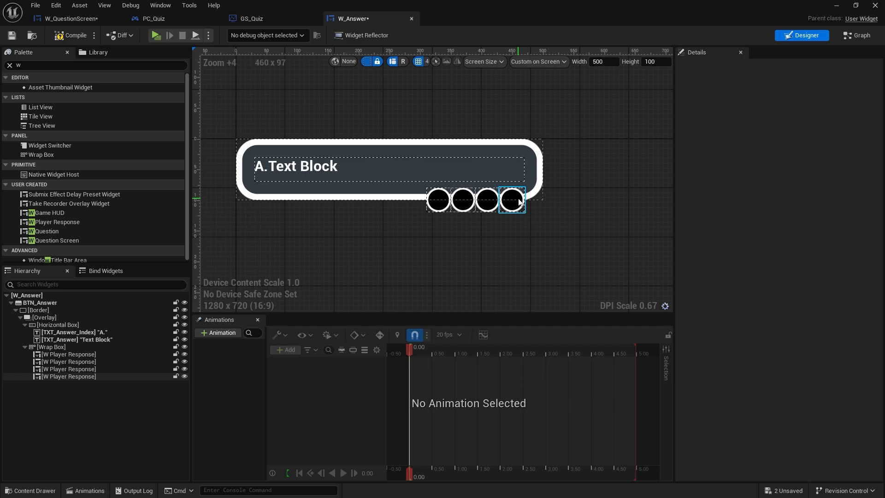
{"action": "left_click", "coordinate": [450, 218]}
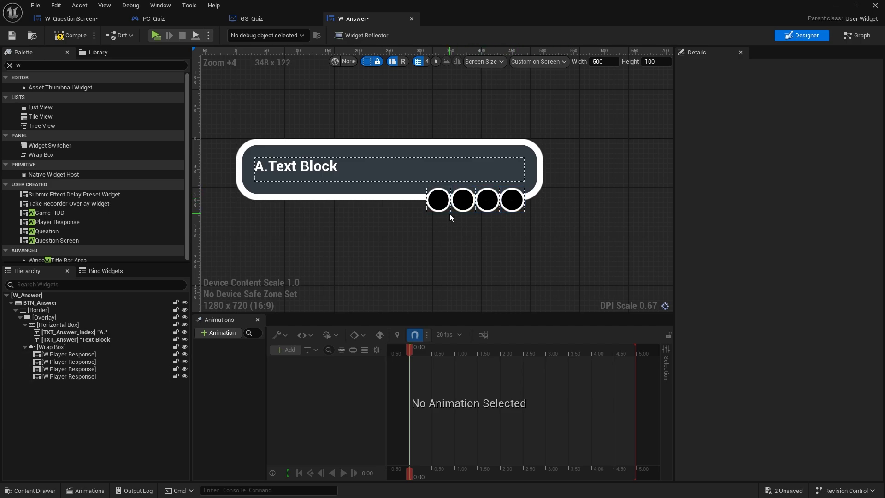
{"action": "left_click", "coordinate": [437, 199]}
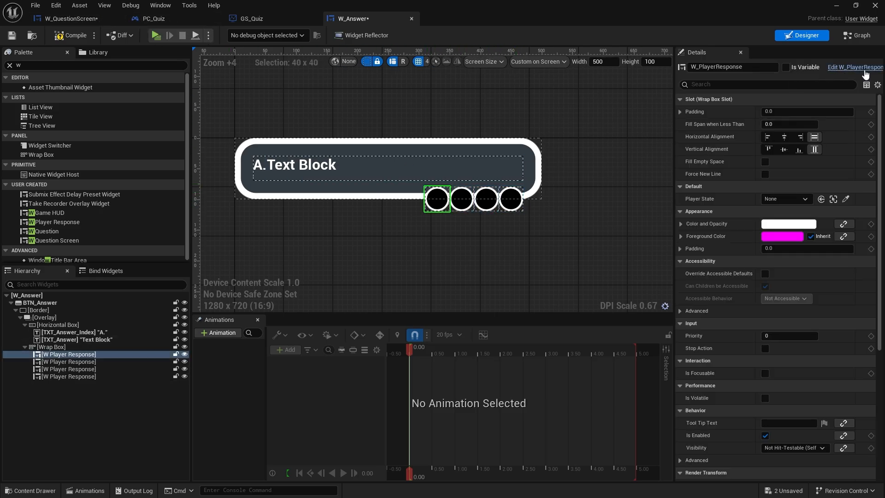
Inspect the W_PlayerResponse widget, then return to the W_Answer widget.
{"action": "left_click", "coordinate": [855, 66]}
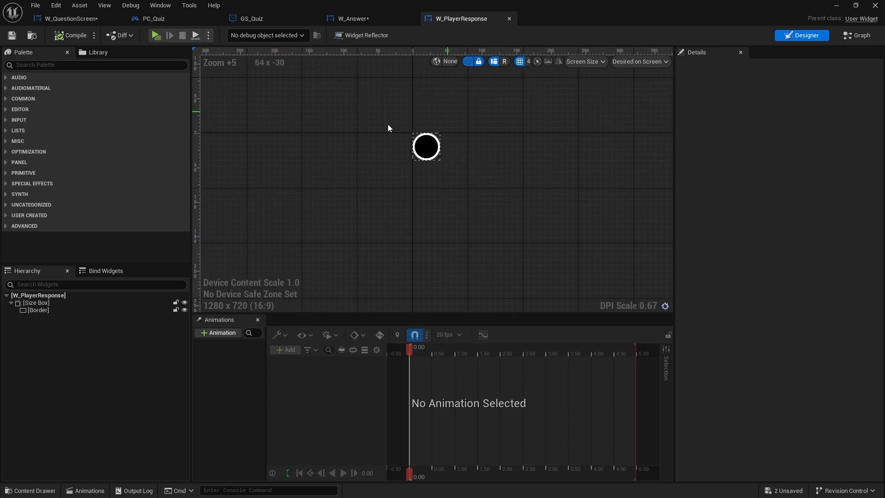
{"action": "left_click", "coordinate": [38, 295]}
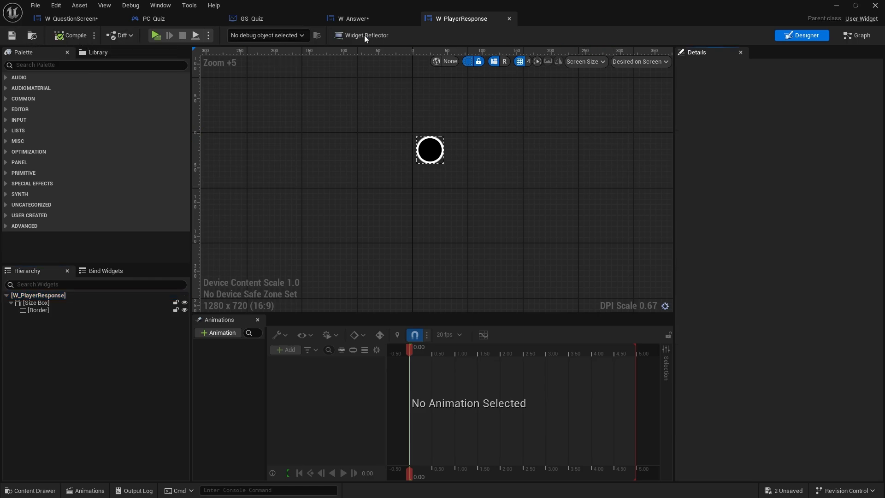
{"action": "left_click", "coordinate": [350, 18]}
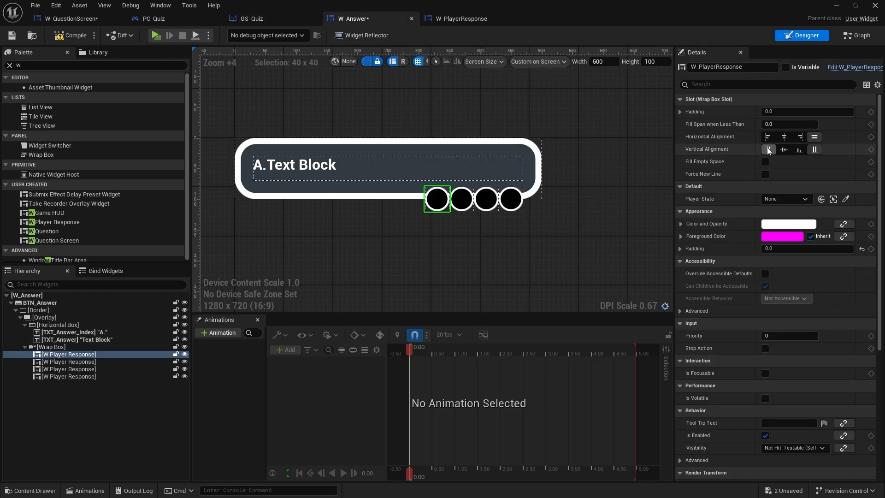
Give all four response dots a slot padding of 5 so the fourth wraps to a second row.
{"action": "left_click", "coordinate": [67, 376]}
{"action": "type", "text": "5"}
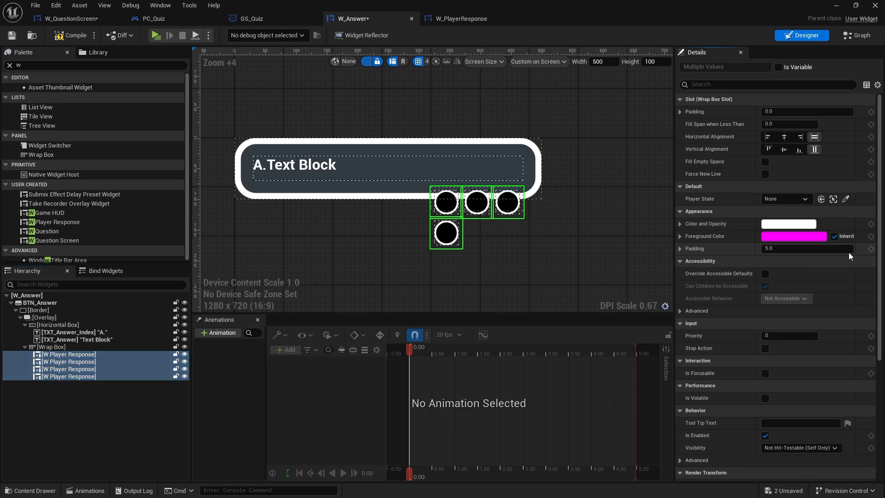
{"action": "left_click", "coordinate": [54, 347]}
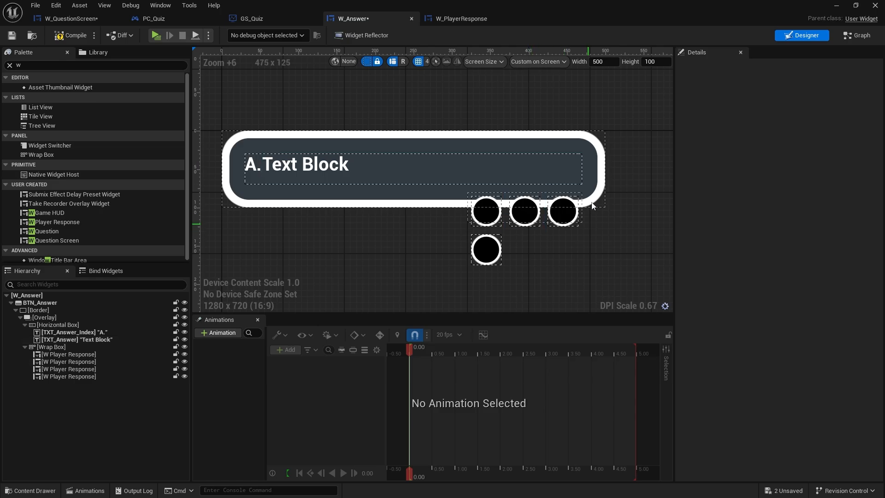
{"action": "left_click", "coordinate": [484, 192]}
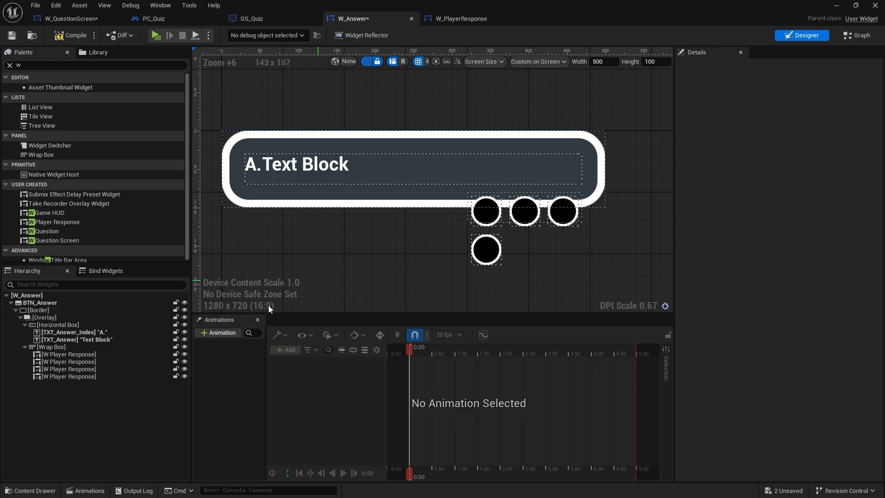
{"action": "left_click", "coordinate": [49, 348]}
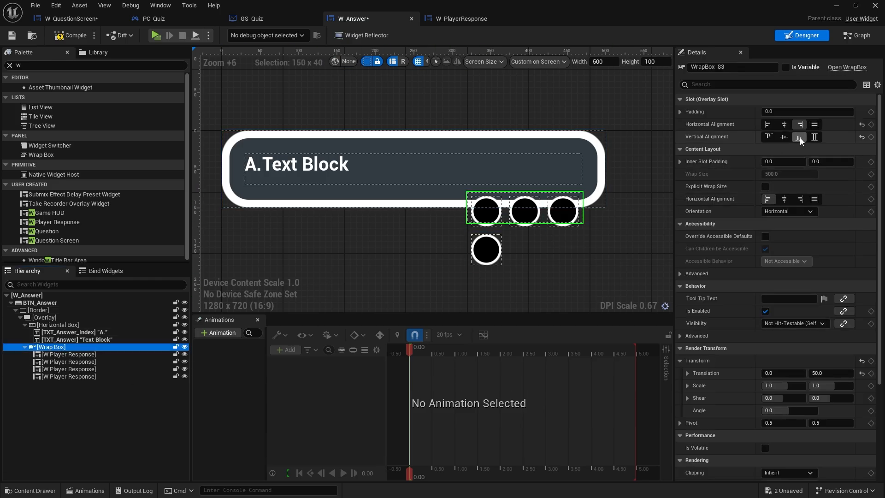
{"action": "mouse_move", "coordinate": [814, 125]}
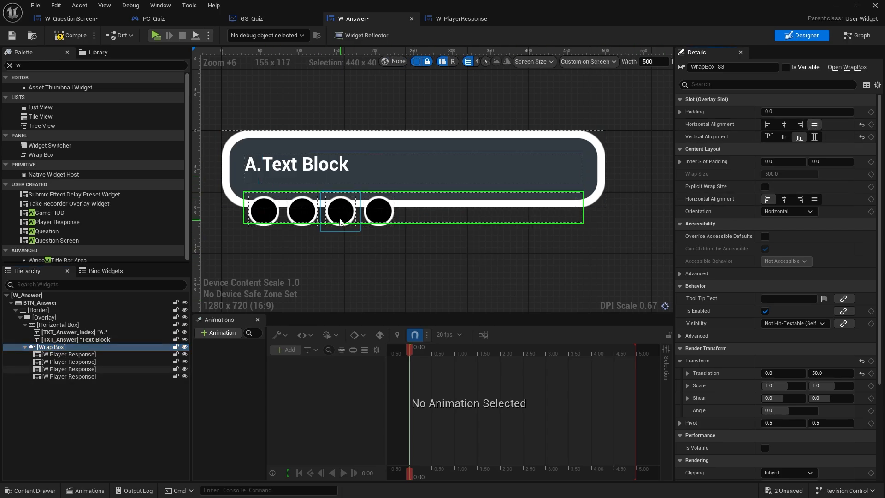
{"action": "mouse_move", "coordinate": [376, 227]}
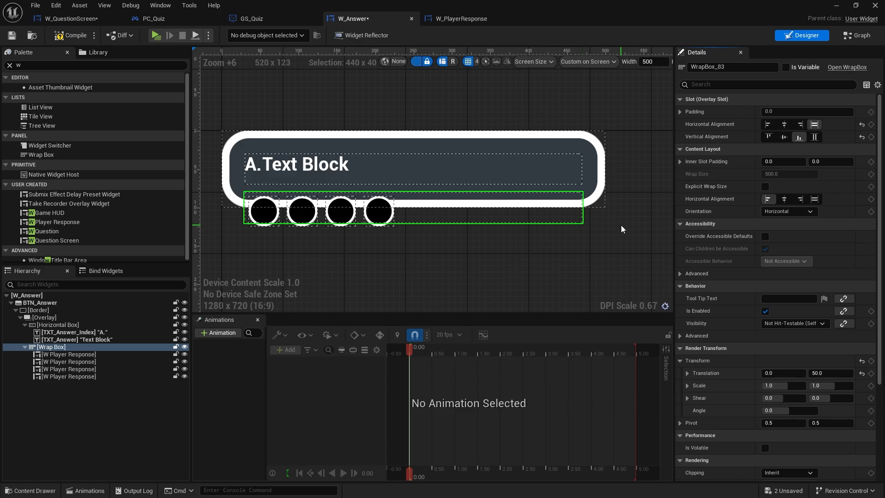
Nest the wrap box in a Horizontal Box and add a Spacer set to Fill before it.
{"action": "right_click", "coordinate": [51, 346]}
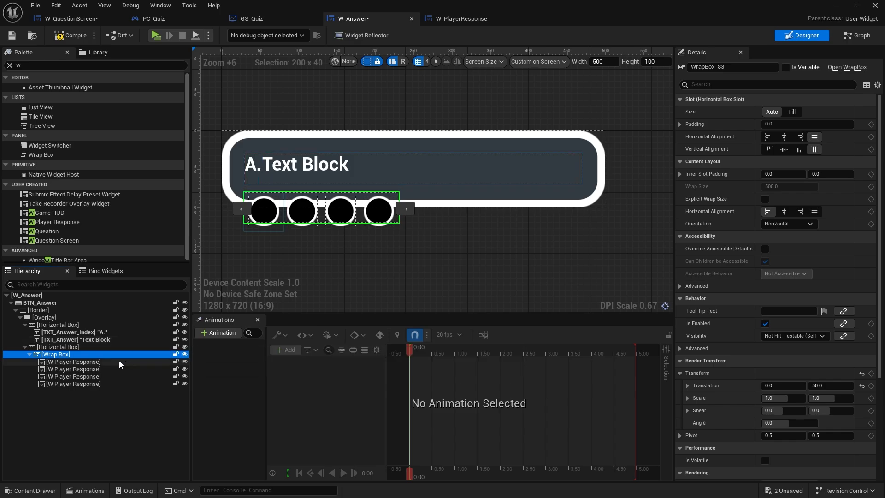
{"action": "left_click", "coordinate": [96, 65]}
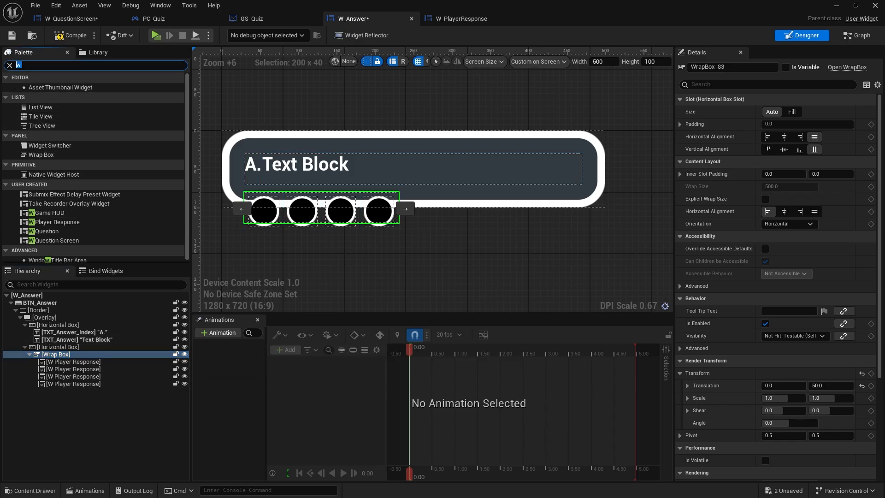
{"action": "type", "text": "spacer"}
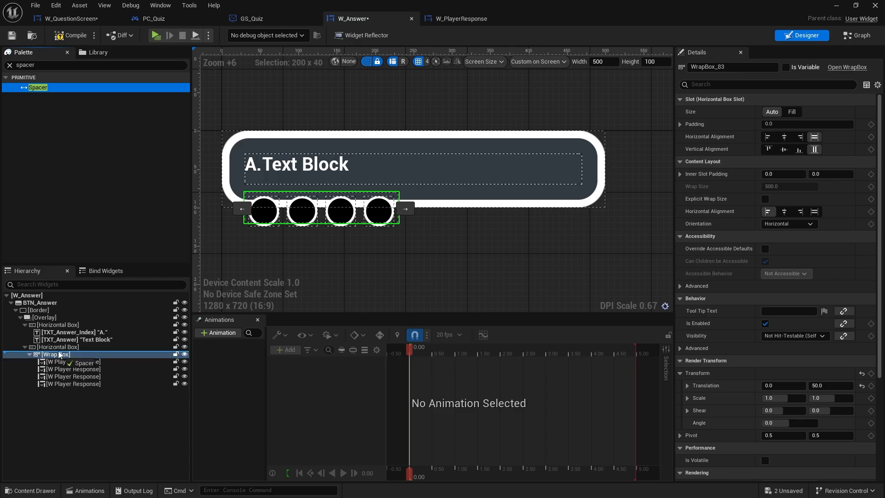
{"action": "left_click", "coordinate": [45, 354]}
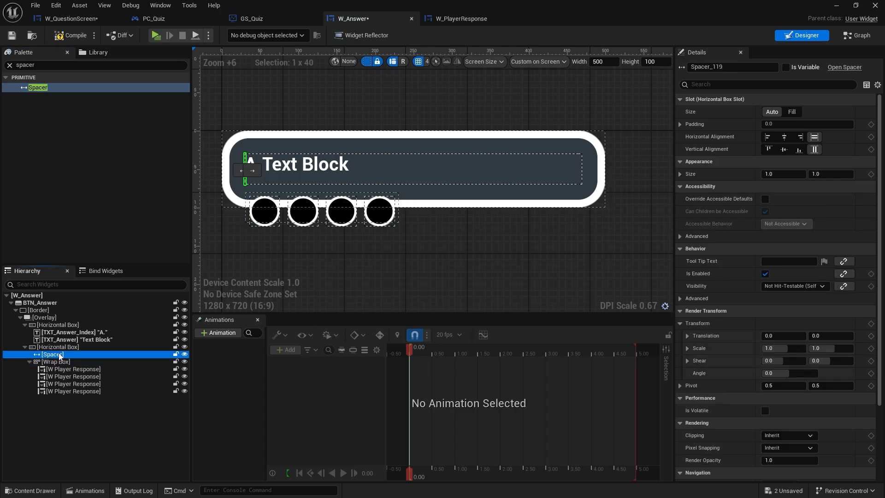
{"action": "left_click", "coordinate": [791, 112]}
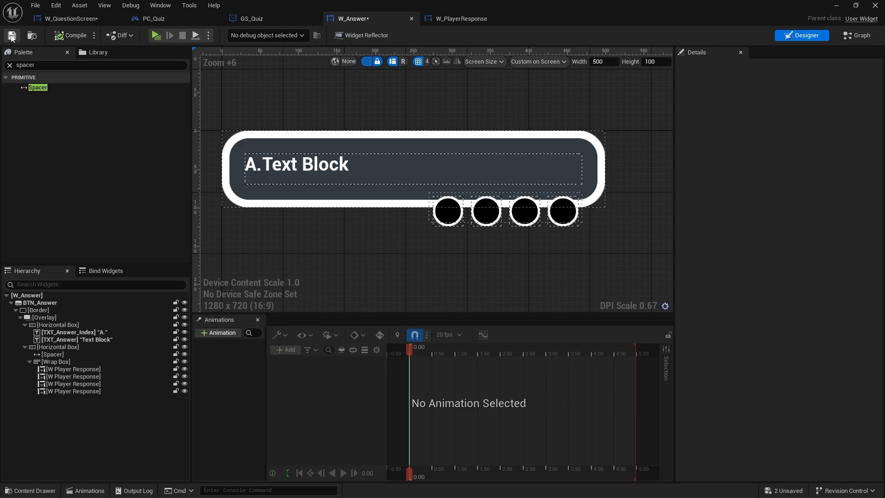
Save W_Answer and rename the dots' wrap box to BOX_PlayerResponses.
{"action": "left_click", "coordinate": [11, 35]}
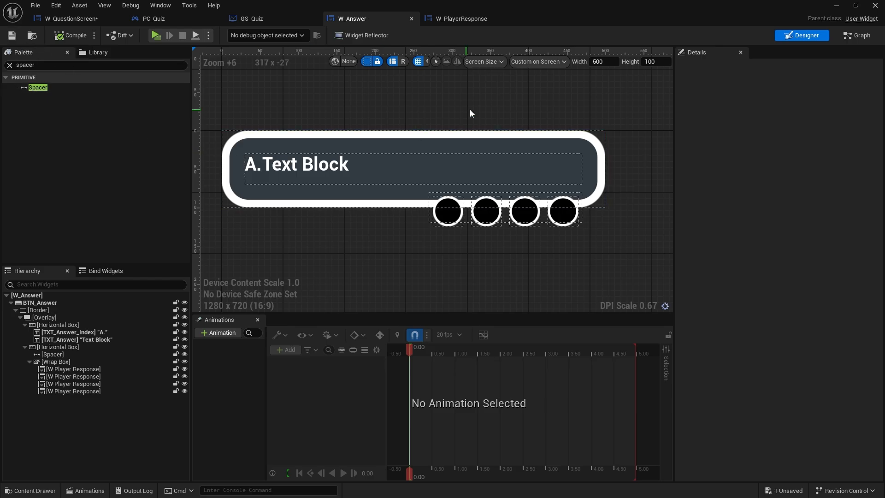
{"action": "mouse_move", "coordinate": [88, 160]}
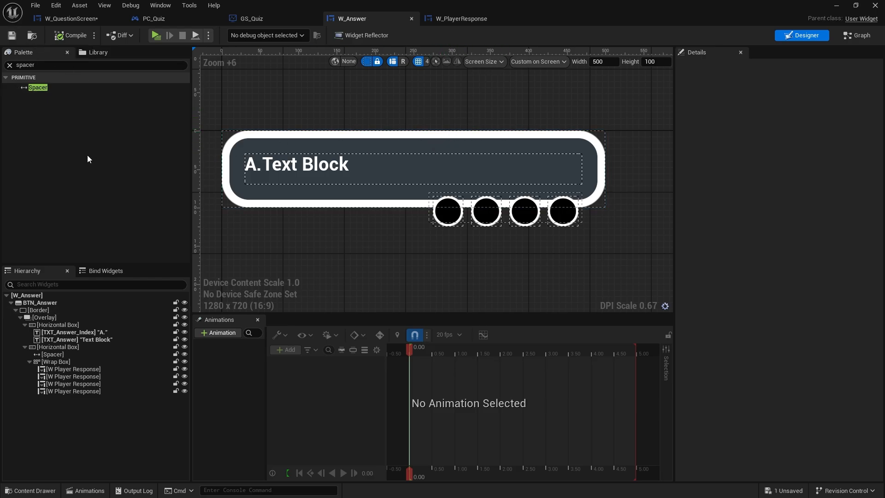
{"action": "left_click", "coordinate": [70, 369]}
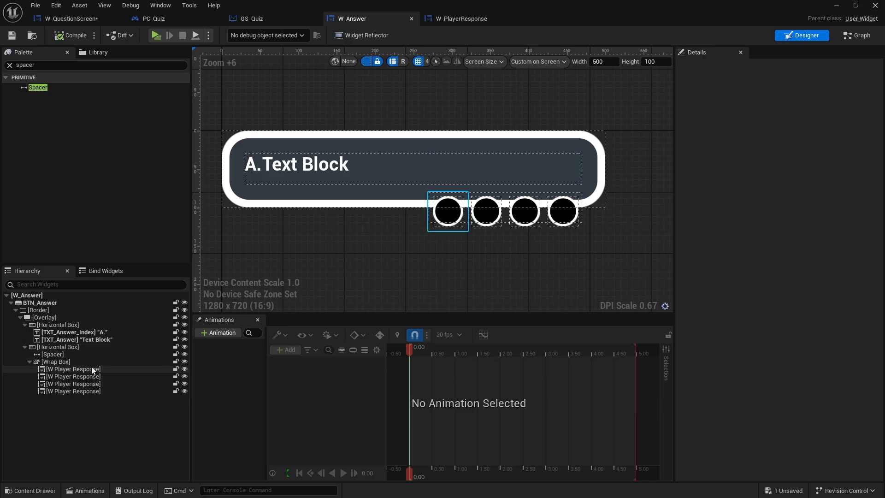
{"action": "left_click", "coordinate": [57, 362]}
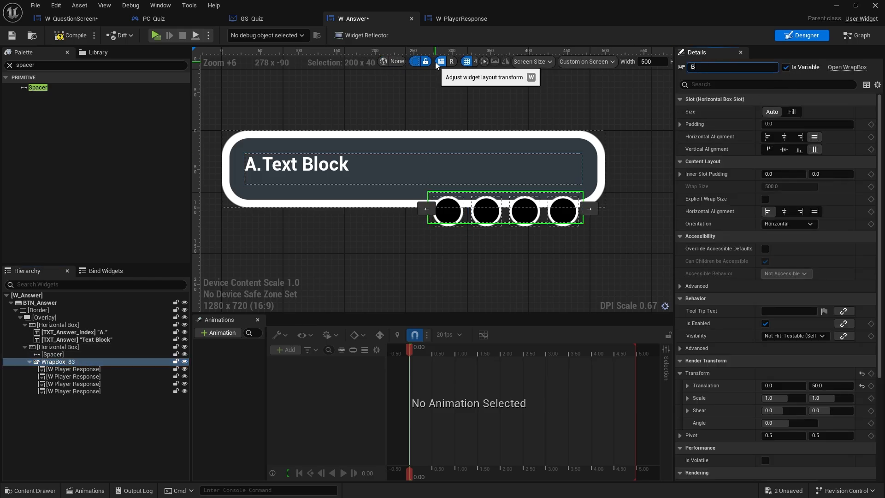
{"action": "type", "text": "BOX_PlayerResponses"}
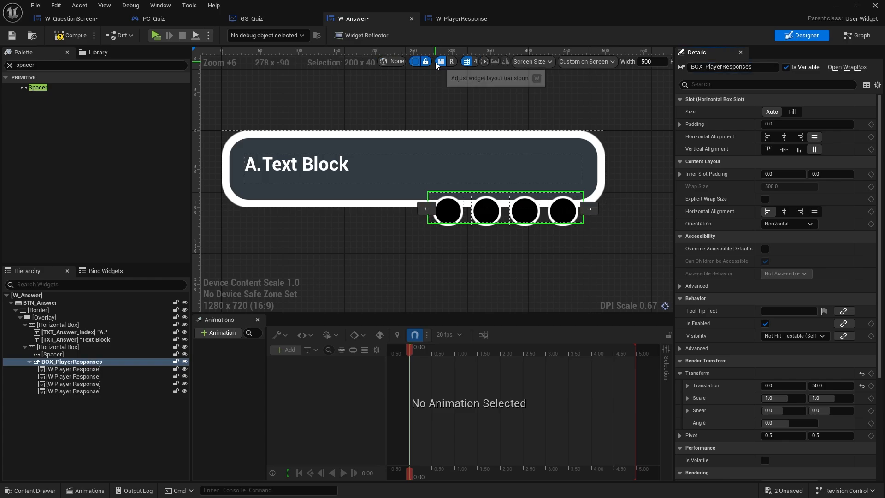
Delete the four placeholder W_PlayerResponse dots and return to W_QuestionScreen.
{"action": "left_click", "coordinate": [72, 391]}
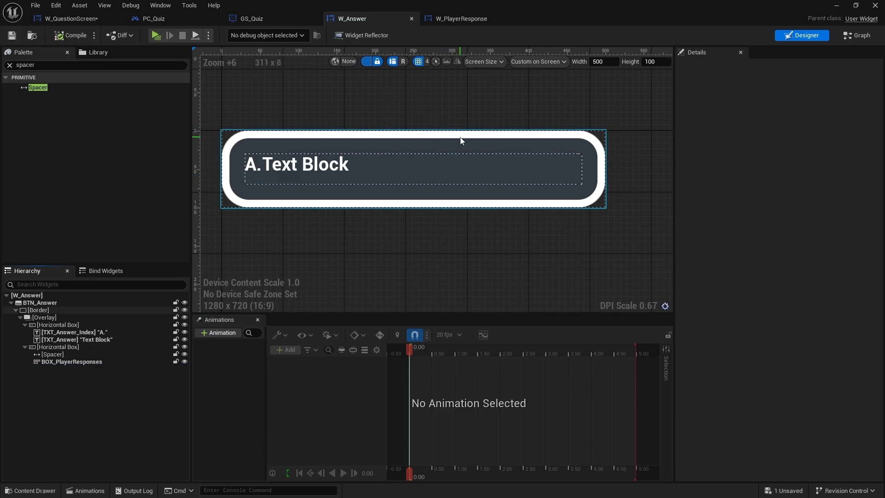
{"action": "left_click", "coordinate": [67, 18]}
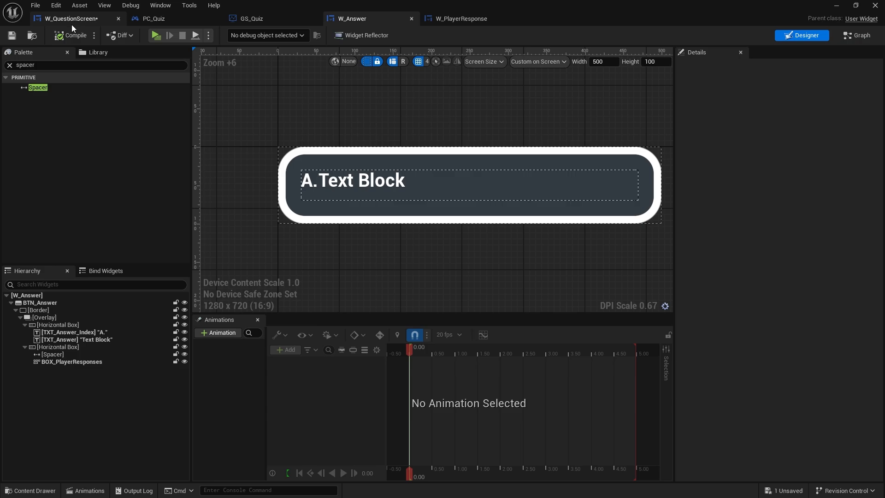
{"action": "mouse_move", "coordinate": [99, 21]}
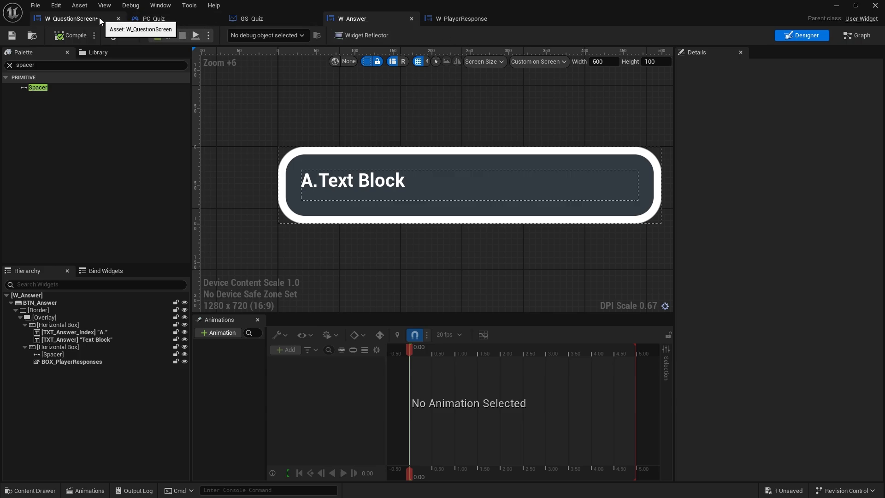
{"action": "left_click", "coordinate": [70, 19]}
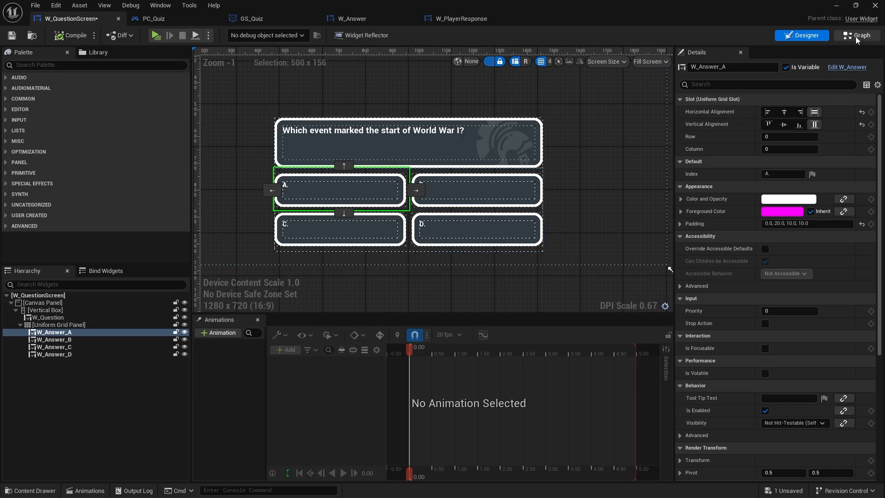
View W_QuestionScreen's graph, then switch to the GS_Quiz game state blueprint.
{"action": "left_click", "coordinate": [858, 35]}
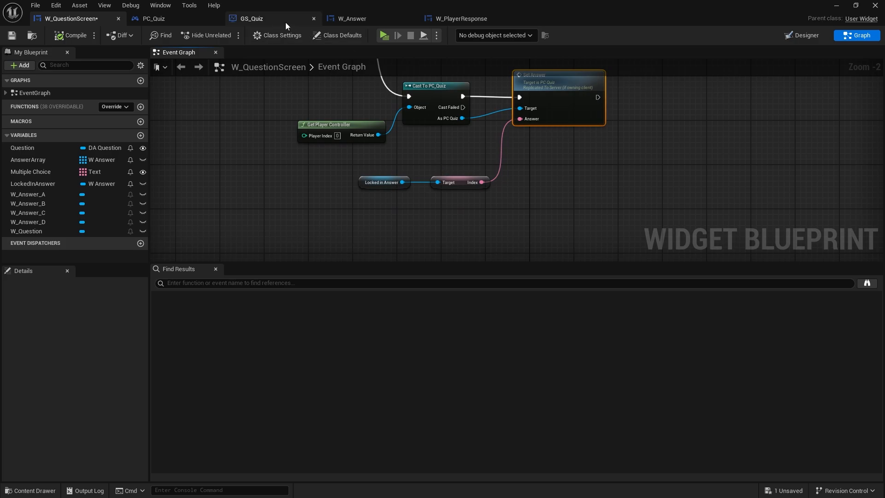
{"action": "left_click", "coordinate": [250, 19]}
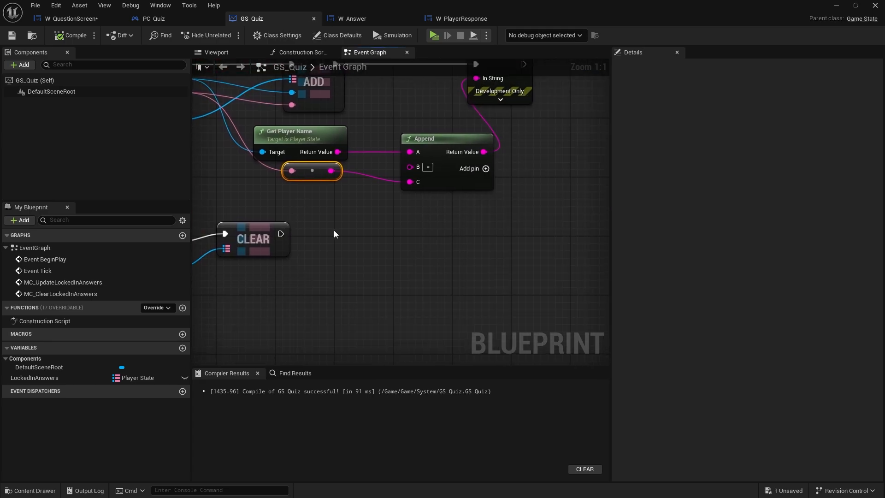
Create an OnAnswerSet event dispatcher and call it right after the answer ADD node.
{"action": "left_click", "coordinate": [182, 391]}
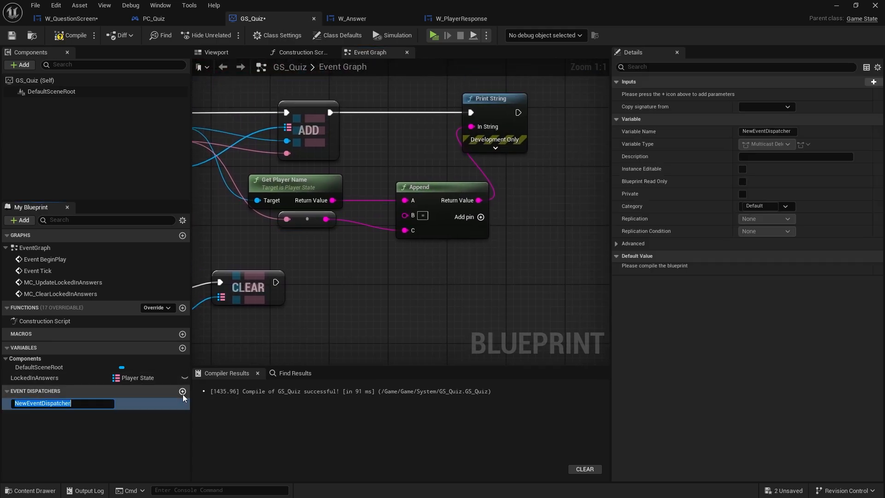
{"action": "type", "text": "OnResponseS"}
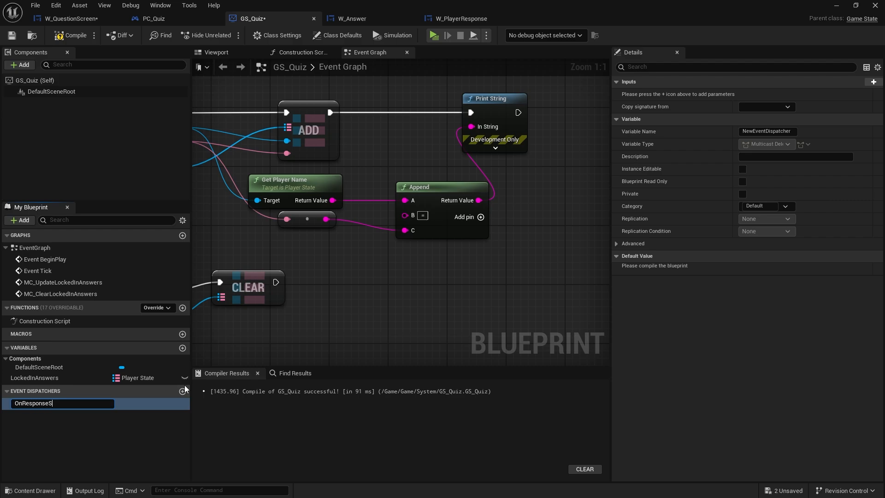
{"action": "key", "text": "BackSpace"}
{"action": "type", "text": "AnswerSet"}
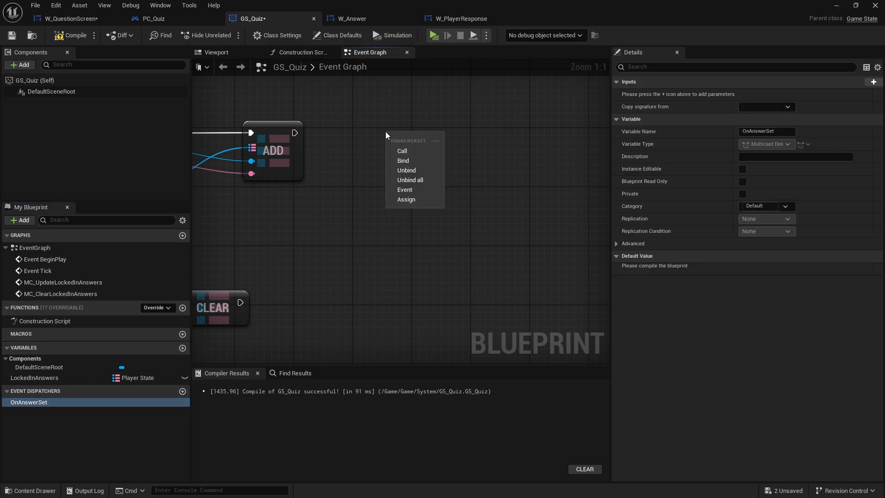
{"action": "left_click", "coordinate": [402, 150]}
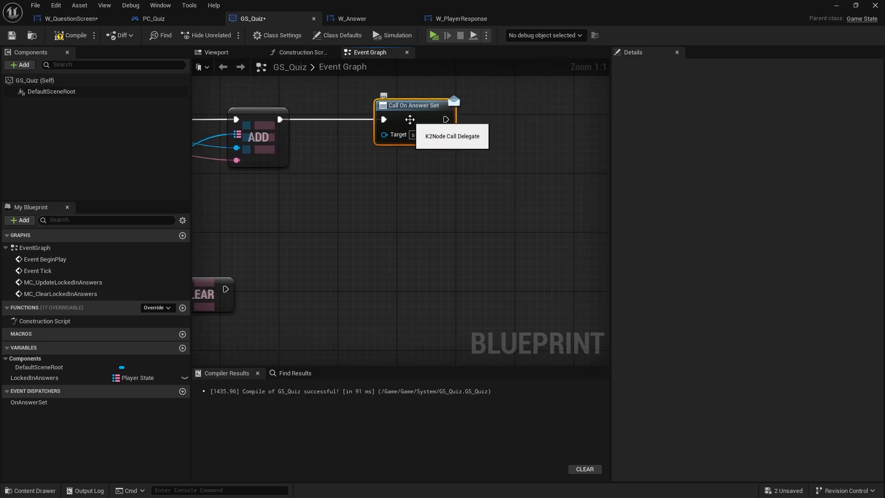
Give OnAnswerSet a PlayerState (Player State) input and an Answer (Text) input.
{"action": "left_click", "coordinate": [28, 402]}
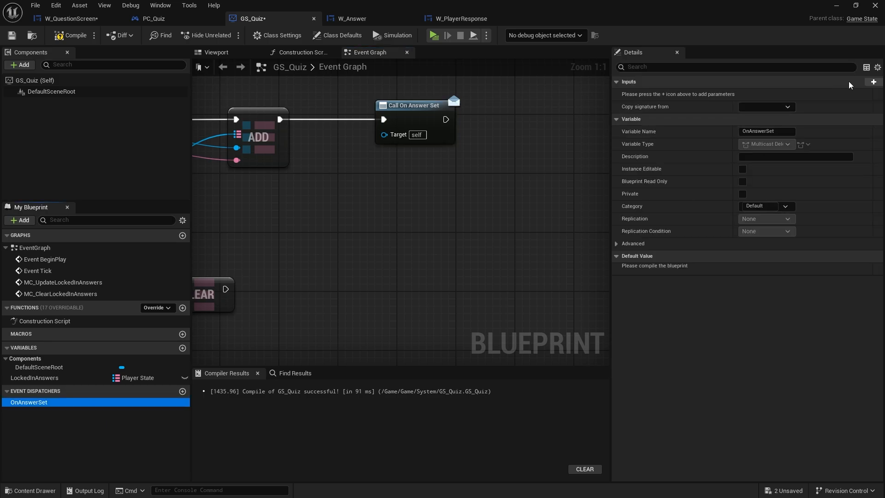
{"action": "left_click", "coordinate": [873, 81]}
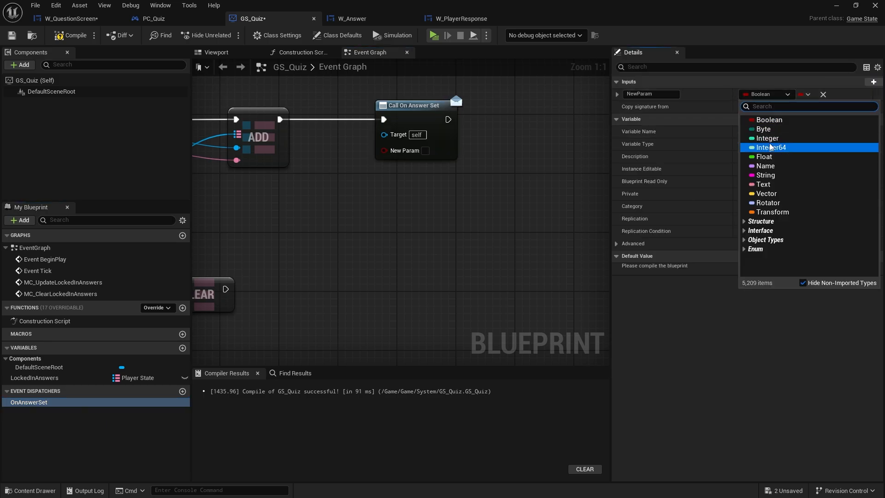
{"action": "type", "text": "pla"}
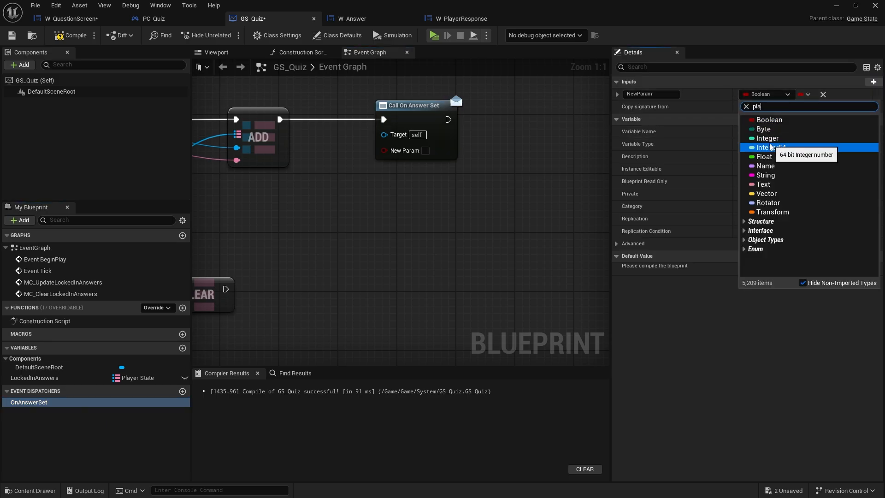
{"action": "type", "text": "player state"}
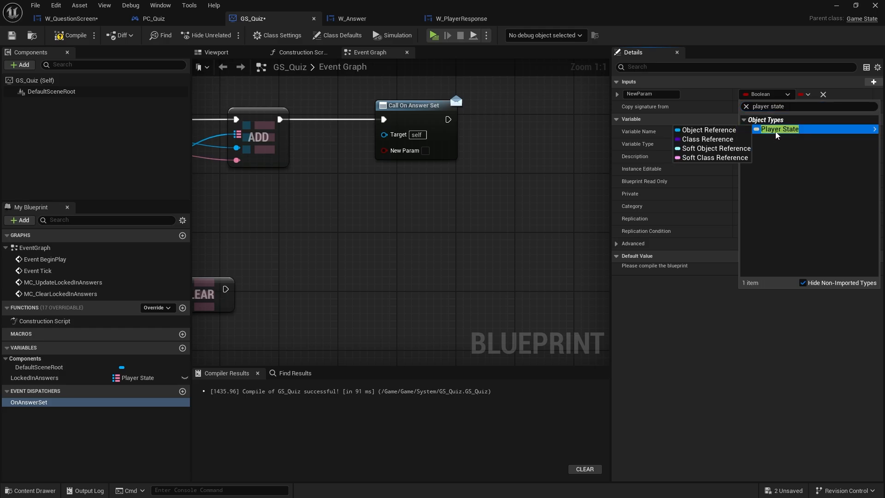
{"action": "left_click", "coordinate": [781, 129]}
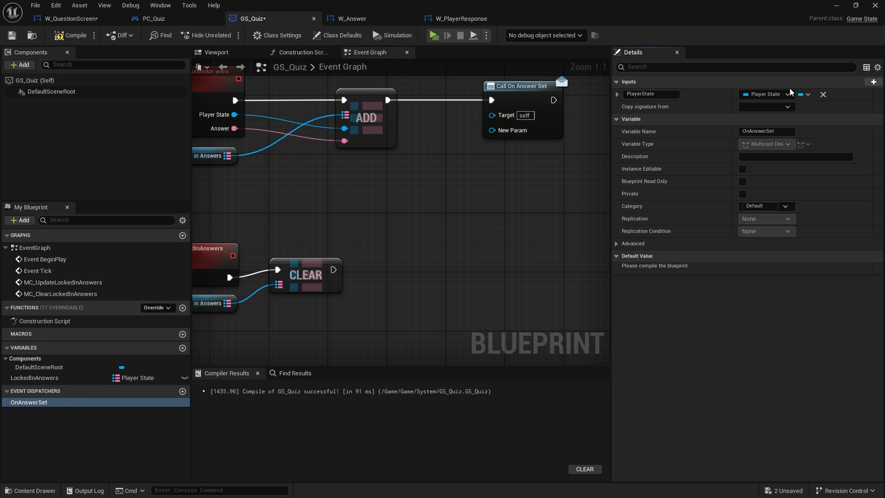
{"action": "left_click", "coordinate": [875, 81]}
{"action": "type", "text": "Answe"}
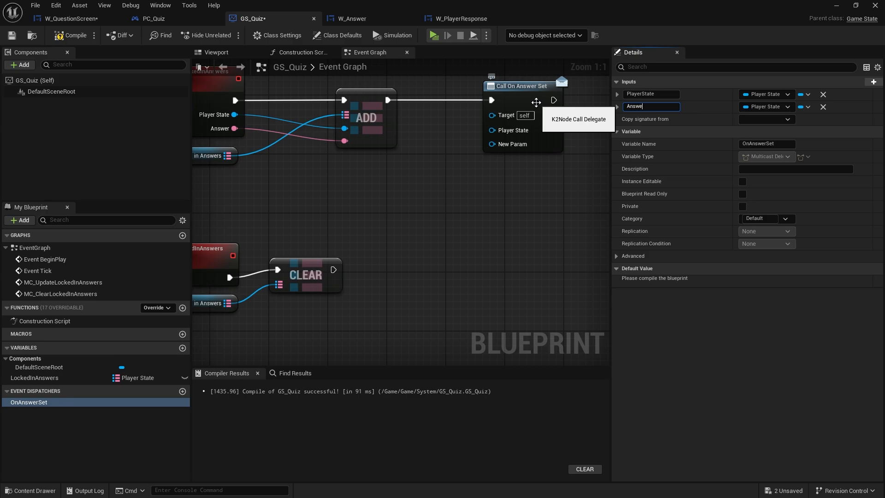
{"action": "left_click", "coordinate": [788, 107]}
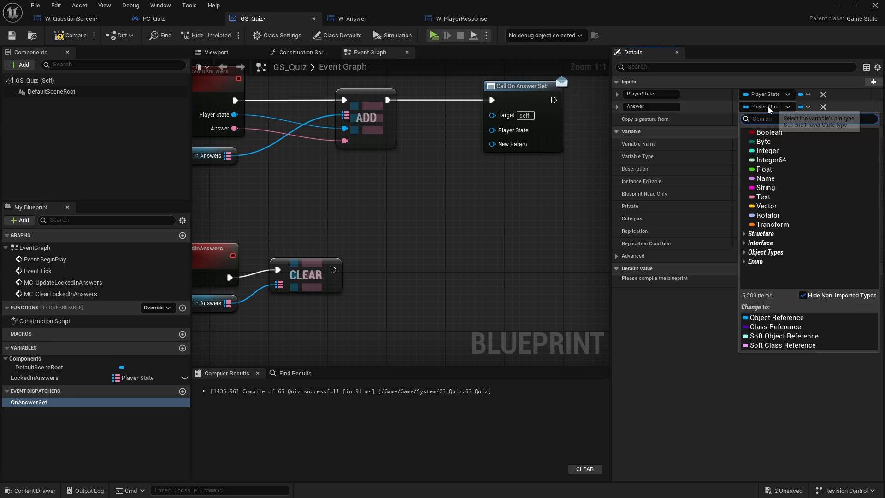
{"action": "left_click", "coordinate": [763, 196]}
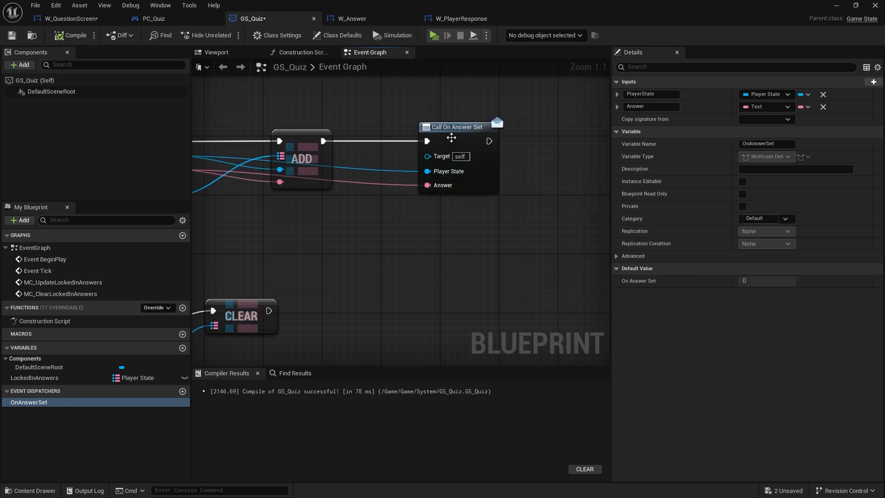
{"action": "left_click", "coordinate": [67, 19]}
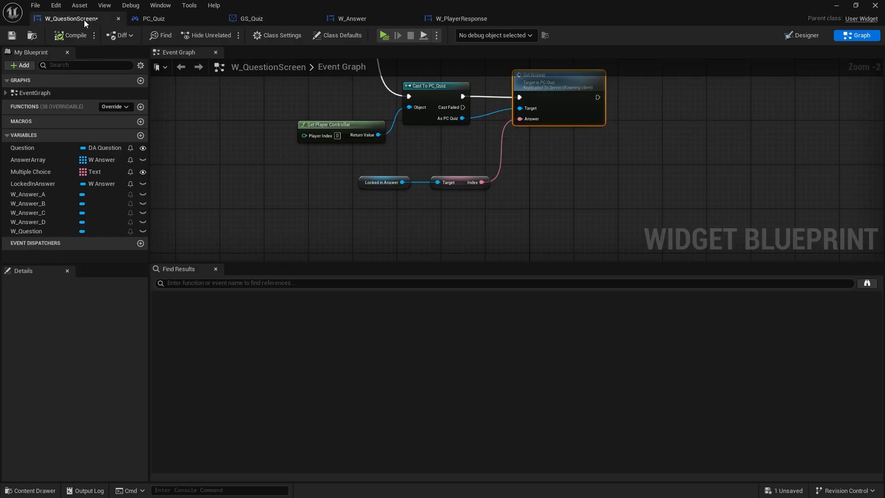
Add an Event Construct node in W_QuestionScreen and move it to an empty area.
{"action": "scroll", "scroll_direction": "down", "scroll_amount": 3}
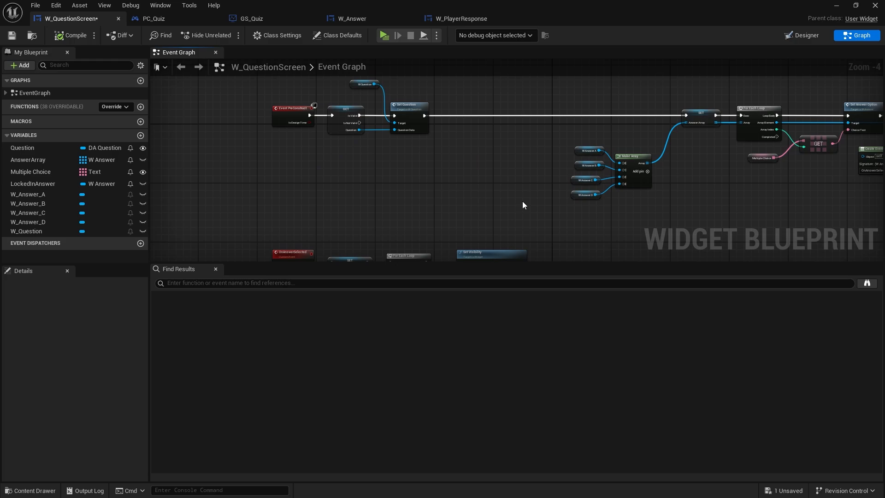
{"action": "scroll", "scroll_direction": "down", "scroll_amount": 3}
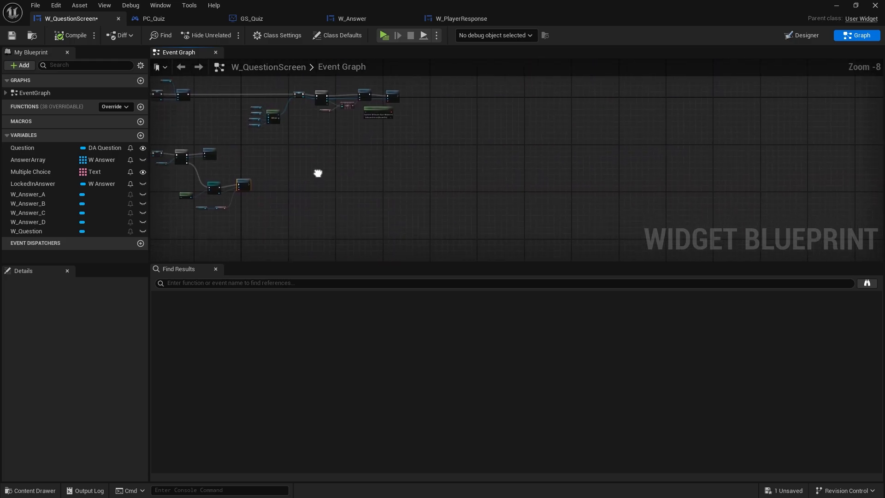
{"action": "right_click", "coordinate": [319, 173]}
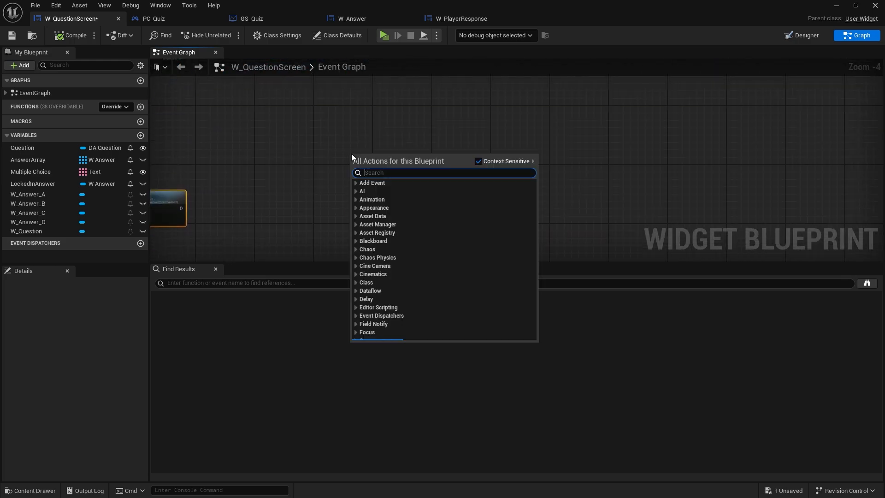
{"action": "type", "text": "construct"}
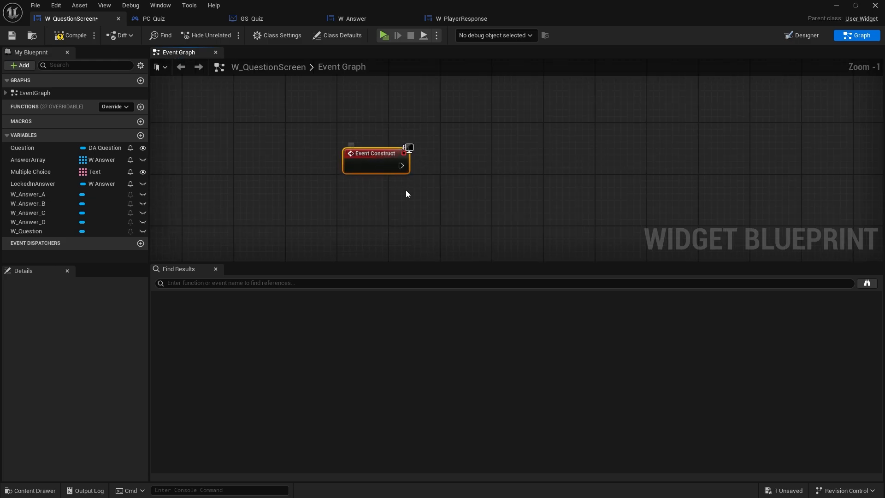
{"action": "left_click_drag", "start_coordinate": [375, 153], "coordinate": [322, 148]}
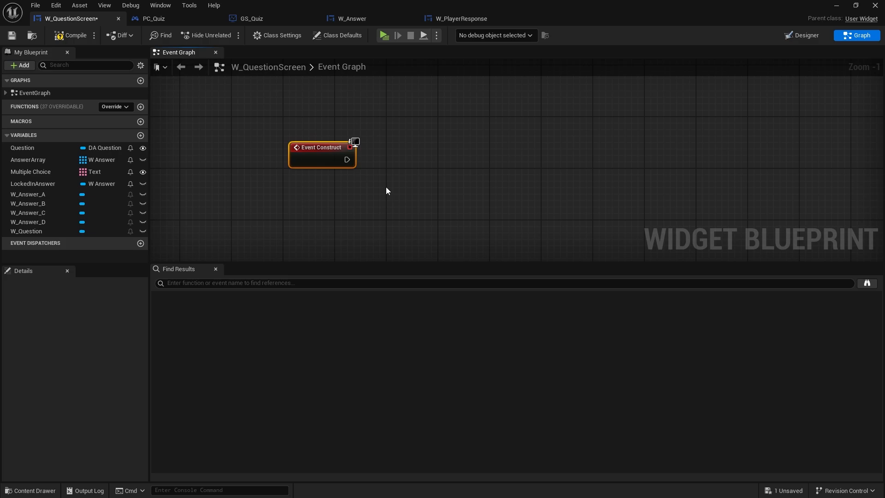
Cast Get Game State to GS_Quiz and bind an event to its On Answer Set dispatcher.
{"action": "right_click", "coordinate": [386, 191]}
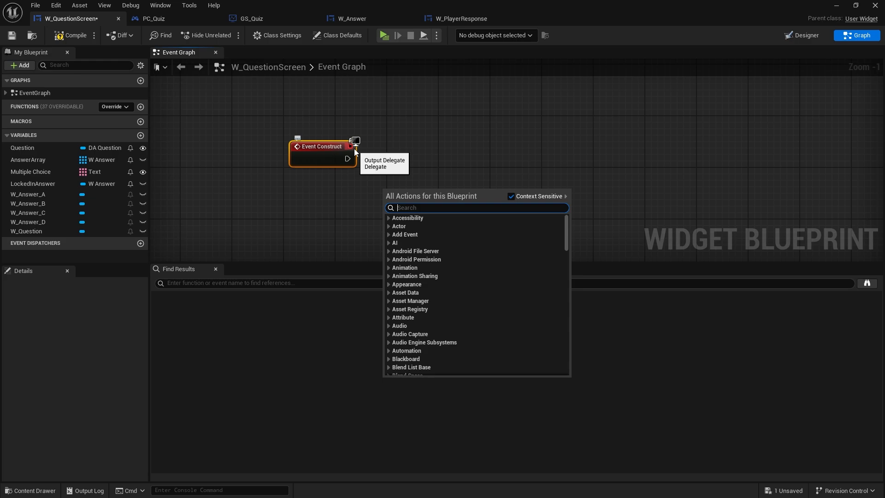
{"action": "type", "text": "get gfa"}
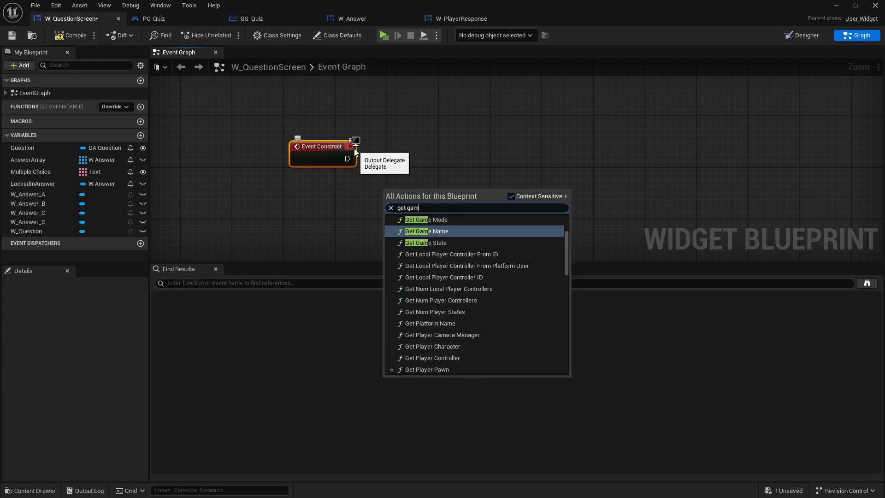
{"action": "left_click", "coordinate": [426, 243]}
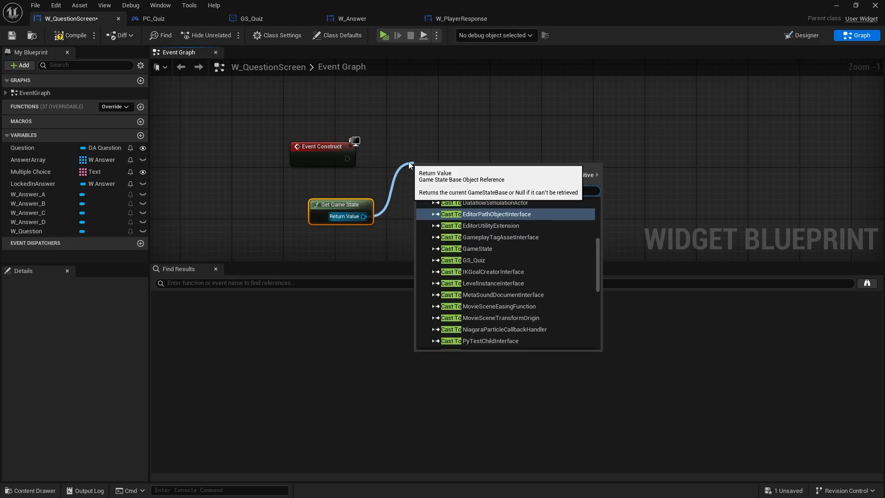
{"action": "type", "text": "cast to gs"}
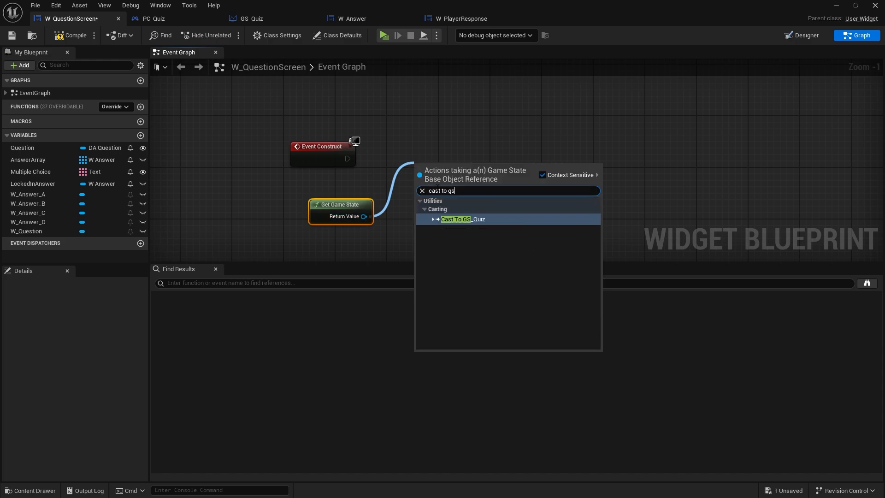
{"action": "left_click", "coordinate": [463, 220]}
{"action": "type", "text": "bind event"}
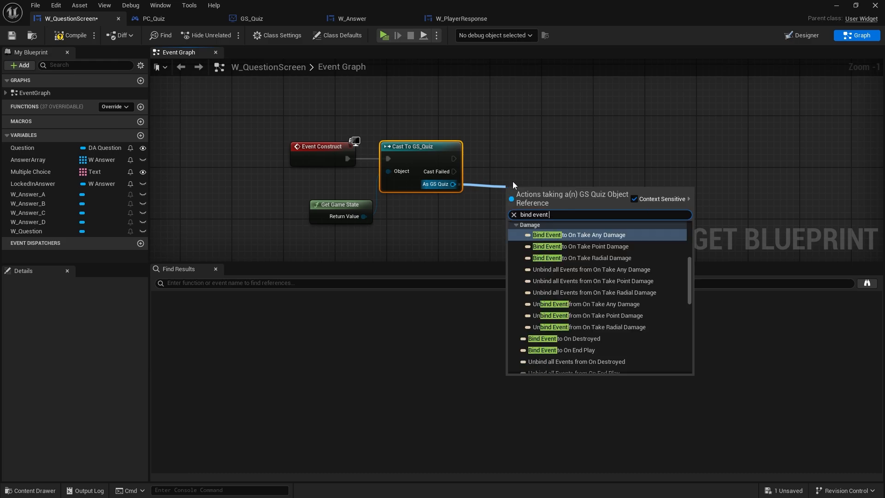
{"action": "scroll", "scroll_direction": "down", "scroll_amount": 3}
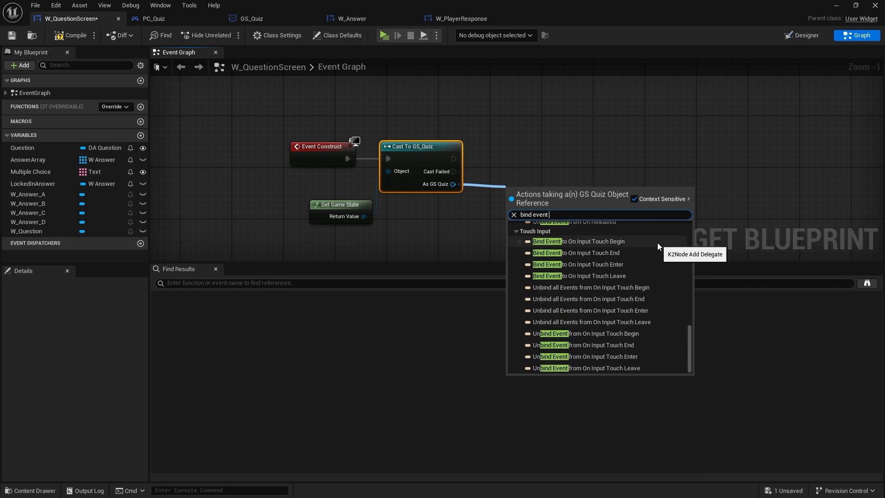
{"action": "left_click", "coordinate": [578, 240]}
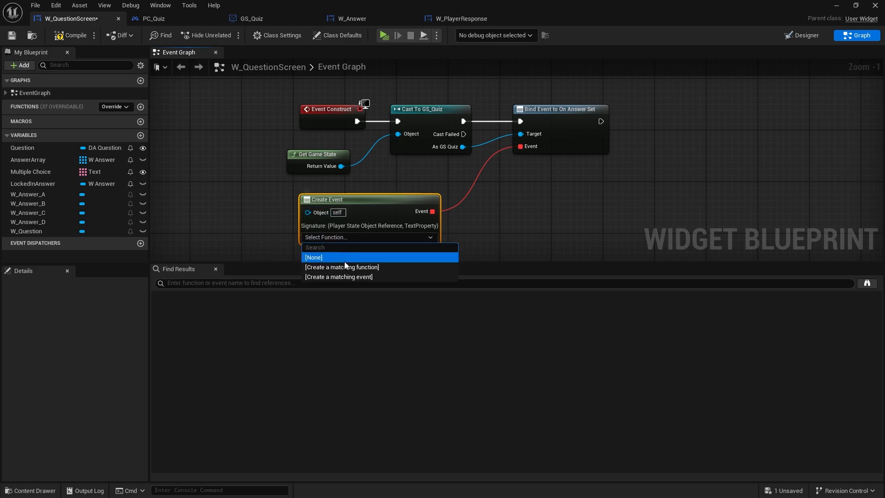
Create a function matching the On Answer Set signature and rename it ReceivedAnswerSet.
{"action": "left_click", "coordinate": [341, 267]}
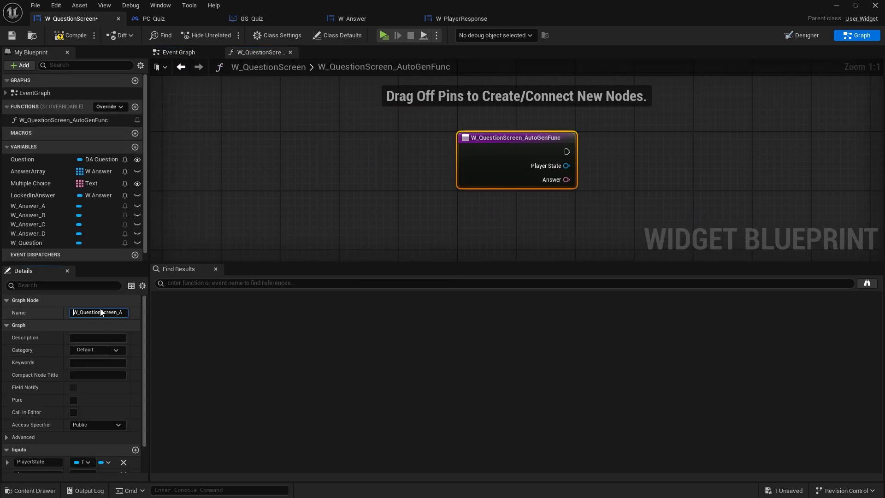
{"action": "triple_click", "coordinate": [99, 313]}
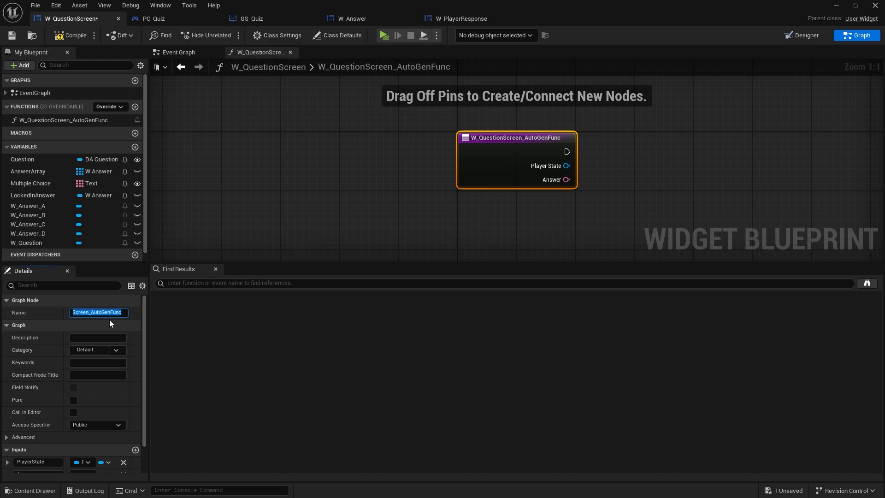
{"action": "type", "text": "Answer"}
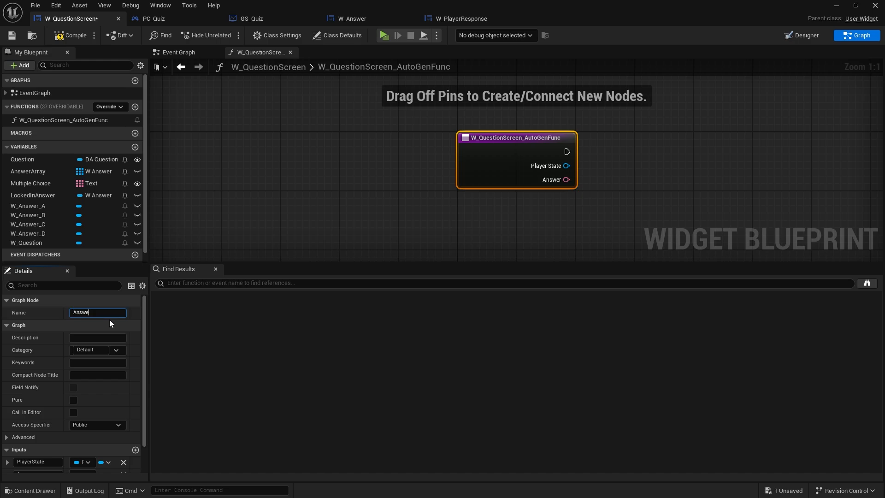
{"action": "type", "text": "Received"}
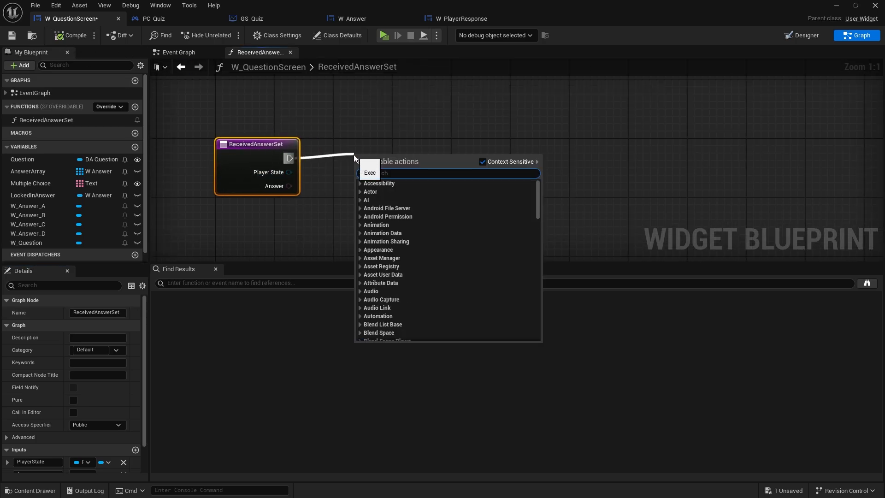
Cast Player State to PS_Quiz and feed it into a Create W_PlayerResponse Widget node.
{"action": "type", "text": "te widget"}
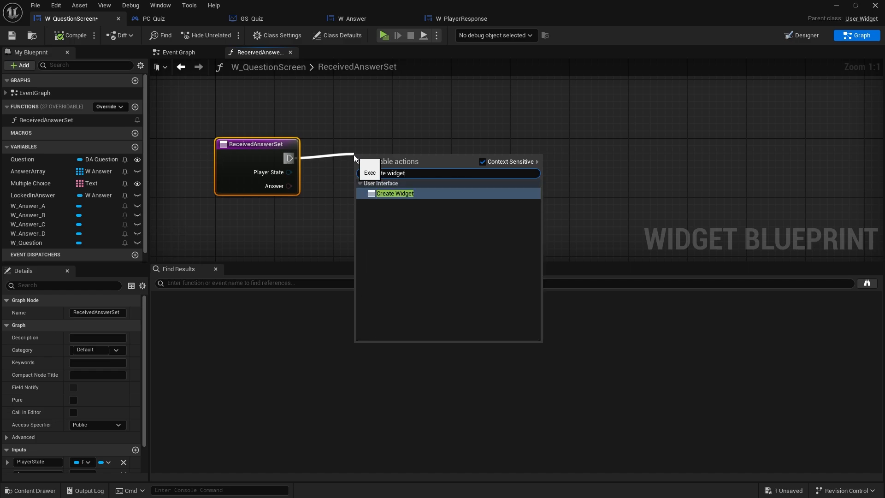
{"action": "left_click", "coordinate": [394, 193]}
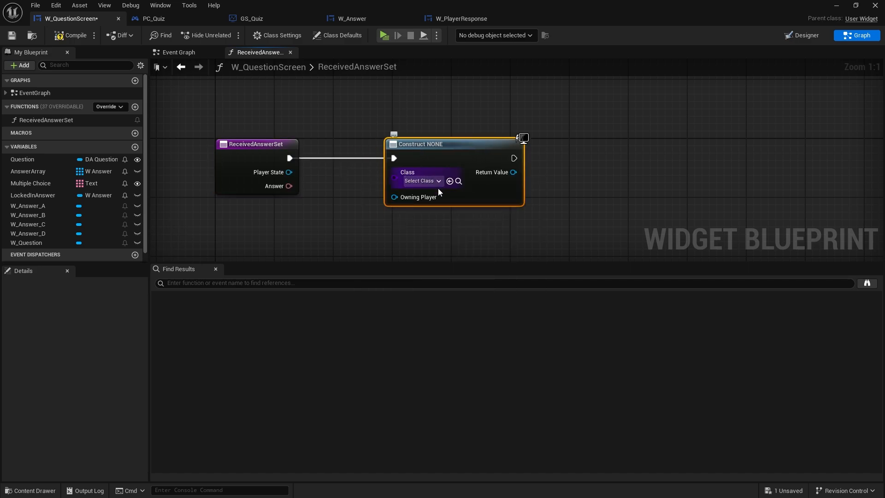
{"action": "left_click", "coordinate": [421, 181]}
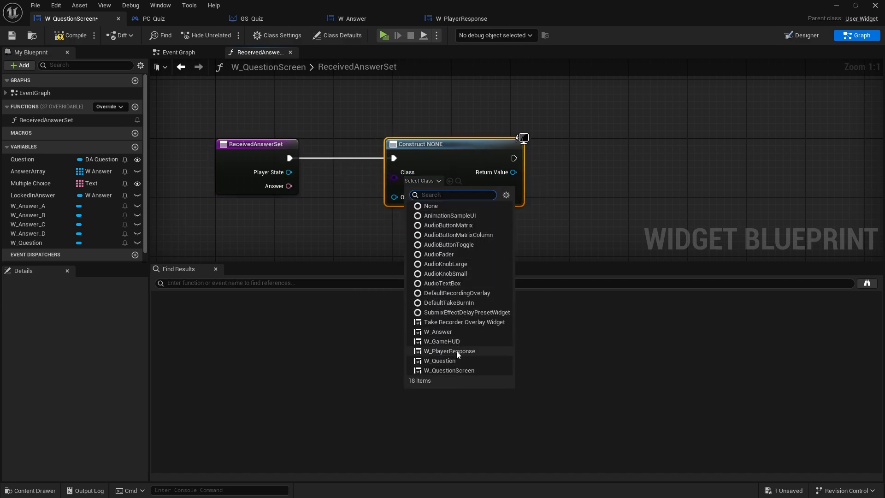
{"action": "left_click", "coordinate": [449, 350]}
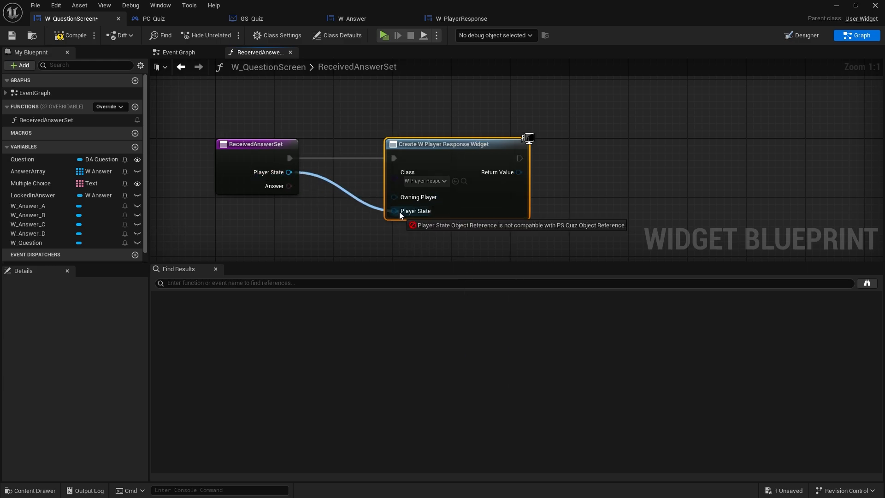
{"action": "mouse_move", "coordinate": [269, 172]}
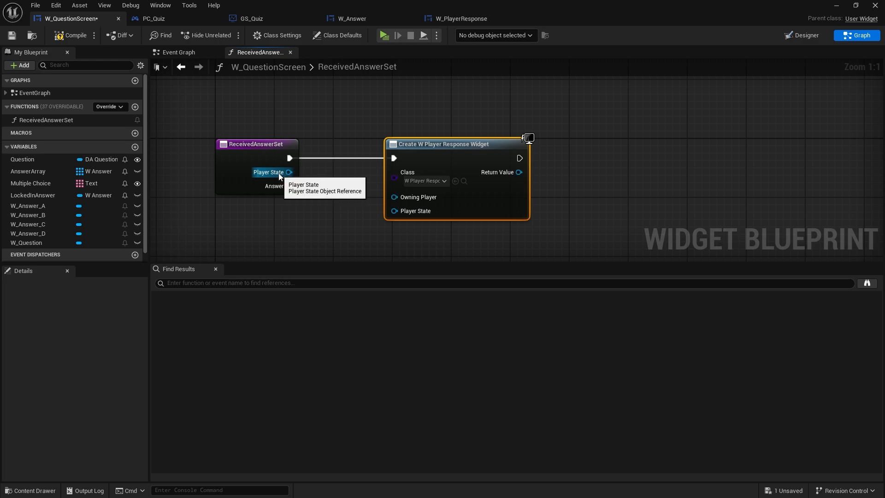
{"action": "mouse_move", "coordinate": [415, 210]}
{"action": "type", "text": "cast to"}
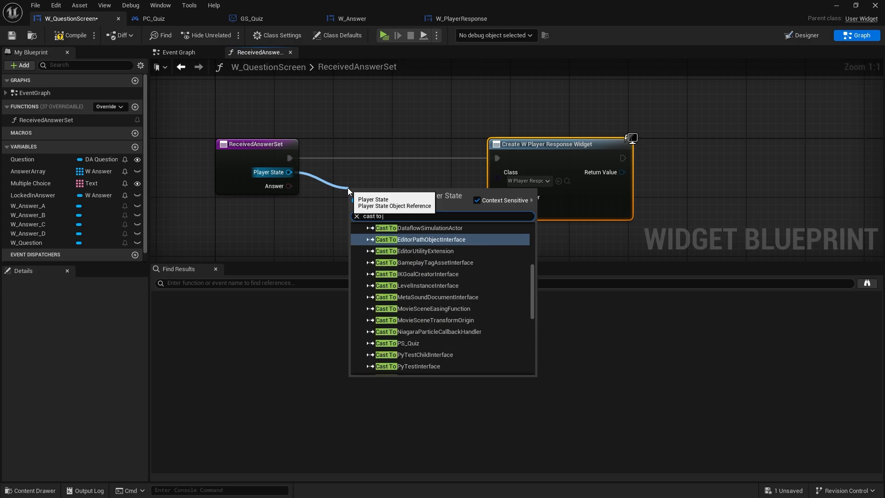
{"action": "left_click", "coordinate": [397, 343]}
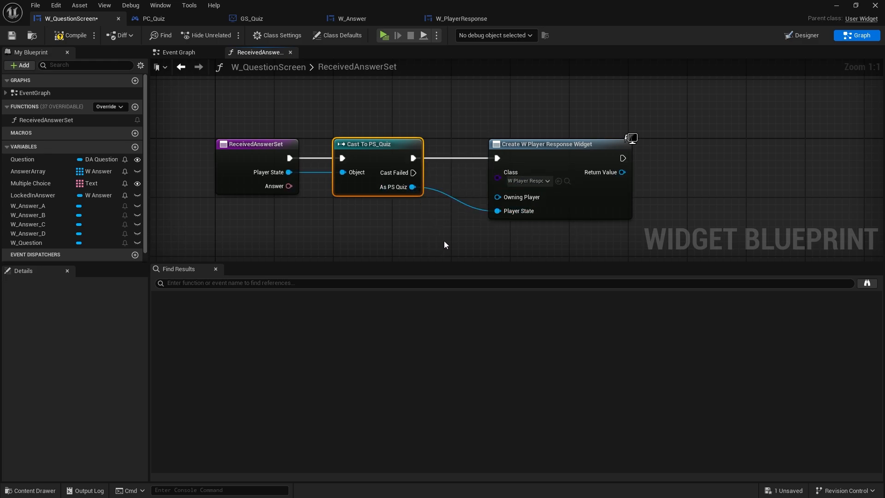
{"action": "left_click", "coordinate": [28, 206]}
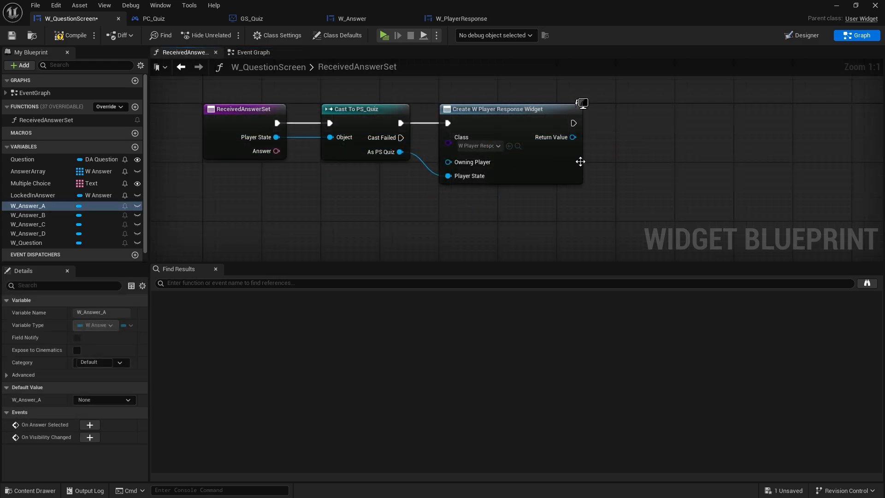
{"action": "mouse_move", "coordinate": [515, 129]}
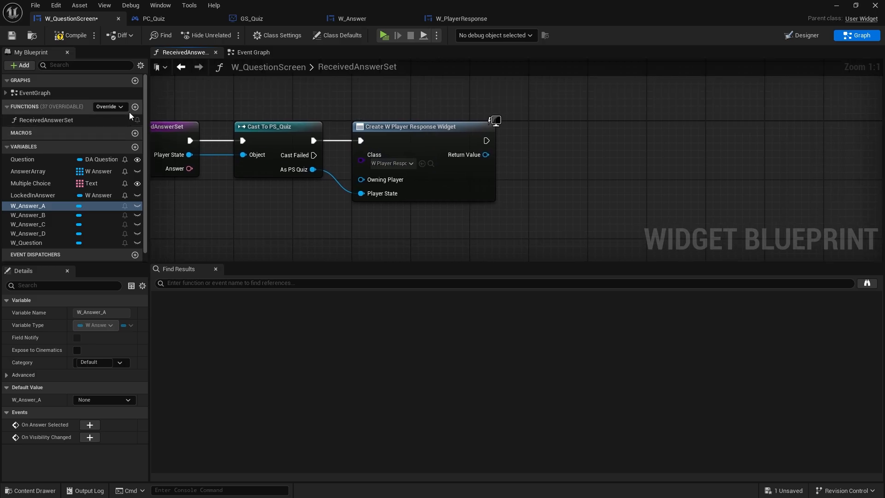
Create a GetAnswerSlotByIndex function with a Text input named Index.
{"action": "left_click", "coordinate": [135, 107]}
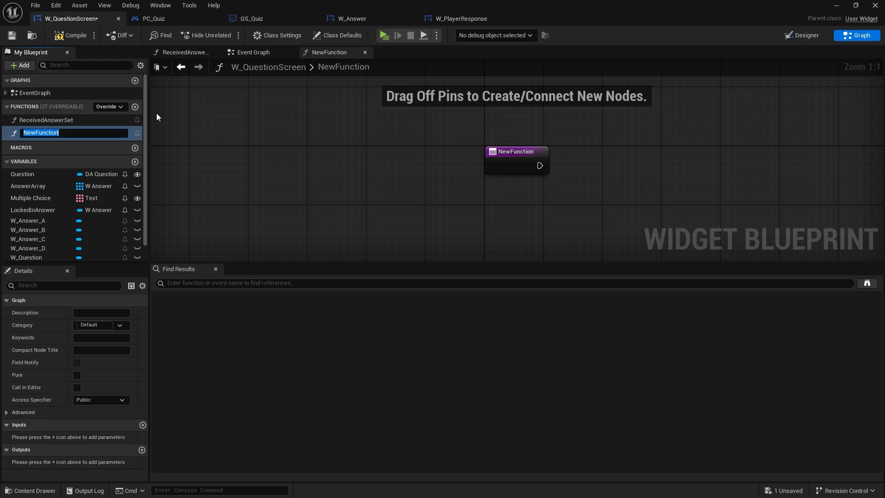
{"action": "type", "text": "GetAnswerSlot"}
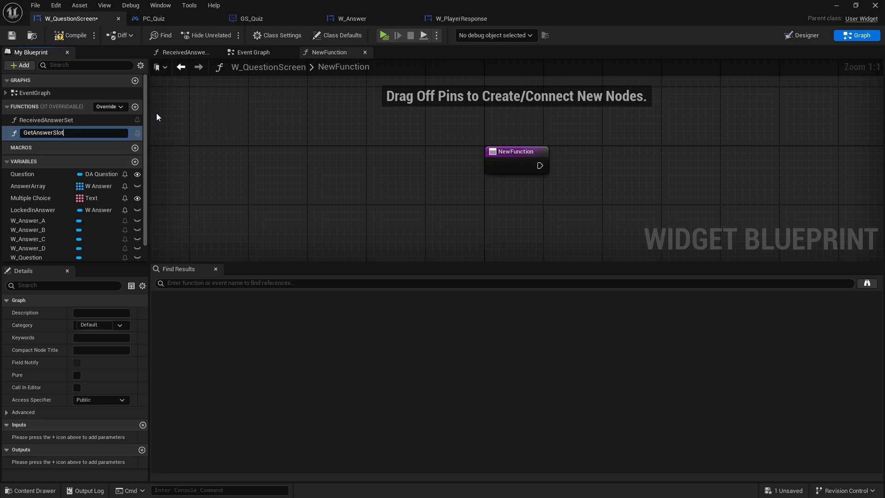
{"action": "type", "text": "B"}
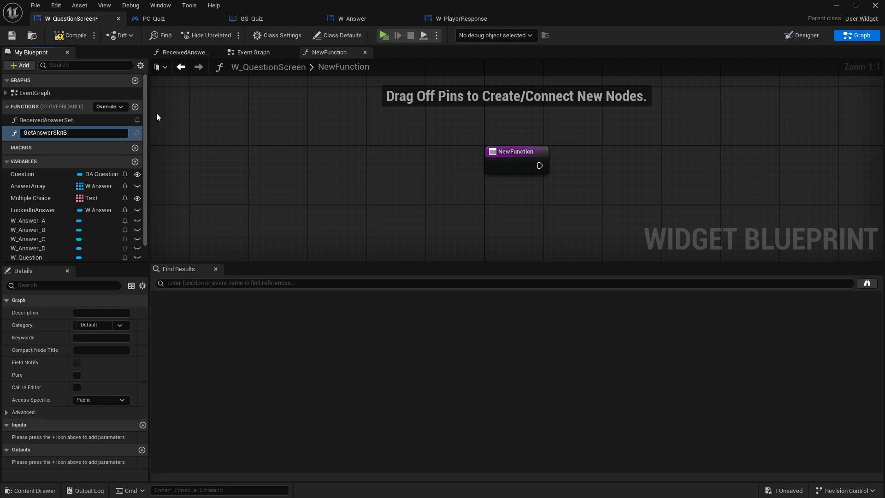
{"action": "key", "text": "Return"}
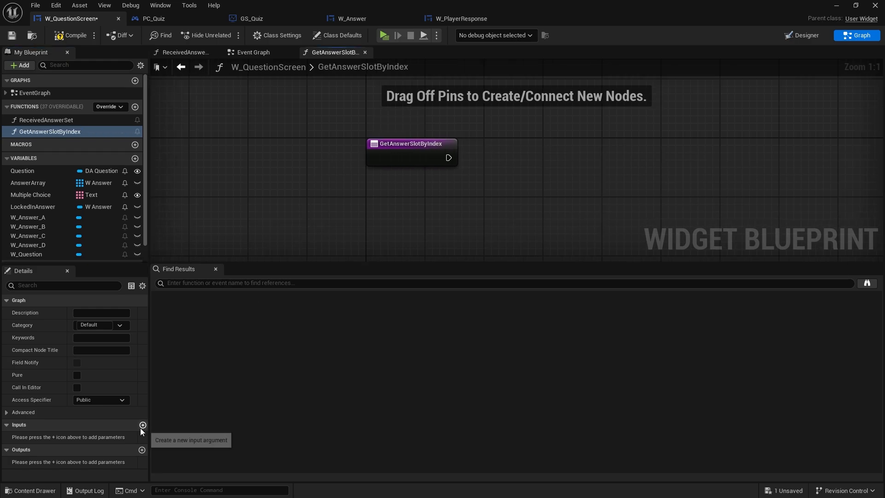
{"action": "left_click", "coordinate": [142, 424]}
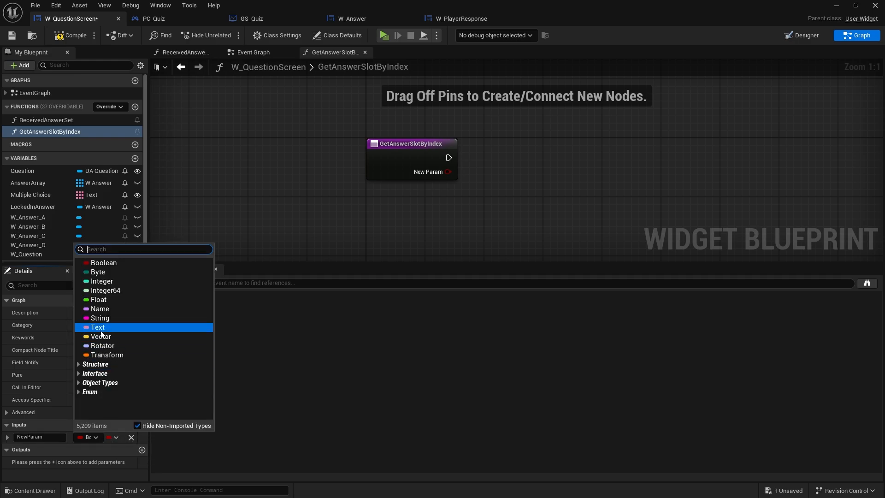
{"action": "left_click", "coordinate": [97, 326]}
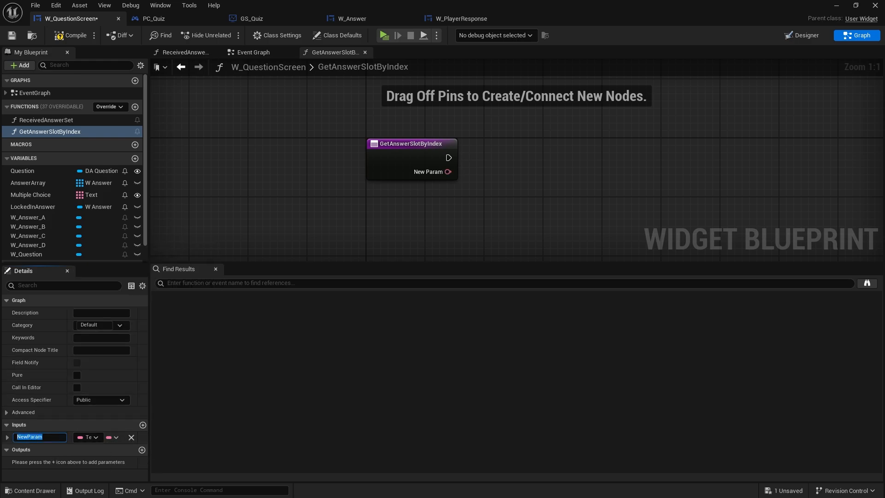
{"action": "type", "text": "Index"}
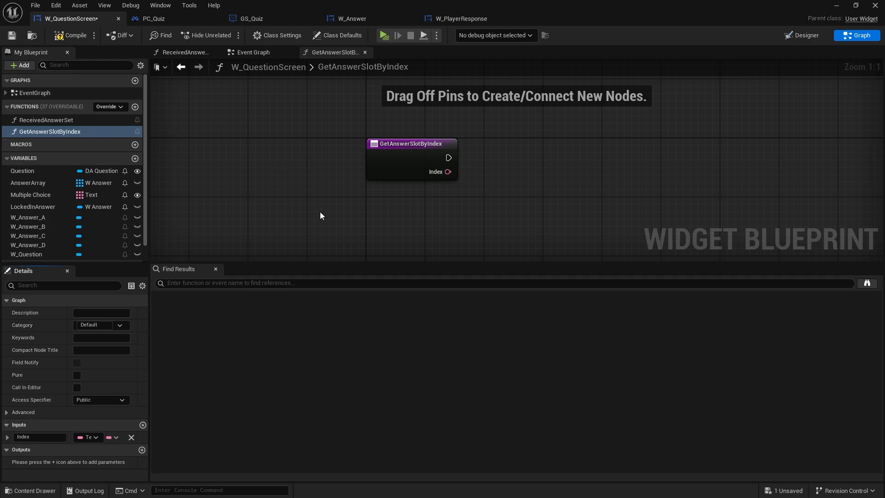
Loop over Answer Array and compare each slot's Index text with the Index input using ==.
{"action": "left_click_drag", "start_coordinate": [35, 183], "coordinate": [275, 195]}
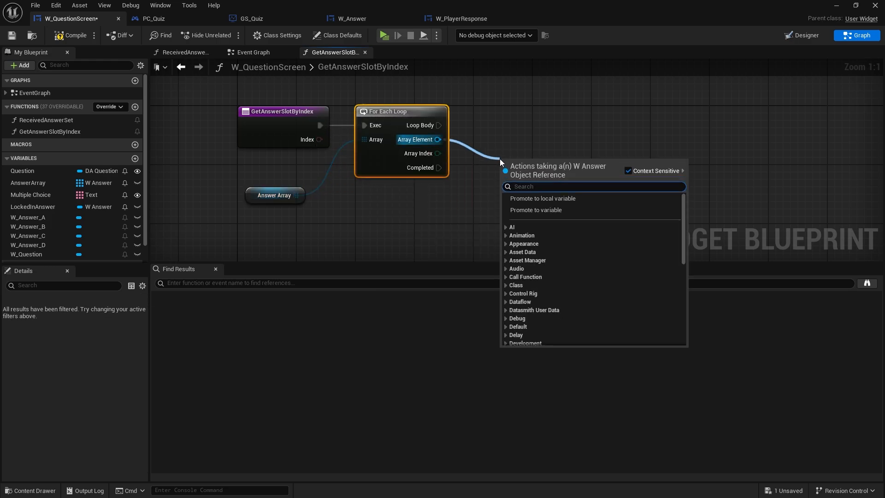
{"action": "type", "text": "ans"}
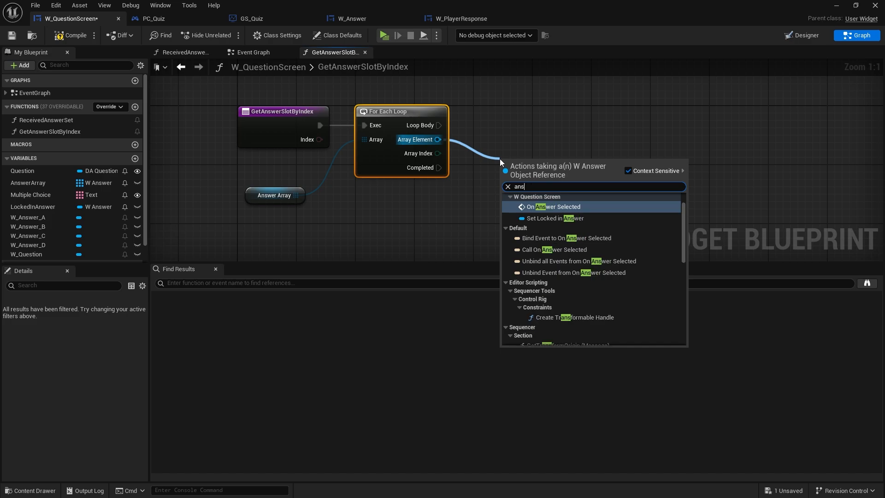
{"action": "type", "text": "index"}
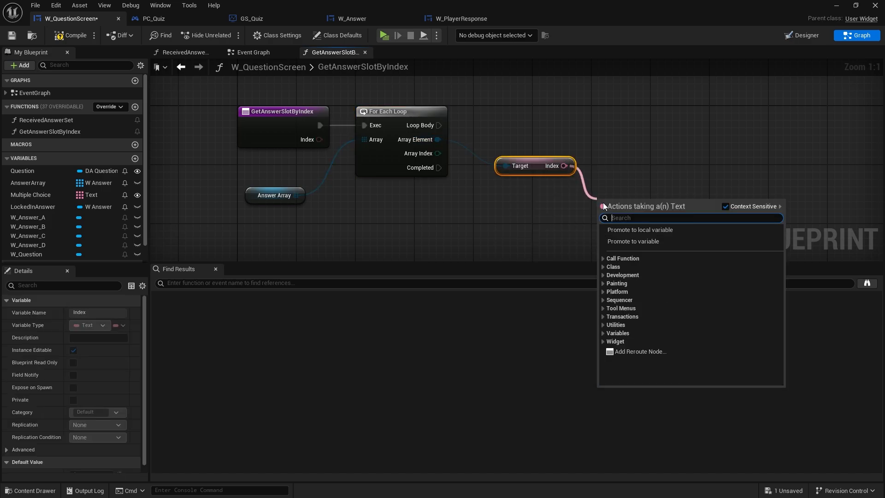
{"action": "type", "text": "=="}
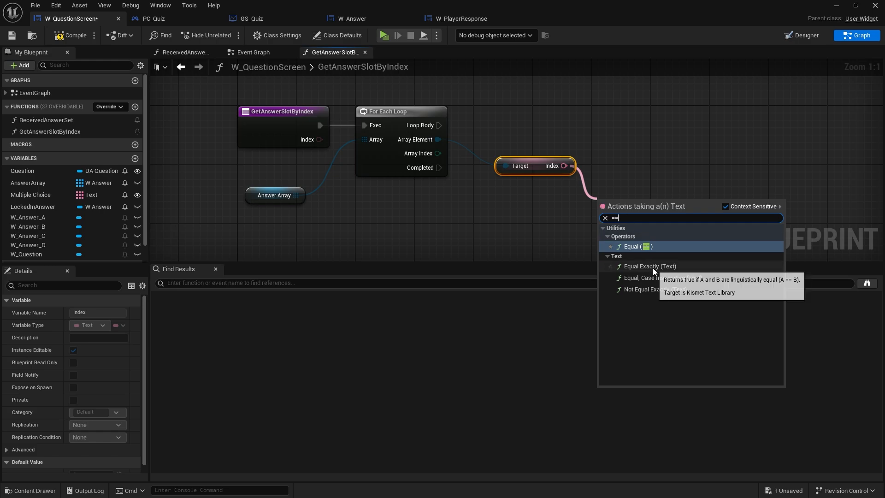
{"action": "left_click", "coordinate": [631, 246]}
{"action": "type", "text": "return"}
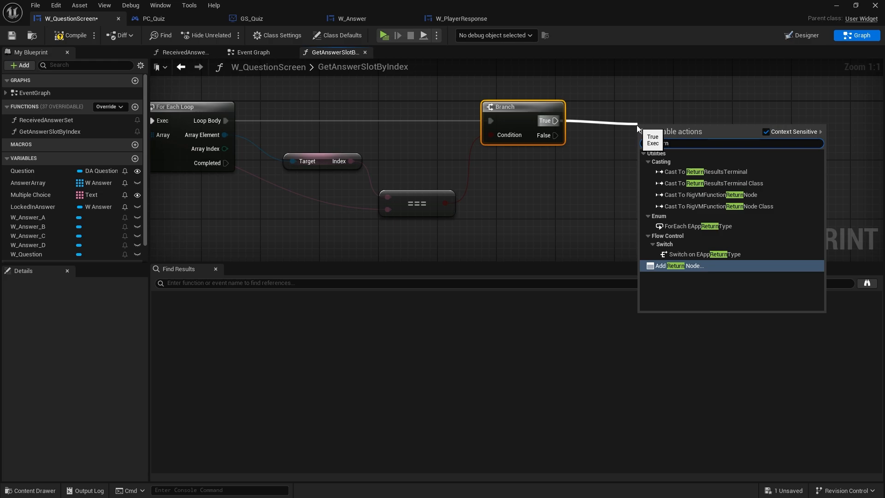
Branch on the match and return the array element through an output renamed AnswerSlot.
{"action": "left_click", "coordinate": [678, 266]}
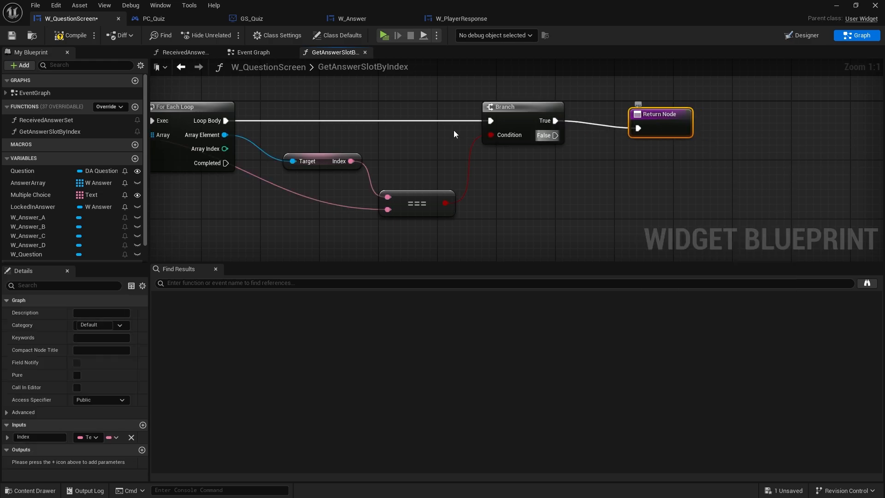
{"action": "left_click", "coordinate": [142, 450]}
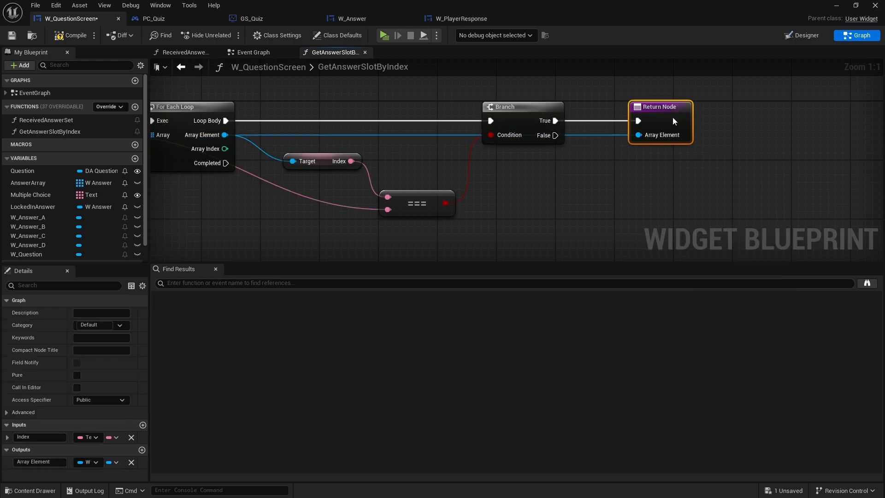
{"action": "double_click", "coordinate": [39, 462]}
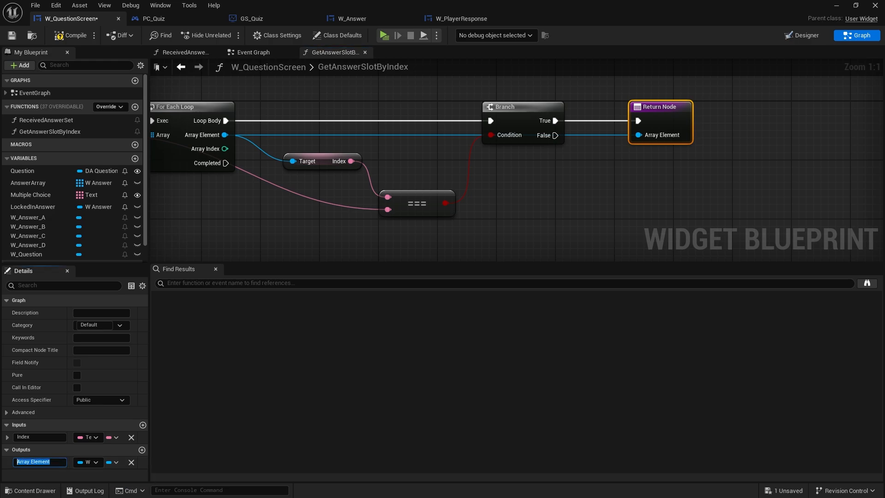
{"action": "type", "text": "AnswerSlot"}
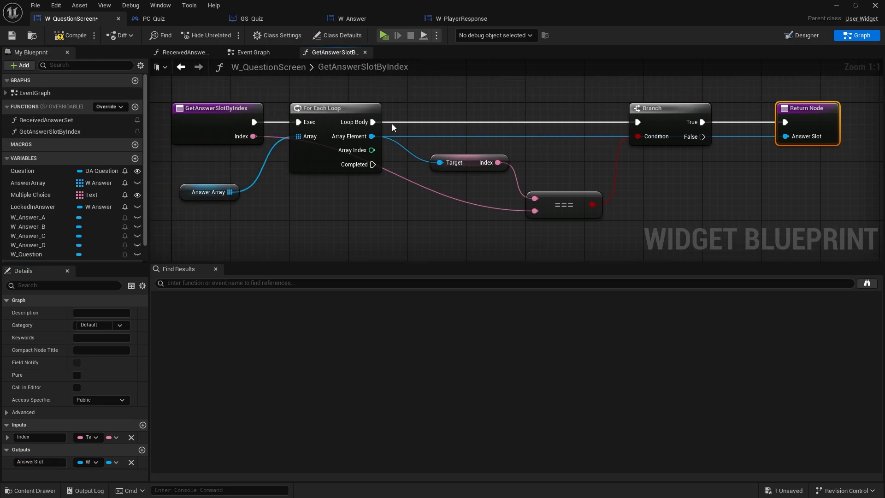
{"action": "mouse_move", "coordinate": [324, 195]}
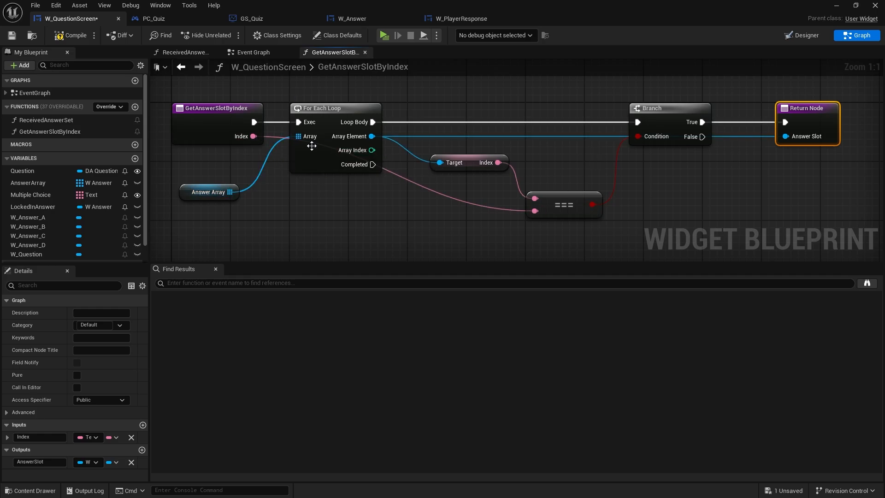
Tick Pure on the GetAnswerSlotByIndex entry node and return to the Event Graph.
{"action": "left_click", "coordinate": [217, 108]}
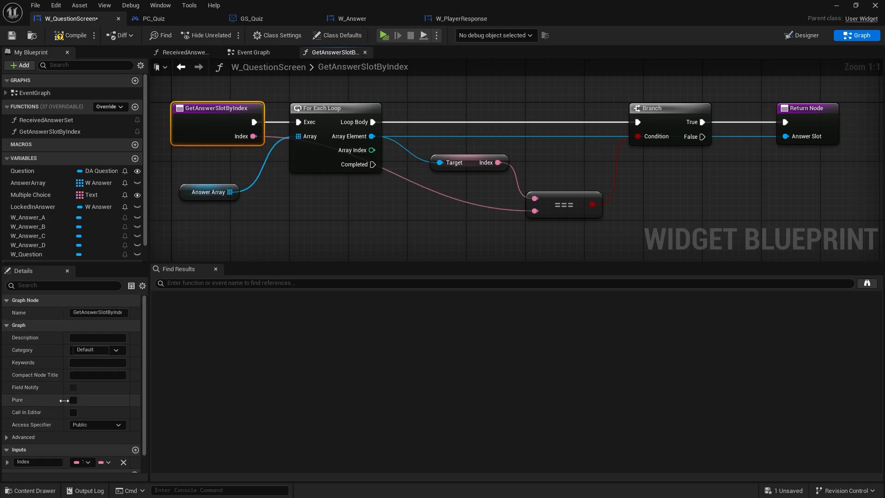
{"action": "left_click", "coordinate": [73, 399]}
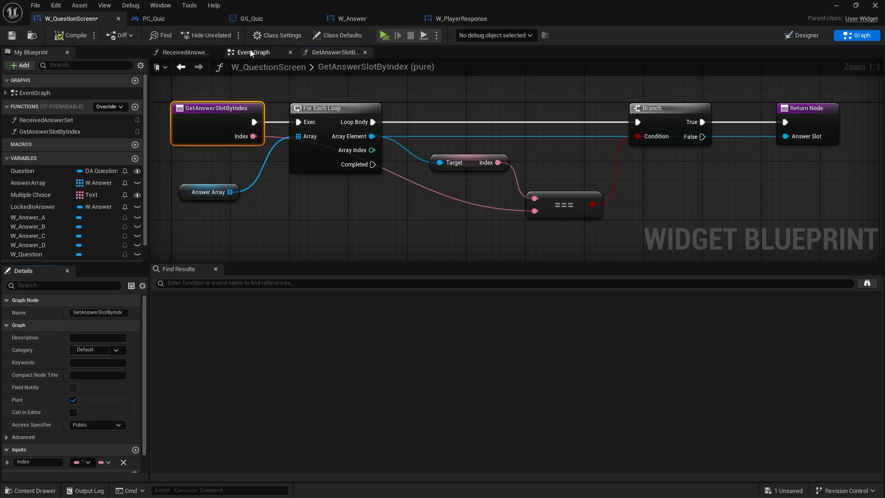
{"action": "mouse_move", "coordinate": [255, 51]}
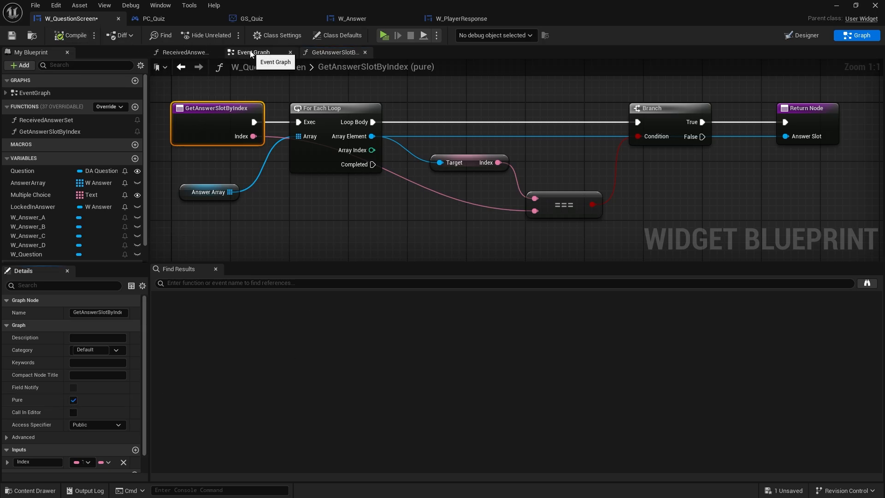
{"action": "left_click", "coordinate": [253, 52]}
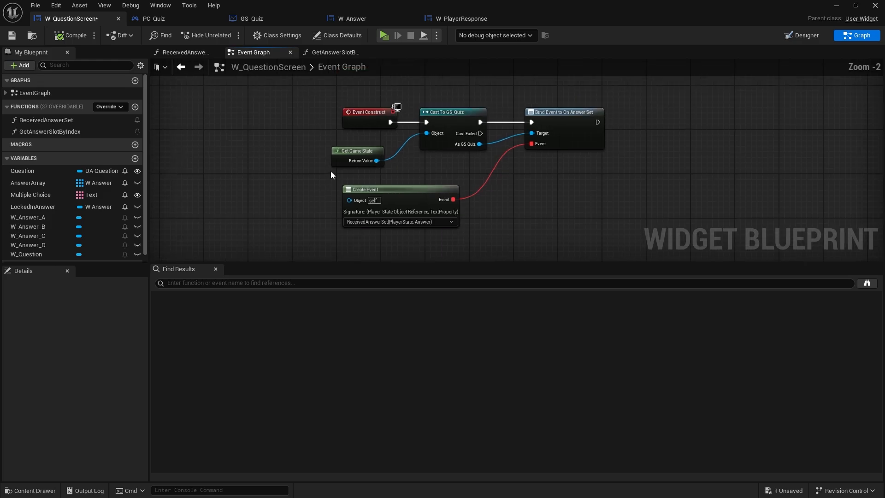
Look up the answer slot by Answer index and get its BOX_PlayerResponses for Add Child to Wrap Box.
{"action": "left_click", "coordinate": [181, 52]}
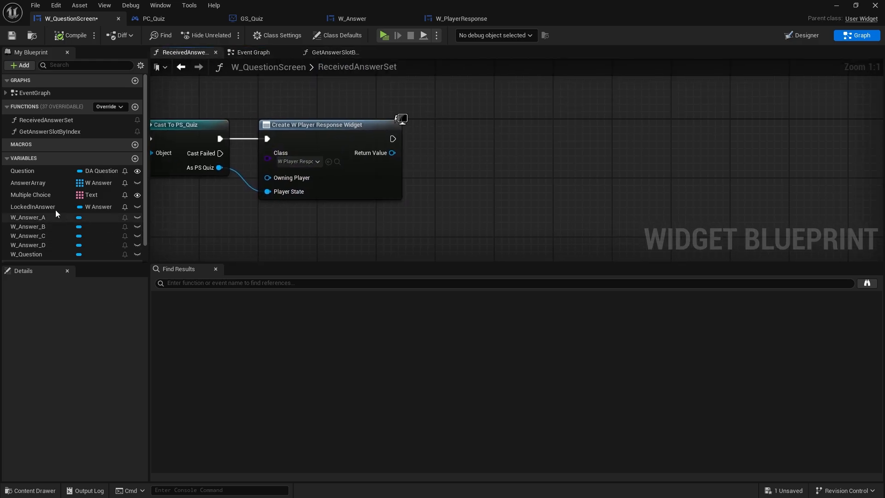
{"action": "left_click", "coordinate": [50, 132]}
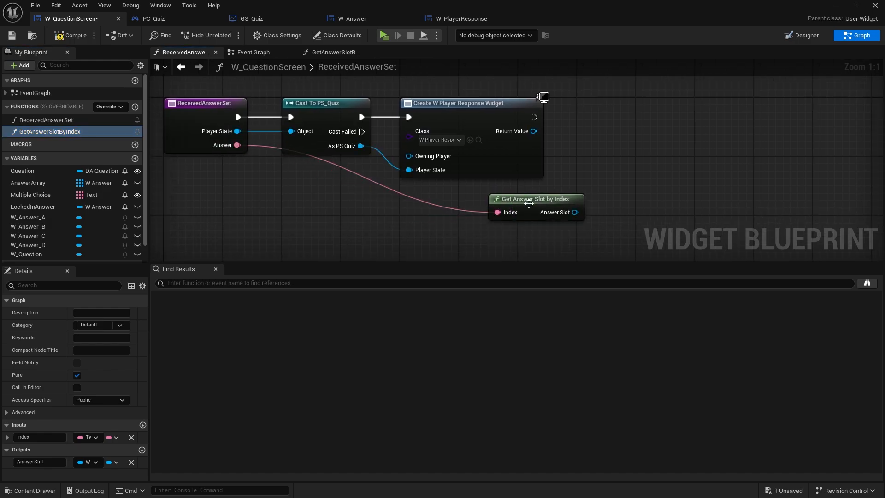
{"action": "left_click_drag", "start_coordinate": [535, 205], "coordinate": [344, 205]}
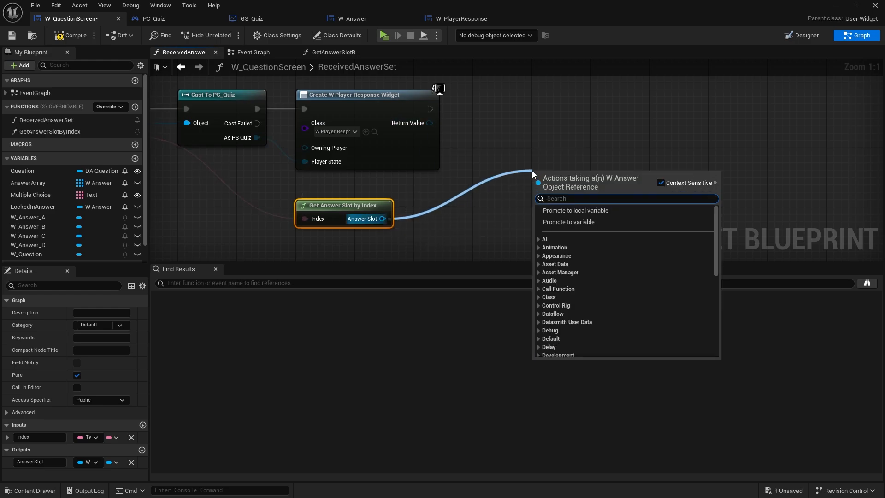
{"action": "type", "text": "respo"}
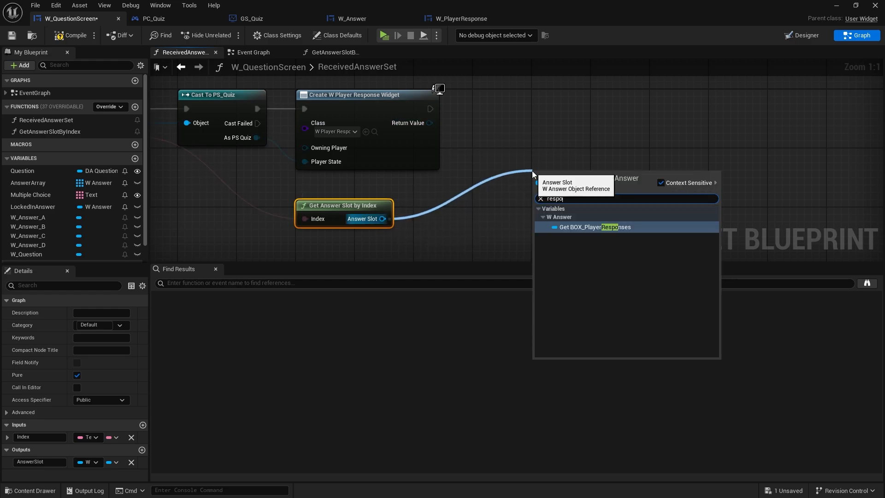
{"action": "left_click", "coordinate": [592, 227]}
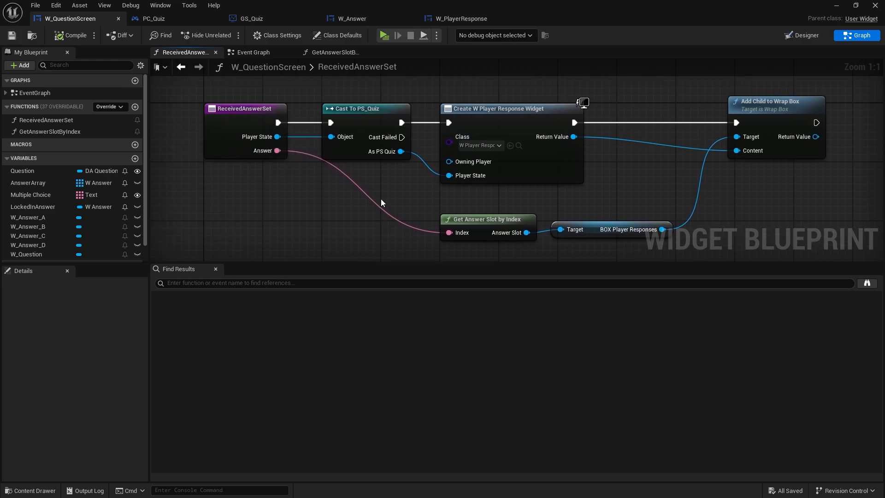
{"action": "mouse_move", "coordinate": [344, 83]}
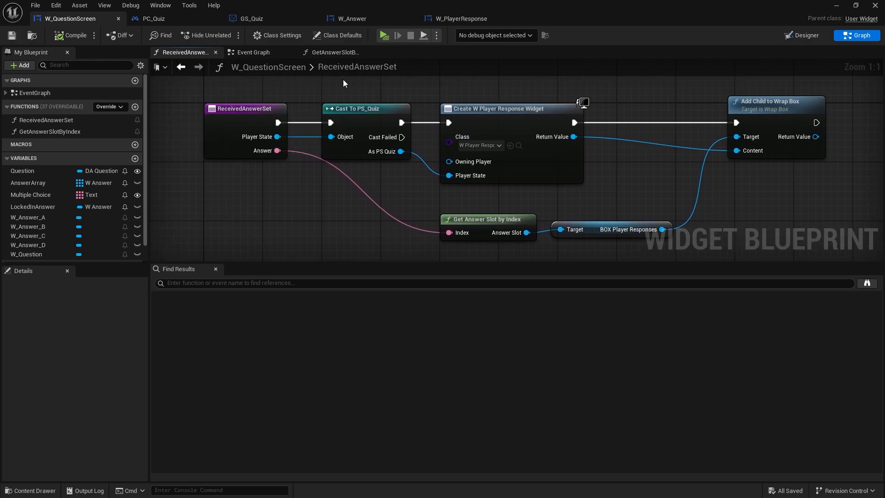
{"action": "mouse_move", "coordinate": [534, 130]}
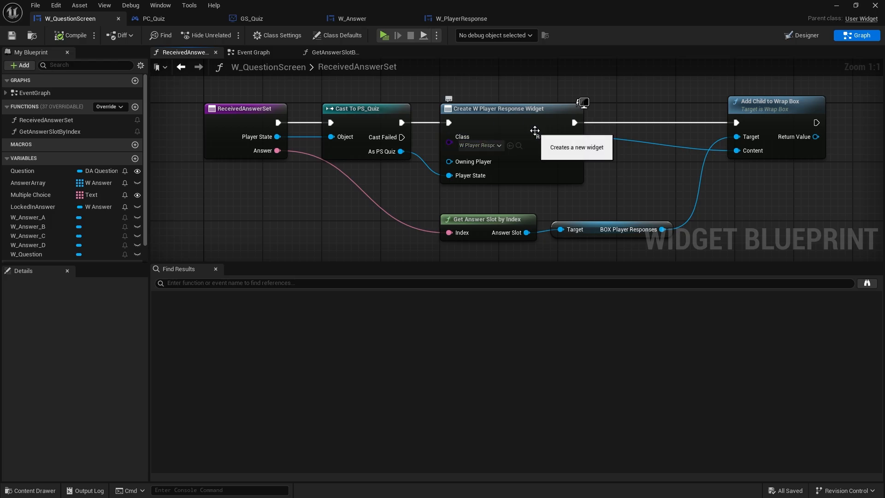
{"action": "mouse_move", "coordinate": [497, 127]}
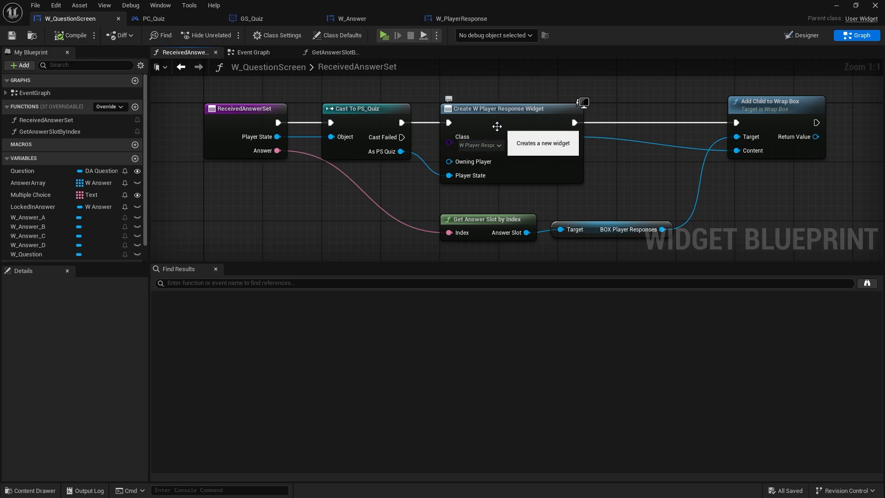
Add a ClearResponses function that loops over Answer Array with For Each Loop.
{"action": "left_click", "coordinate": [134, 107]}
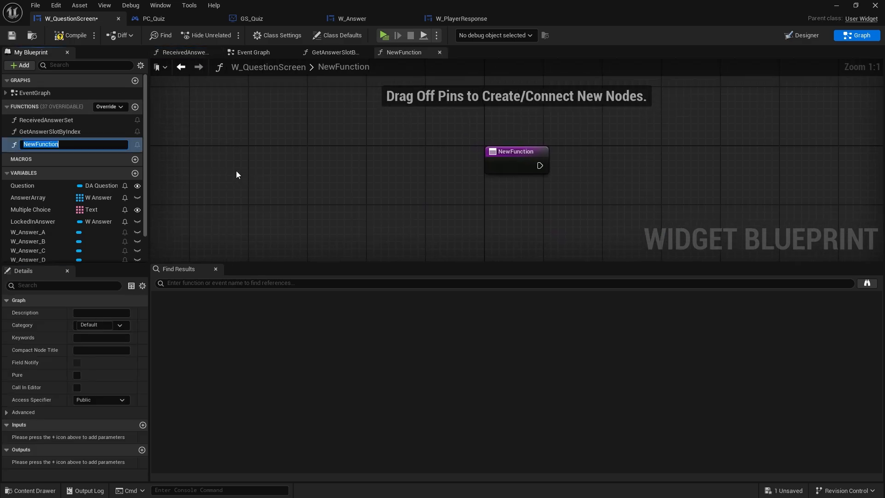
{"action": "type", "text": "ClearResponses"}
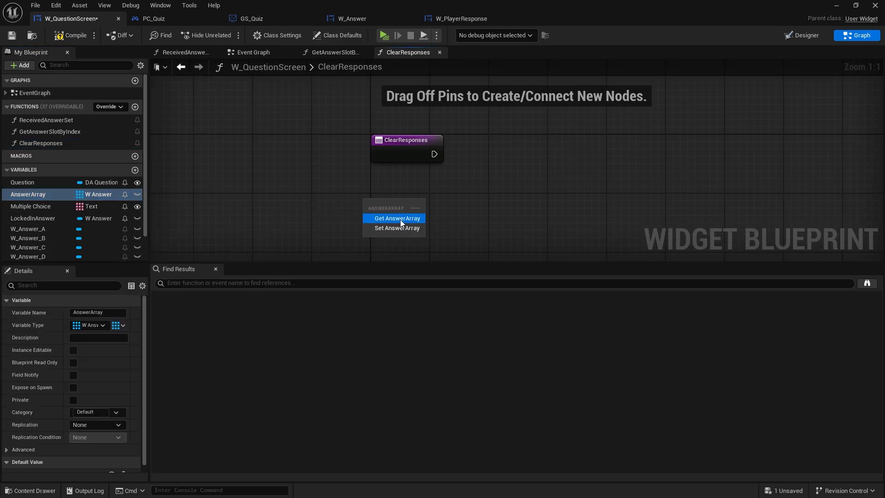
{"action": "left_click", "coordinate": [398, 219]}
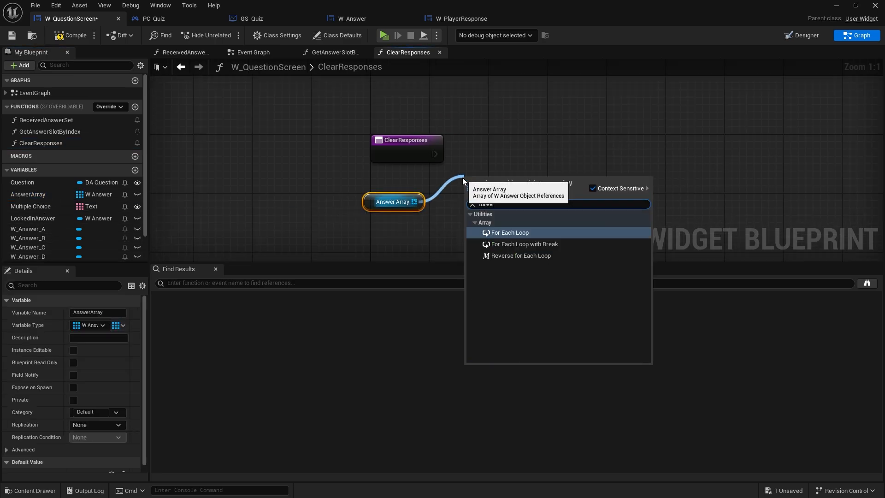
{"action": "left_click", "coordinate": [509, 232]}
{"action": "type", "text": "wra"}
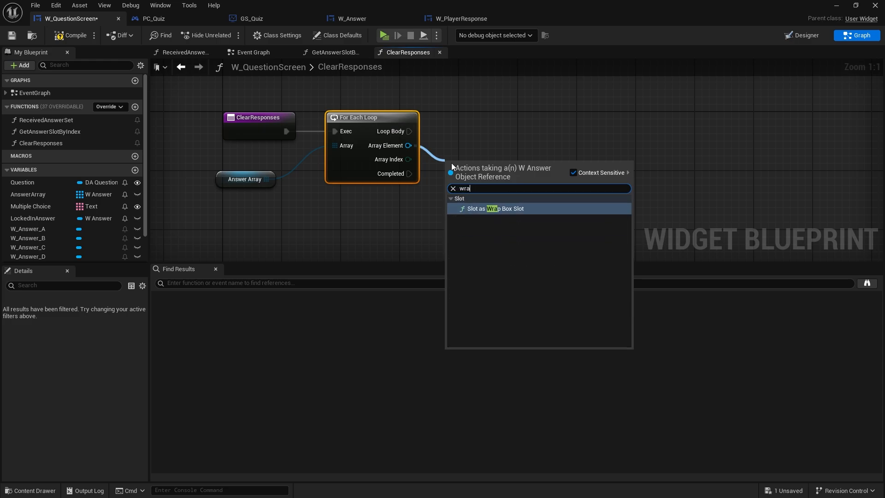
Clear Children on each answer's BOX_PlayerResponses, then return to the Event Graph.
{"action": "type", "text": "bo"}
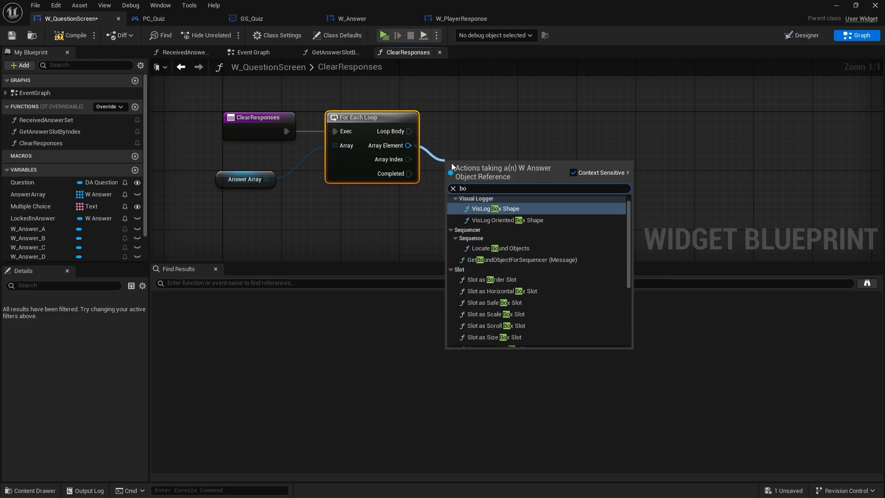
{"action": "left_click", "coordinate": [499, 208]}
{"action": "type", "text": "clea"}
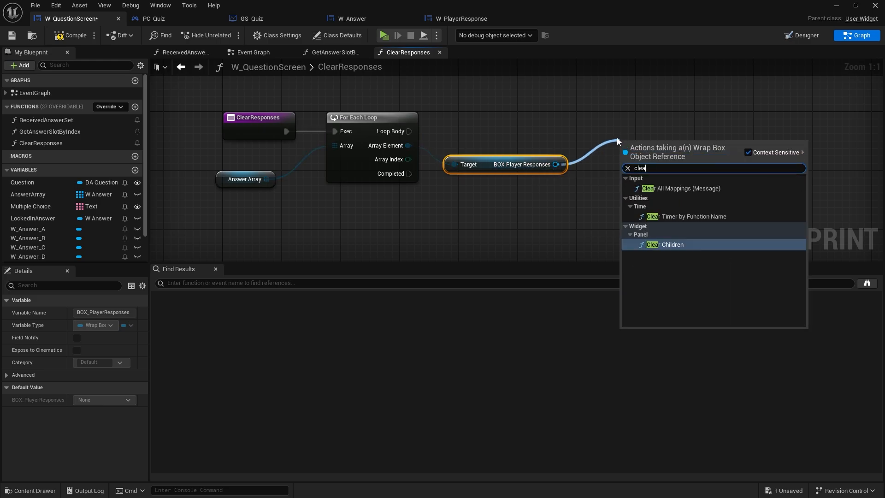
{"action": "left_click", "coordinate": [666, 243]}
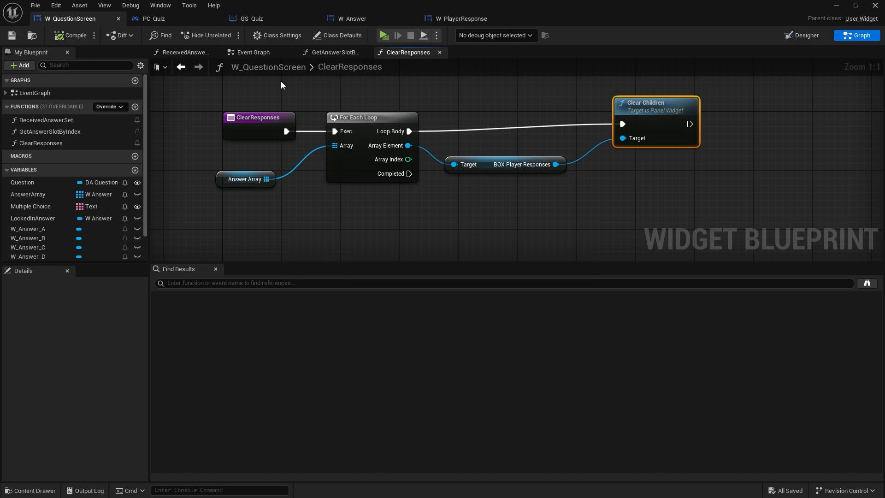
{"action": "left_click", "coordinate": [252, 52]}
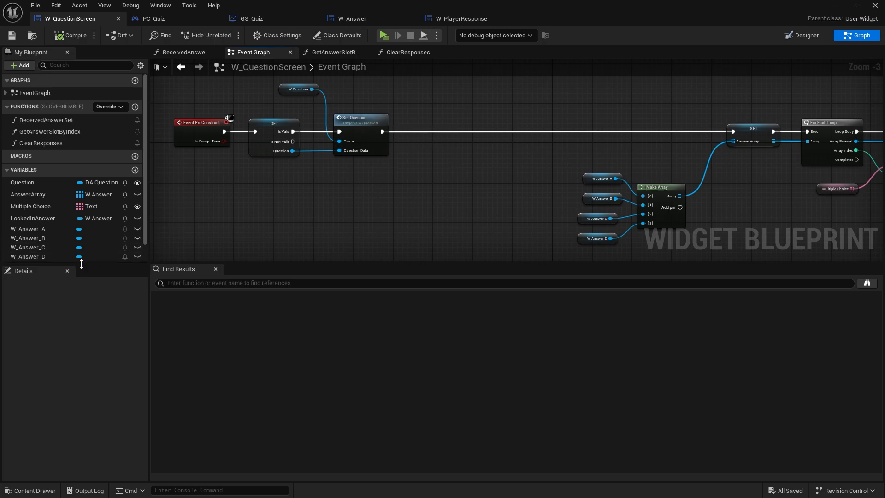
Call ClearResponses right after Set Question and close the widget editor.
{"action": "left_click", "coordinate": [40, 143]}
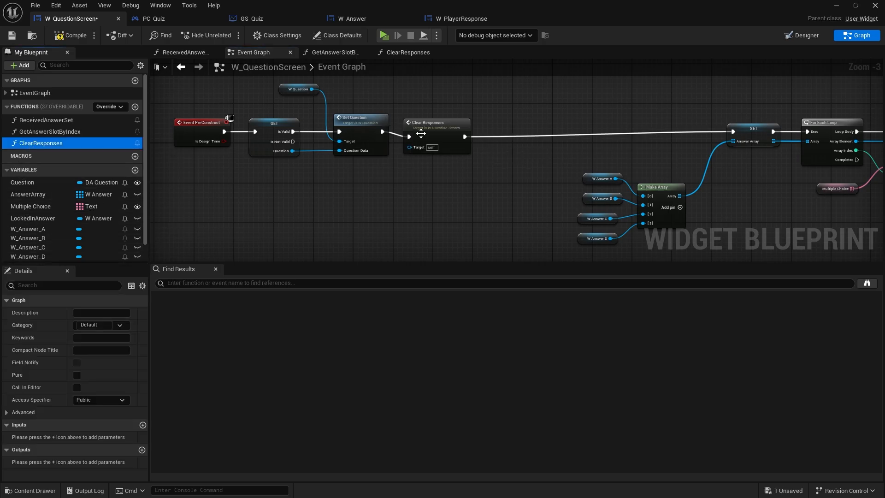
{"action": "scroll", "scroll_direction": "up", "scroll_amount": 3}
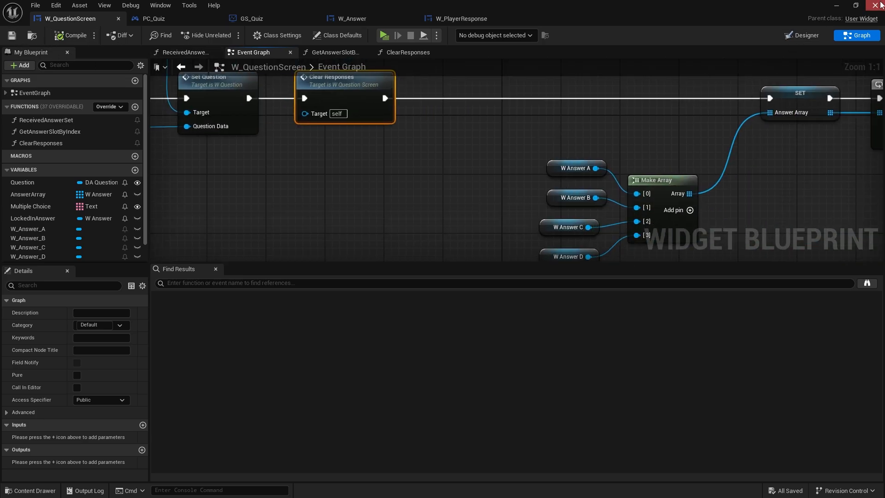
{"action": "mouse_move", "coordinate": [879, 4]}
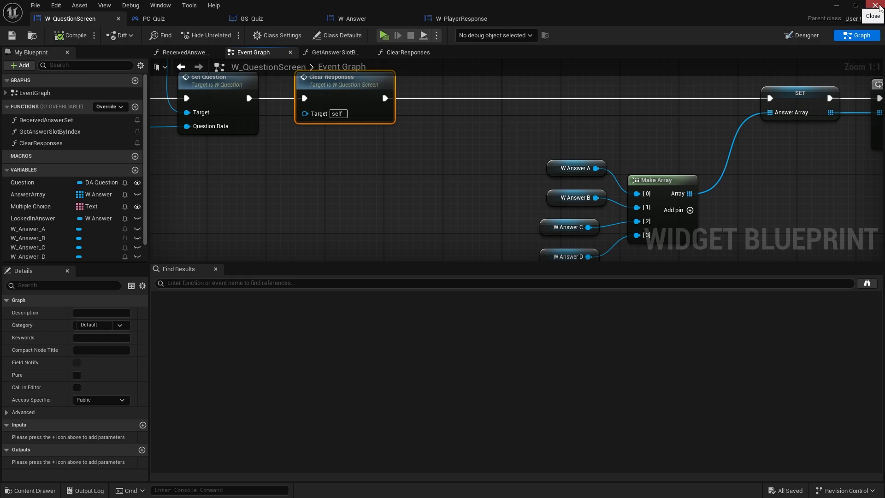
{"action": "left_click", "coordinate": [878, 6]}
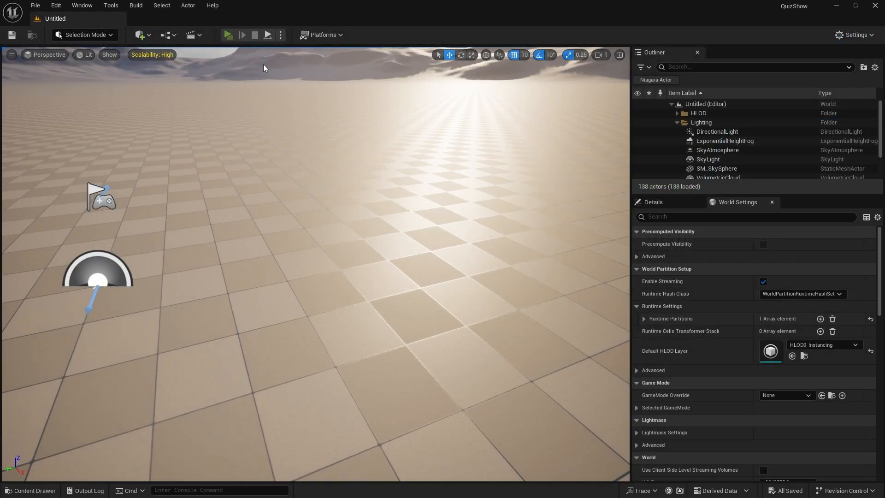
Launch server and client previews showing the Giza pyramids question with four answers.
{"action": "left_click", "coordinate": [227, 34]}
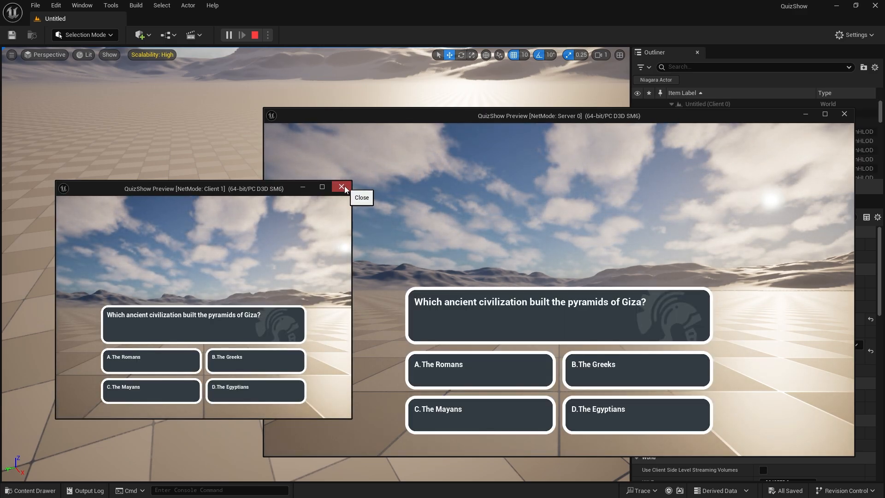
{"action": "mouse_move", "coordinate": [458, 316]}
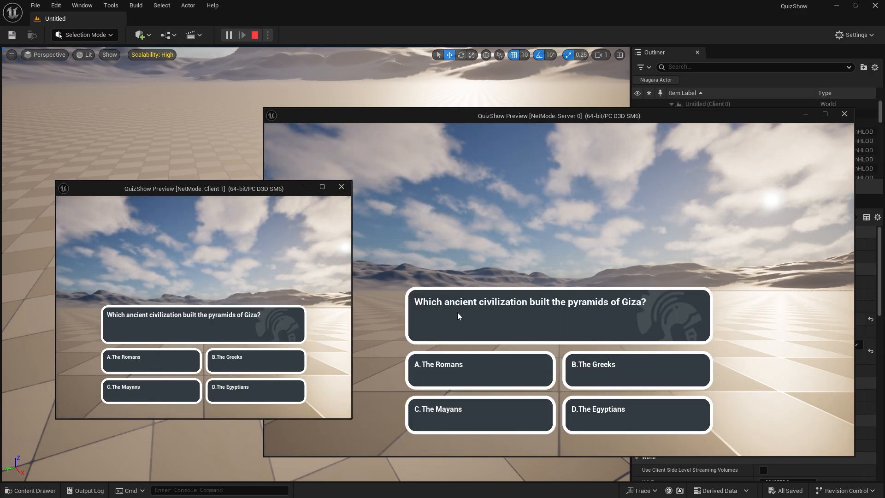
{"action": "mouse_move", "coordinate": [541, 324]}
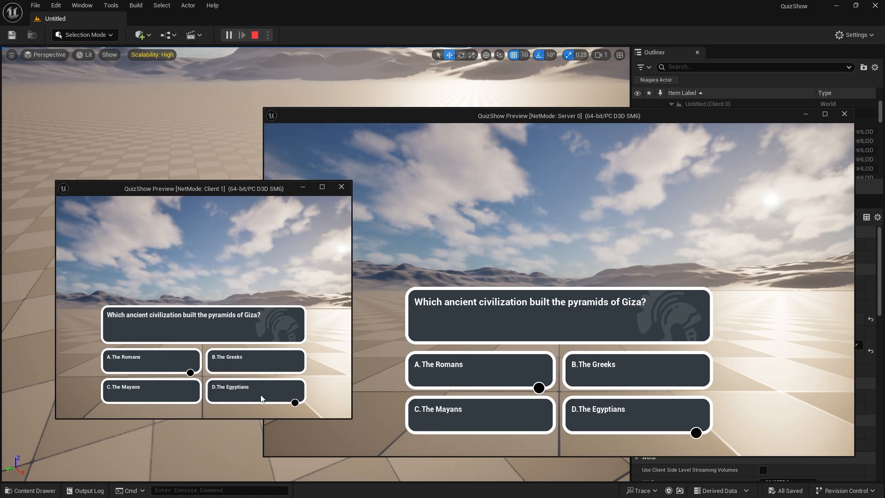
{"action": "mouse_move", "coordinate": [341, 188]}
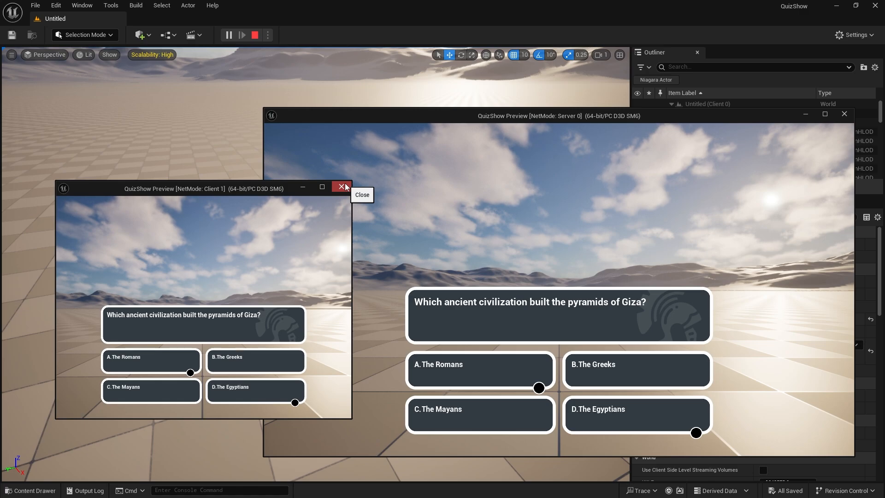